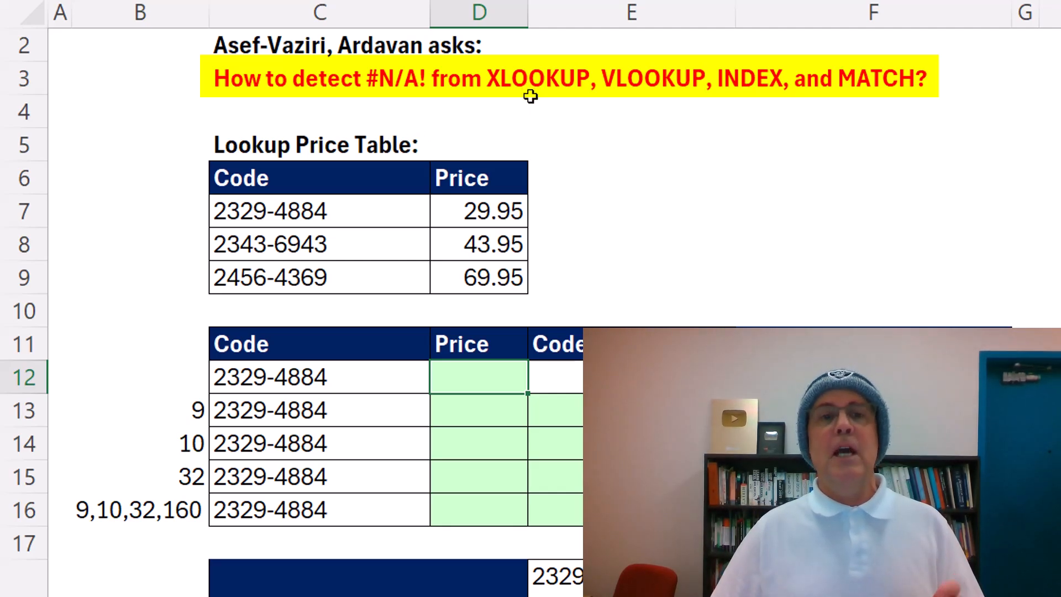
{"action": "mouse_move", "coordinate": [328, 68]}
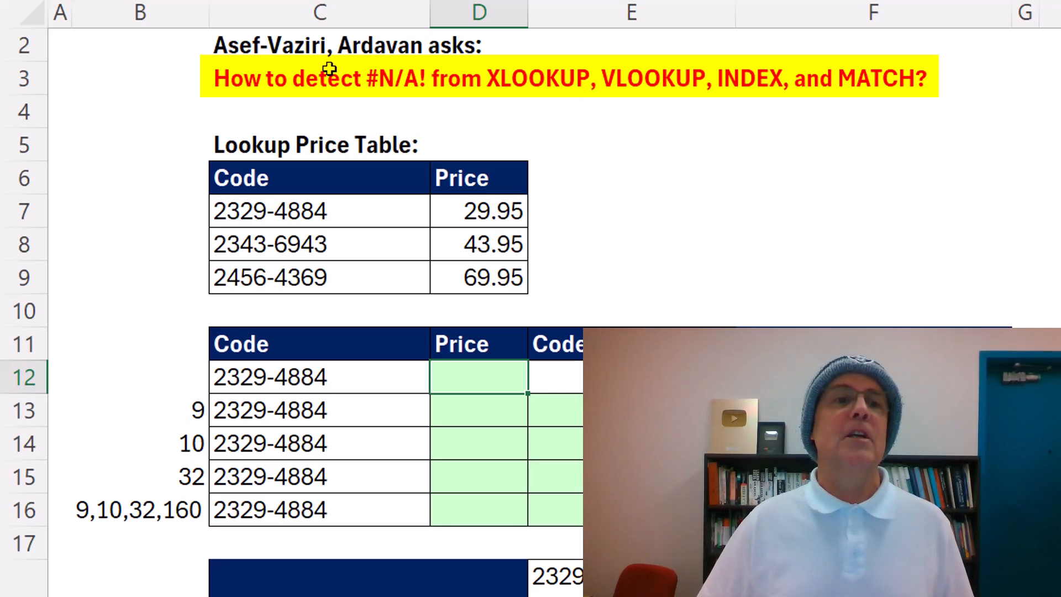
Edit heading C3 so it lists LOOKUP before 'and MATCH?'.
{"action": "left_click", "coordinate": [319, 77]}
{"action": "type", "text": "LOOKUP "}
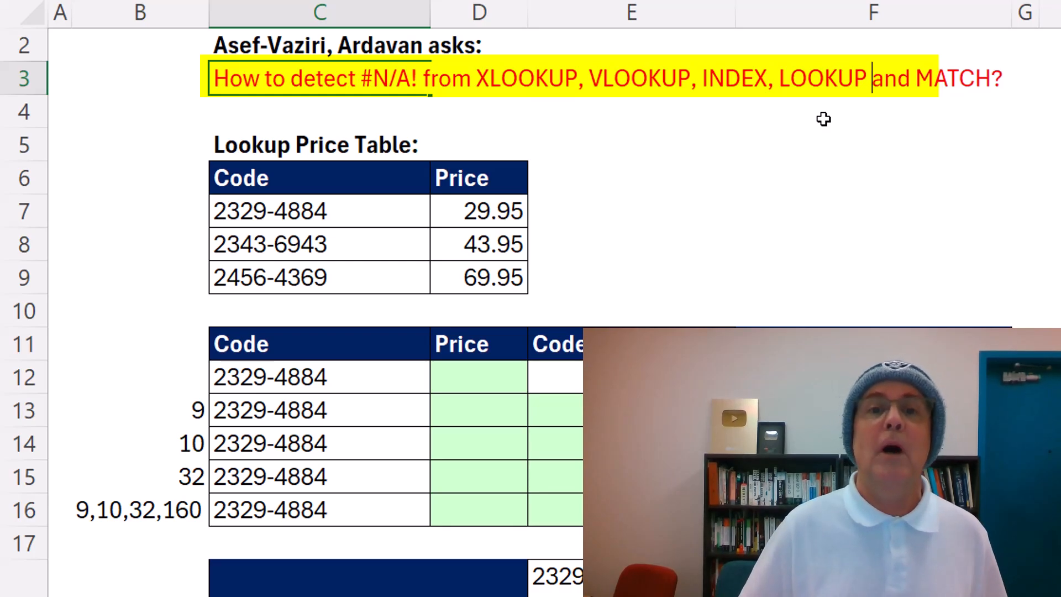
{"action": "left_click", "coordinate": [318, 112]}
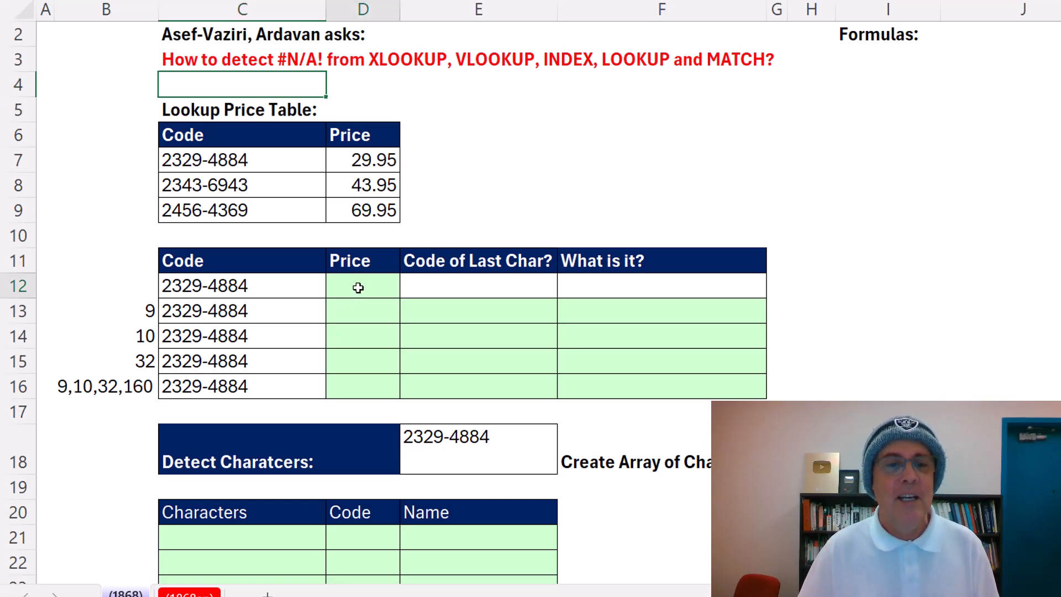
Enter =XLOOKUP(C12,C7:C9,D7:D9) in D12 to return the price 29.95.
{"action": "type", "text": "=xl"}
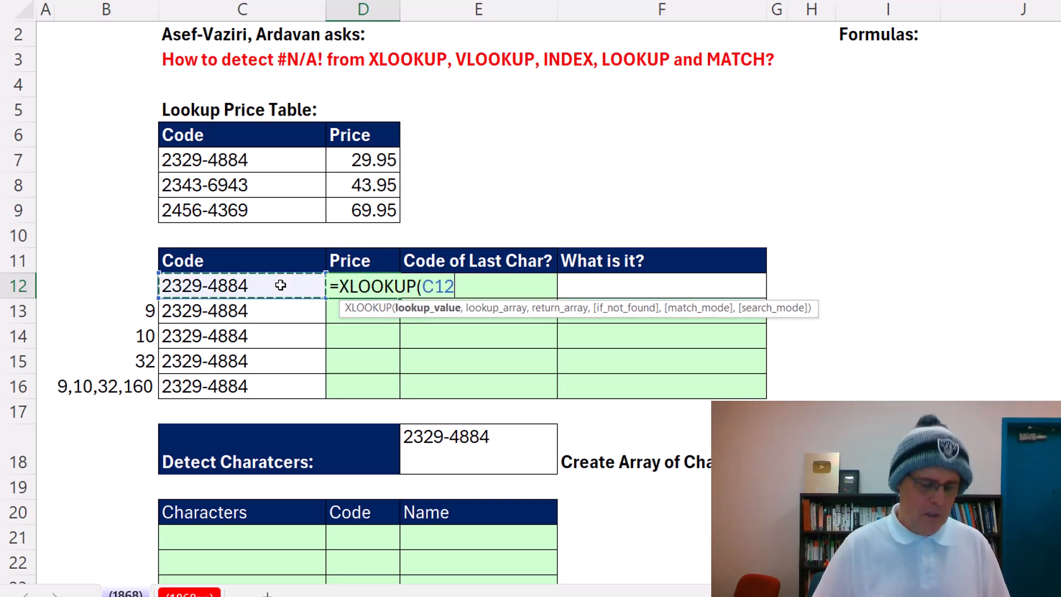
{"action": "left_click_drag", "start_coordinate": [242, 159], "coordinate": [242, 210]}
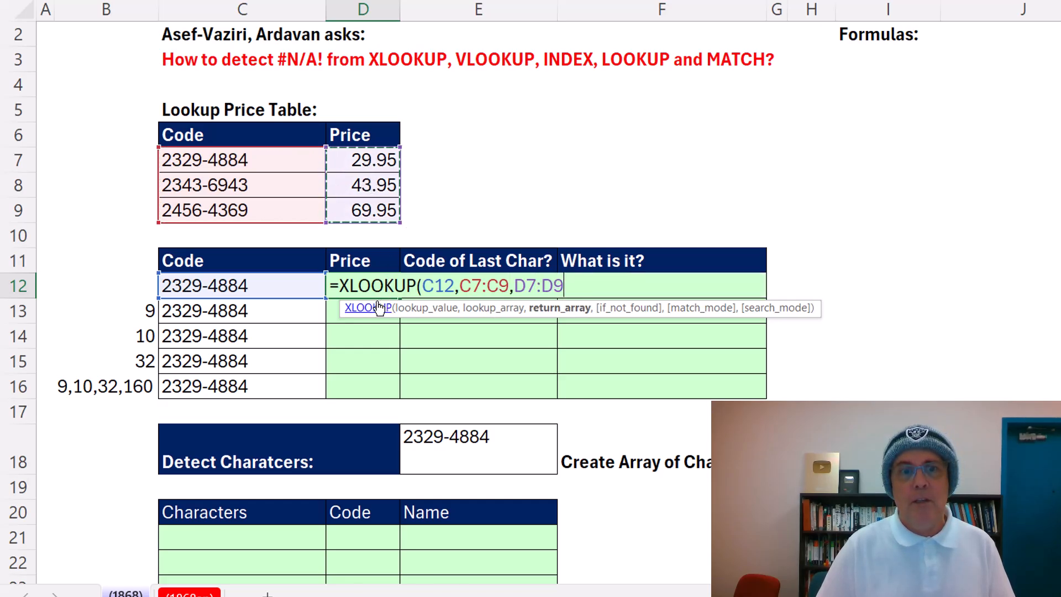
{"action": "mouse_move", "coordinate": [798, 261]}
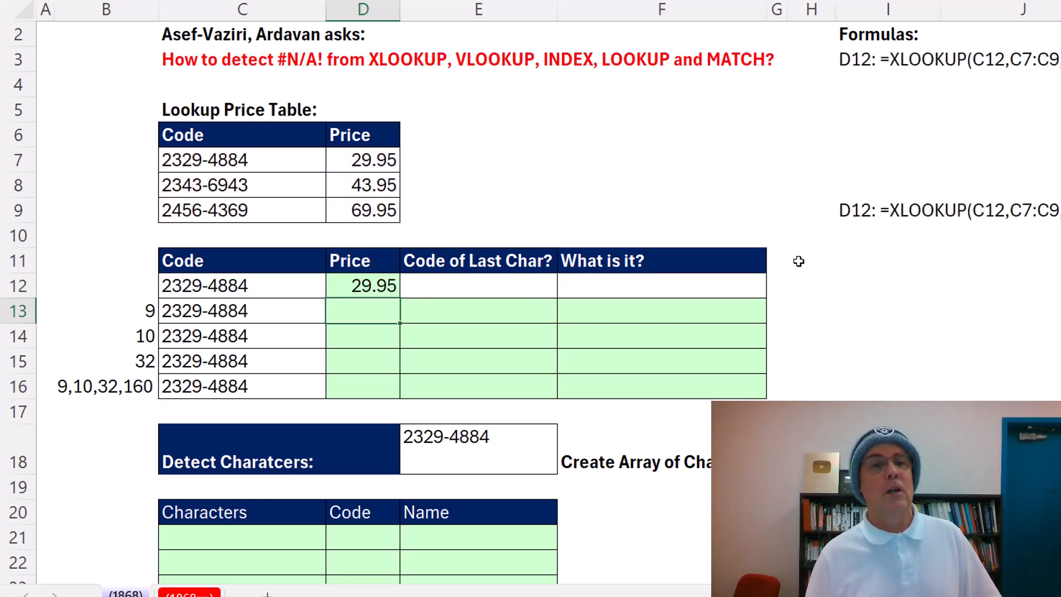
{"action": "mouse_move", "coordinate": [312, 282]}
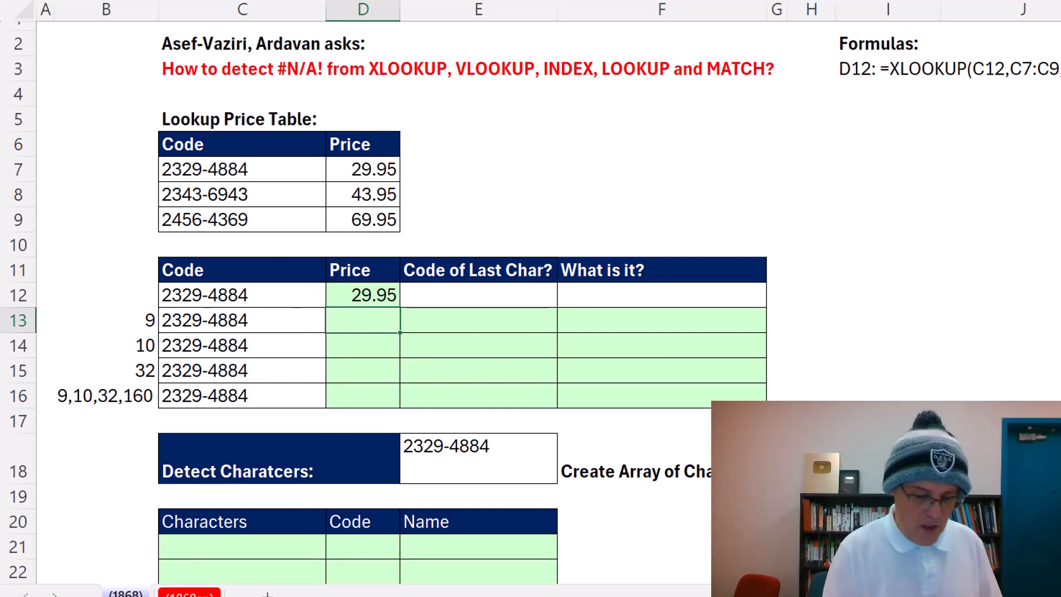
Enter =XLOOKUP(C13:C16,C7:C9,D7:D9) in D13, returning #N/A, then inspect the codes in C14 and C15.
{"action": "type", "text": "=XLOOKUP(C13"}
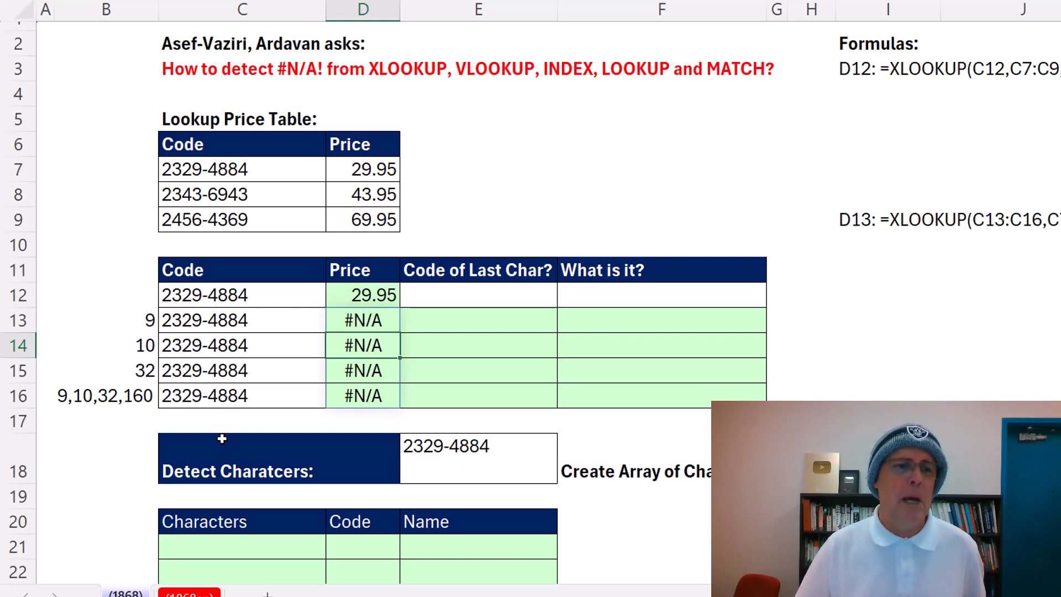
{"action": "mouse_move", "coordinate": [242, 169]}
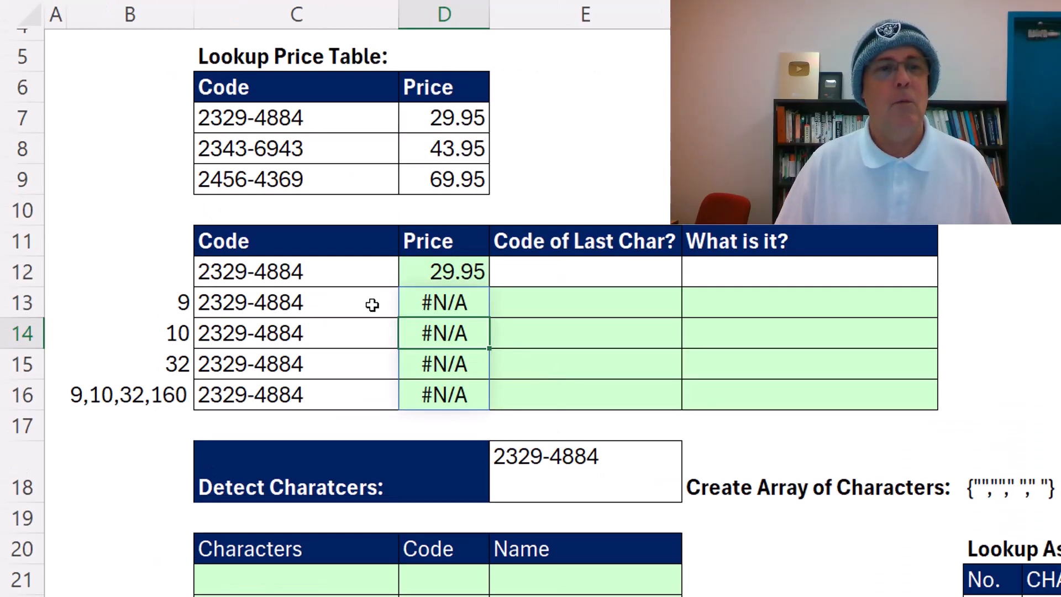
{"action": "left_click", "coordinate": [296, 303]}
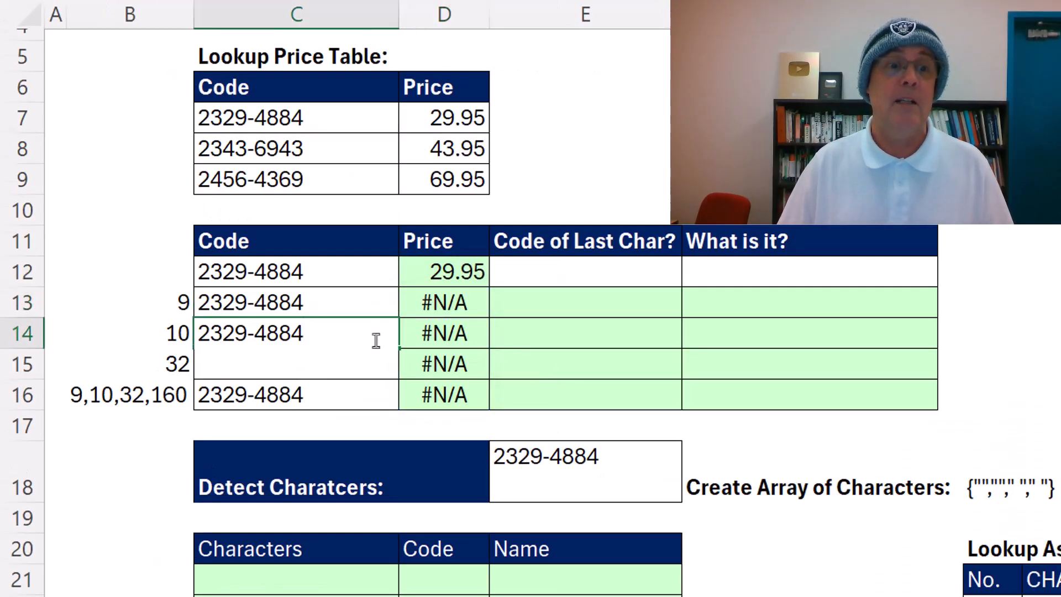
{"action": "left_click", "coordinate": [296, 364]}
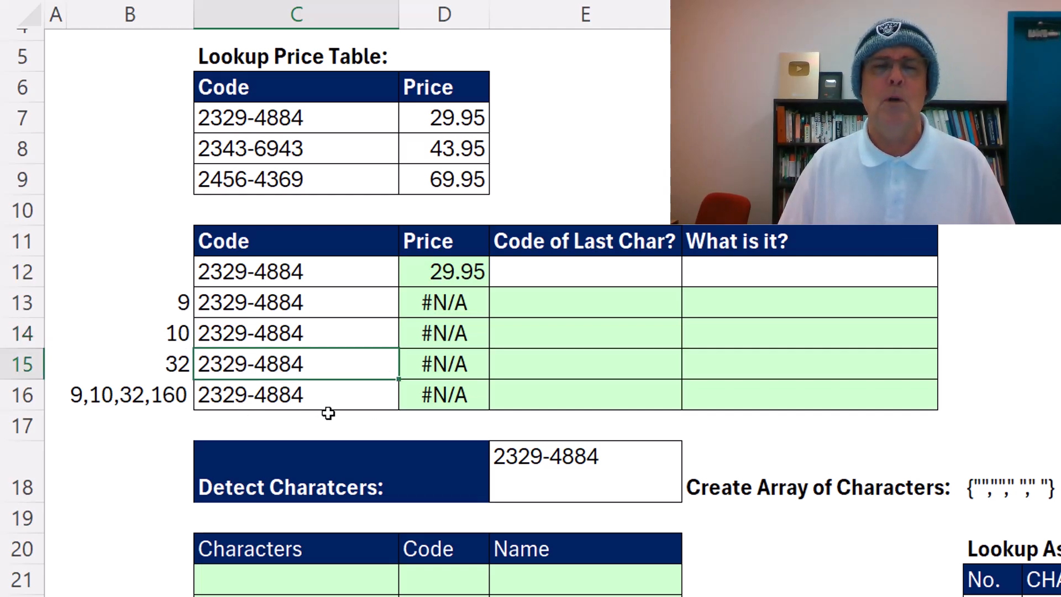
{"action": "mouse_move", "coordinate": [334, 419]}
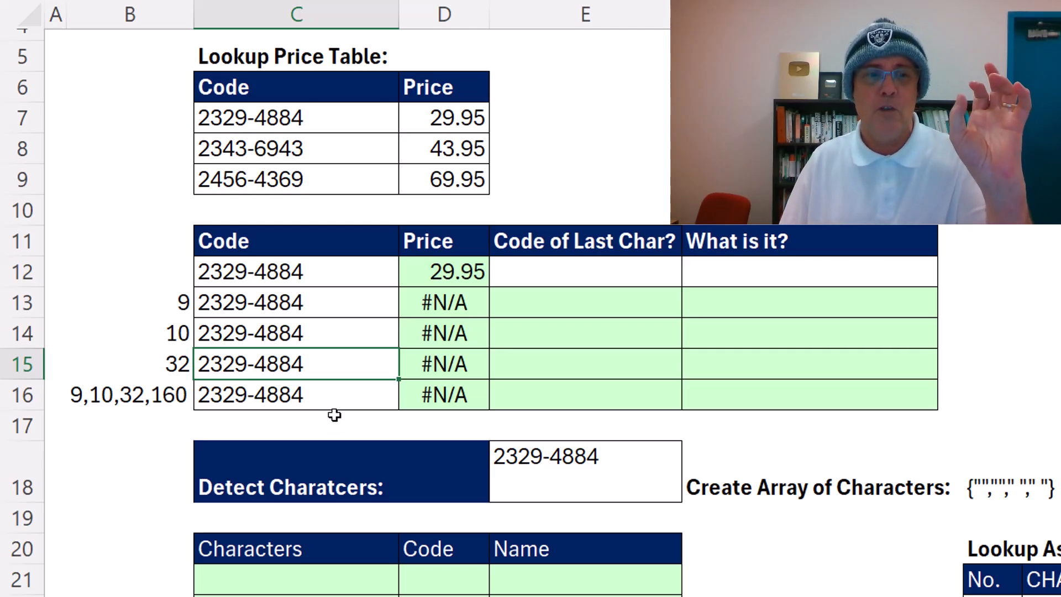
{"action": "mouse_move", "coordinate": [459, 555]}
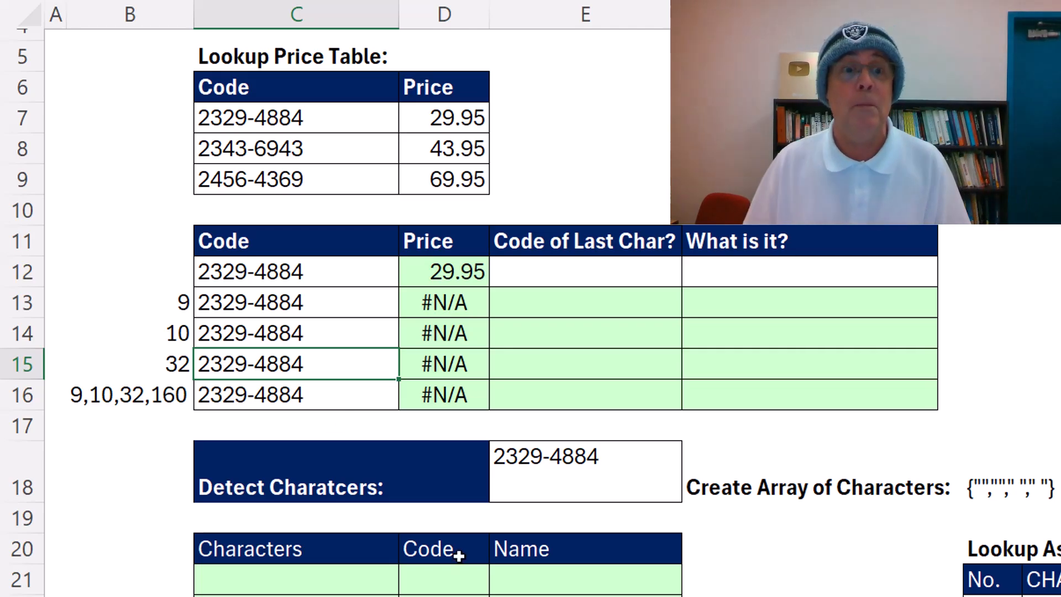
{"action": "mouse_move", "coordinate": [315, 303]}
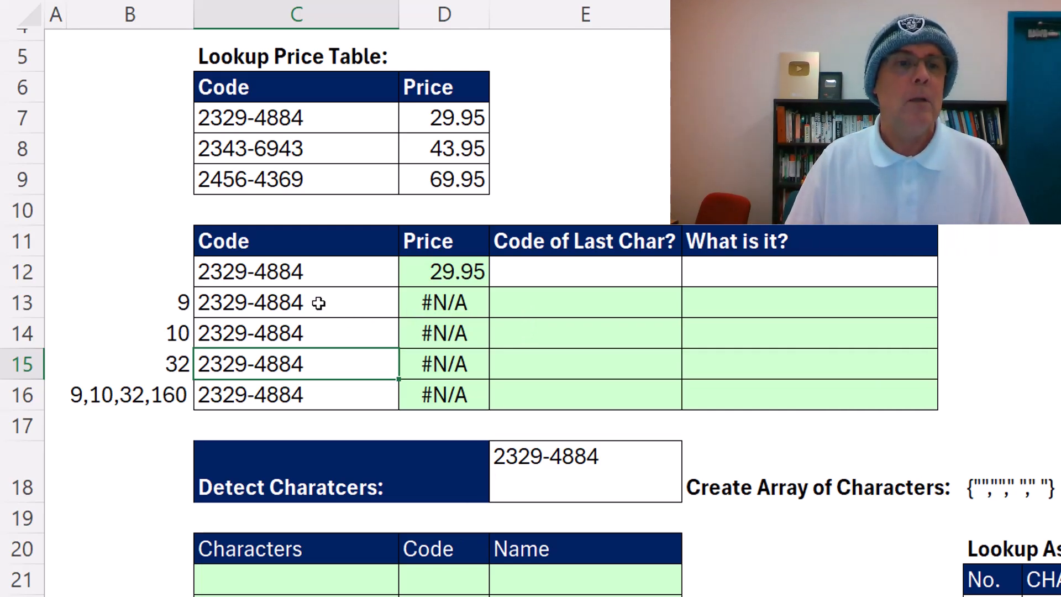
{"action": "mouse_move", "coordinate": [312, 364]}
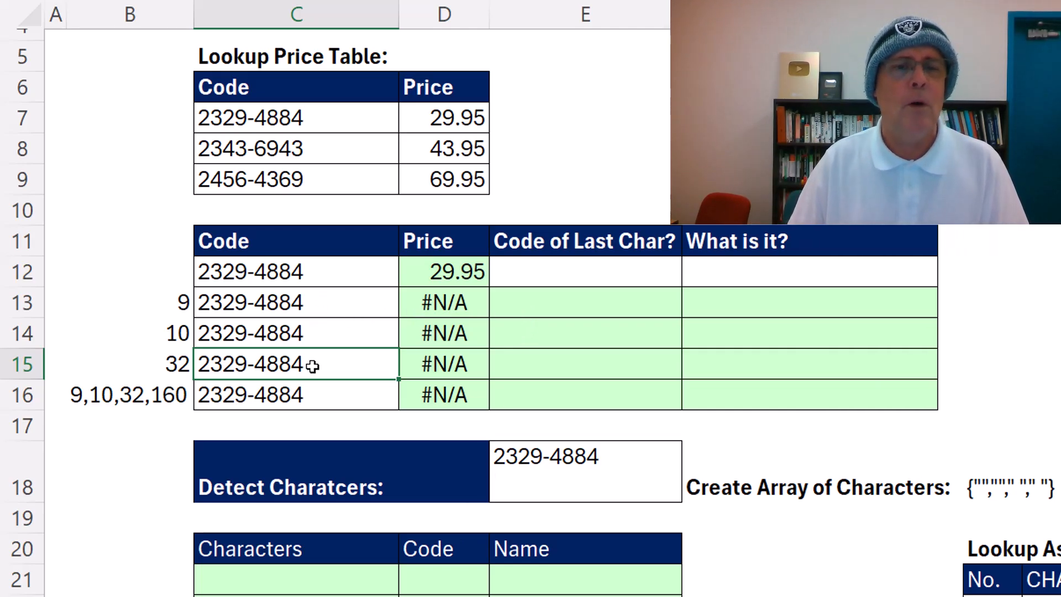
Enter =CODE(RIGHT(C13:C16)) in E13 to spill the last-character codes 9, 10, 32, 160.
{"action": "left_click", "coordinate": [586, 303]}
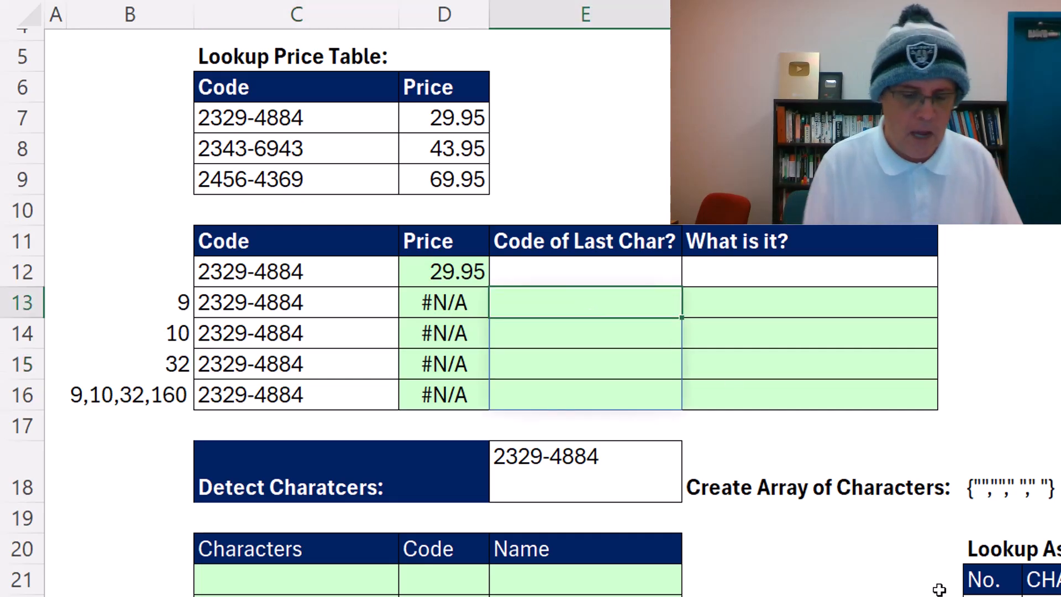
{"action": "type", "text": "=right"}
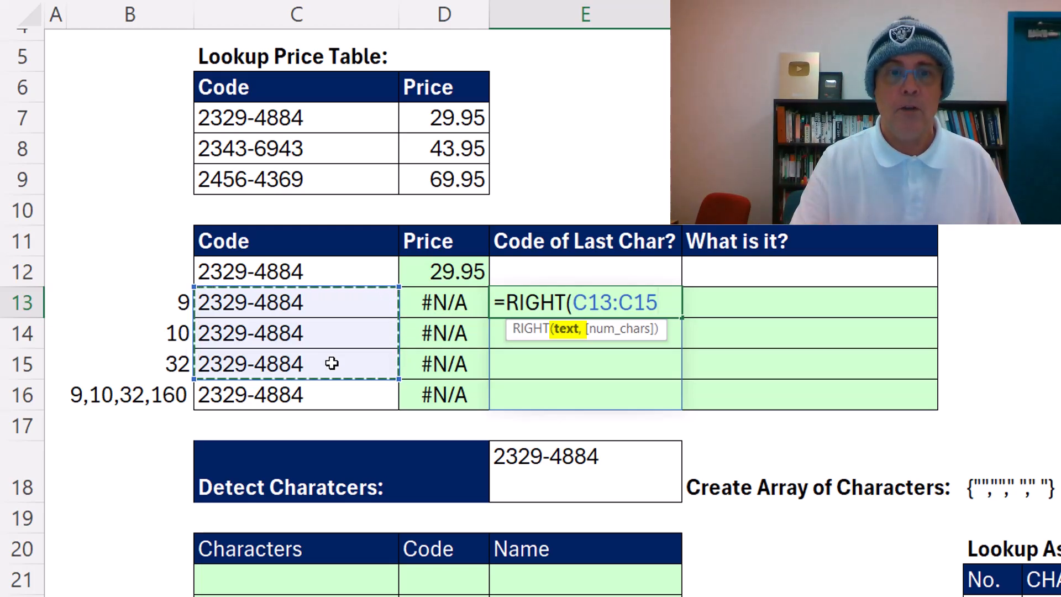
{"action": "key", "text": "Escape"}
{"action": "type", "text": ")"}
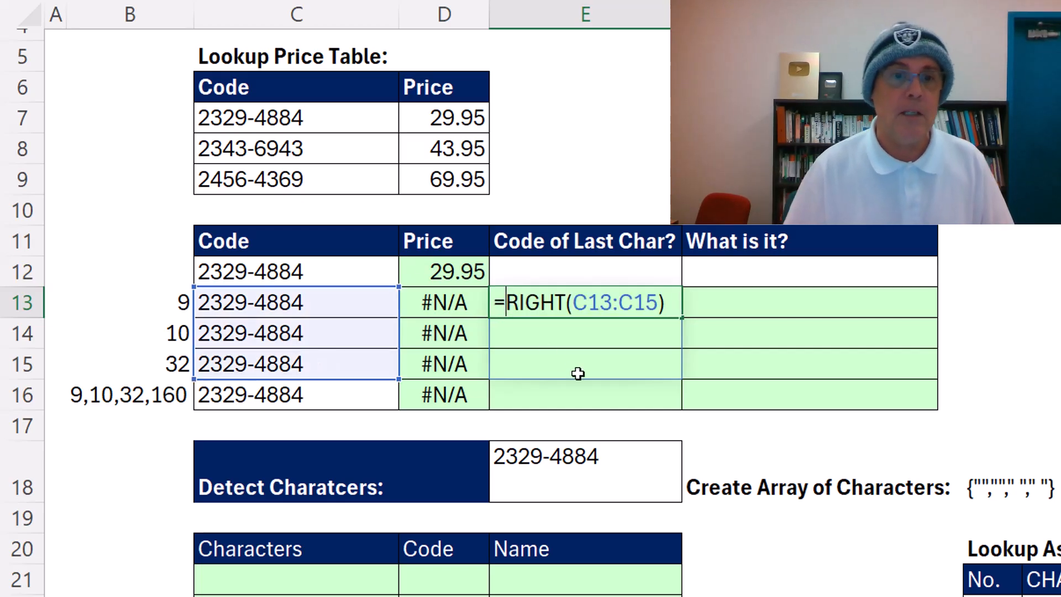
{"action": "type", "text": "CODE("}
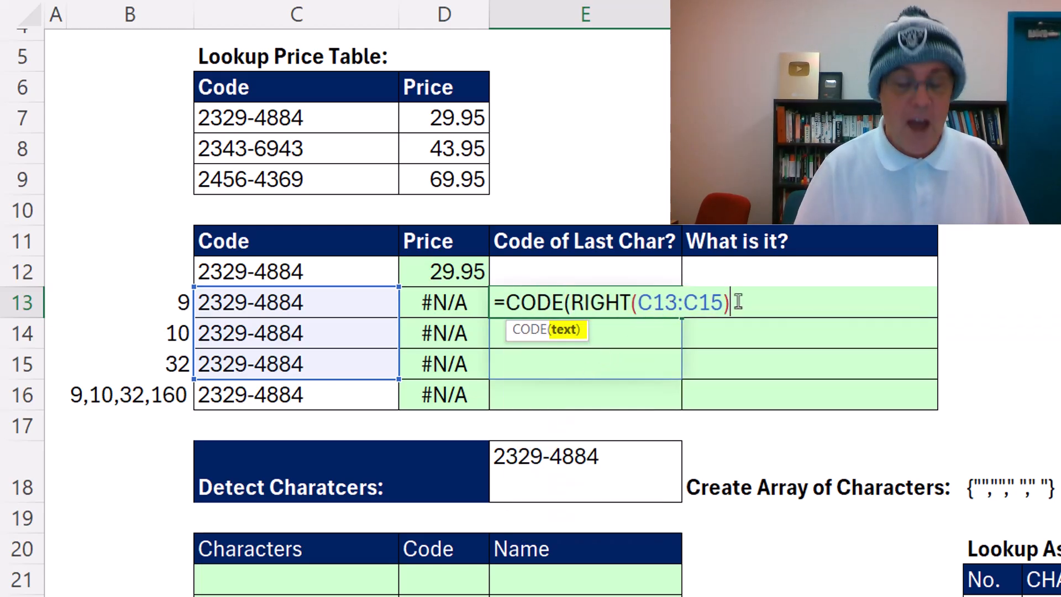
{"action": "type", "text": ")"}
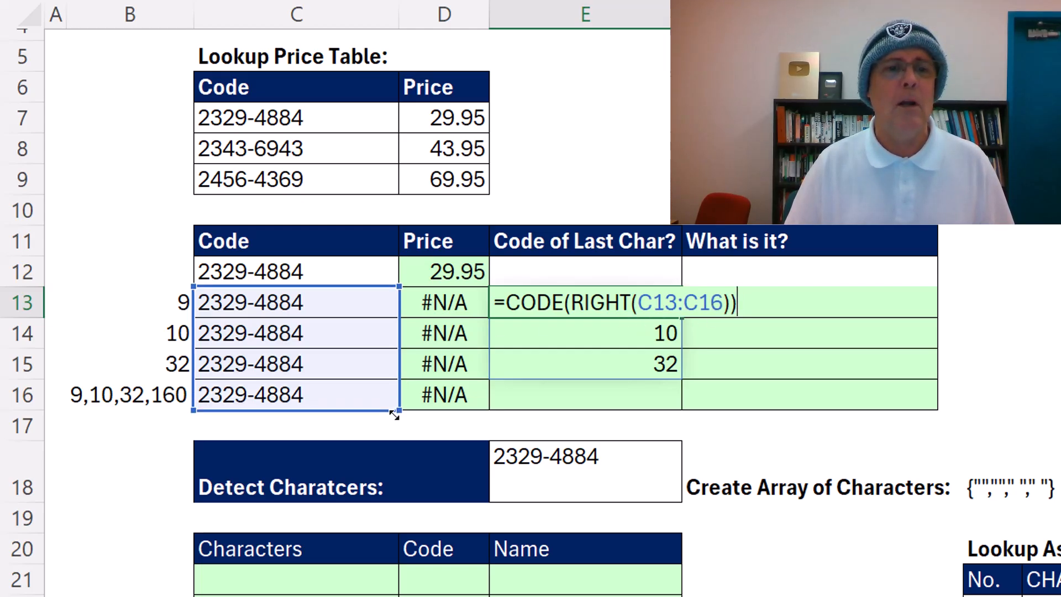
{"action": "mouse_move", "coordinate": [498, 435]}
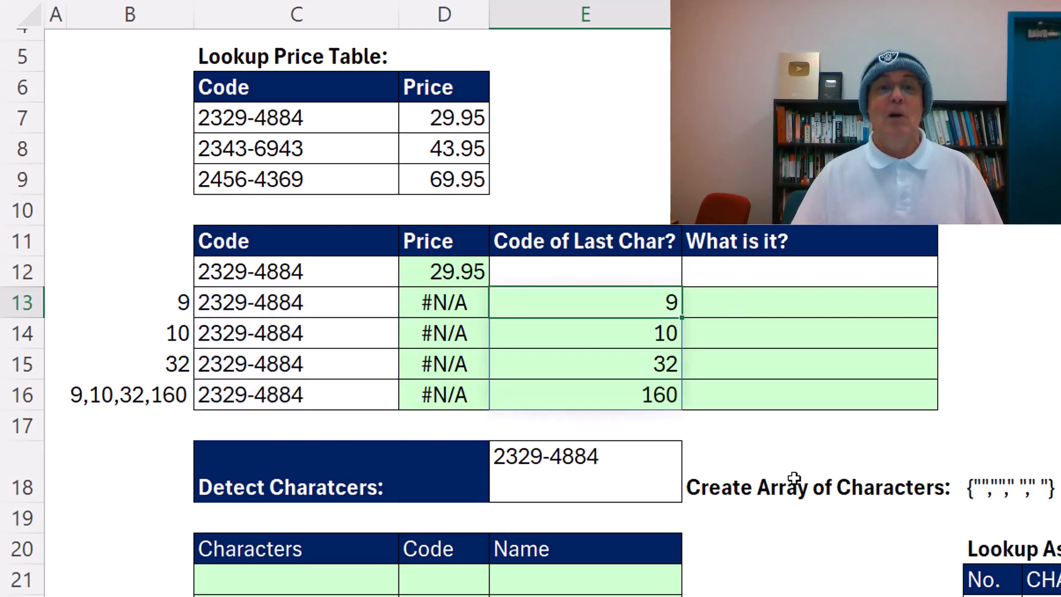
Enter =LOOKUP(E13#,H22:J278) in F13 to name each hidden character from the ASCII table.
{"action": "scroll", "scroll_direction": "down", "scroll_amount": 3}
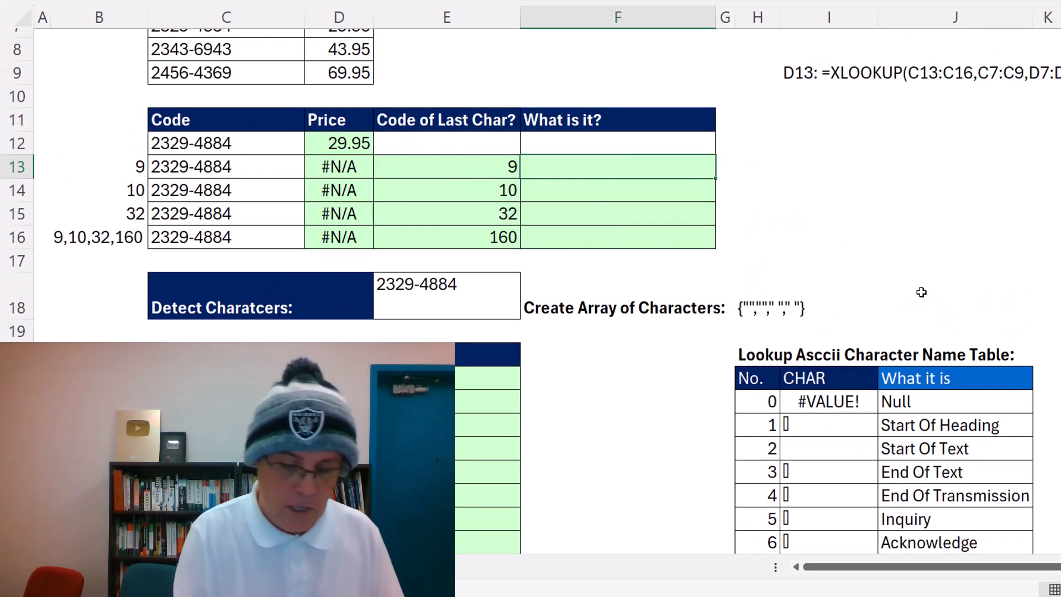
{"action": "type", "text": "=lo"}
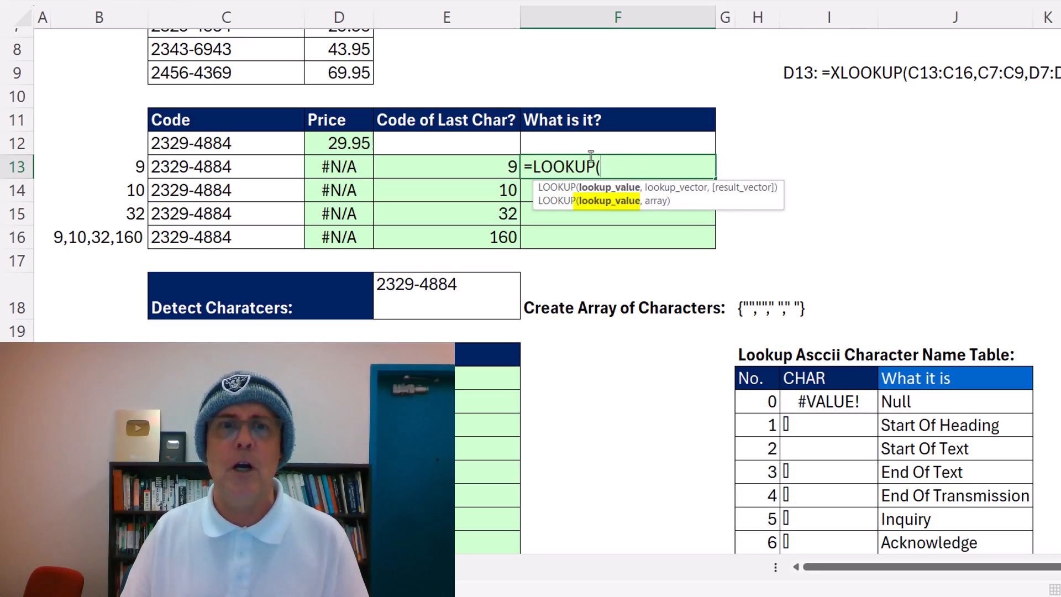
{"action": "type", "text": "E13#,H22"}
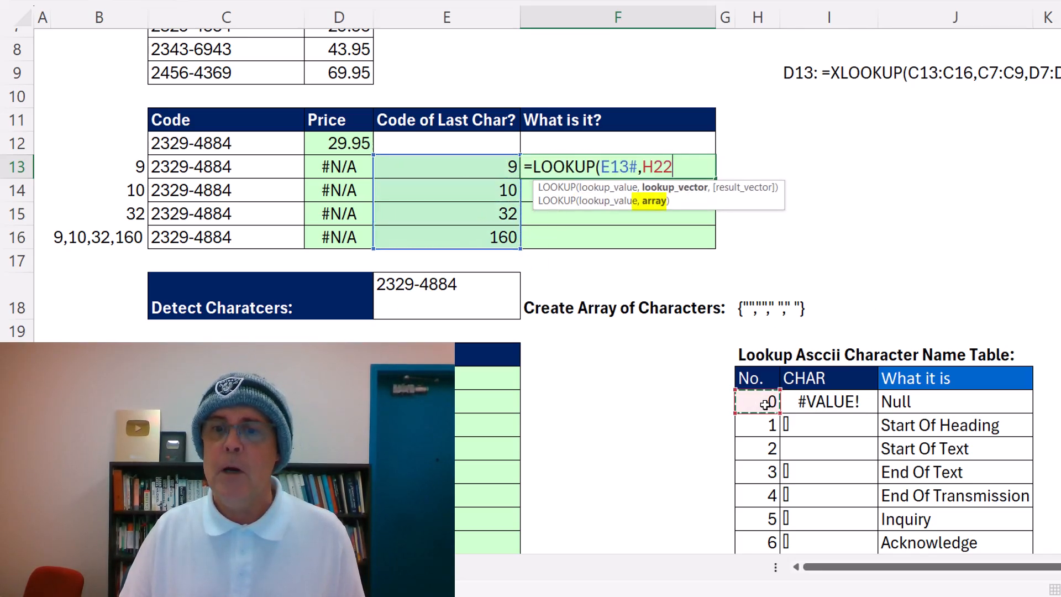
{"action": "key", "text": "ctrl+shift+down"}
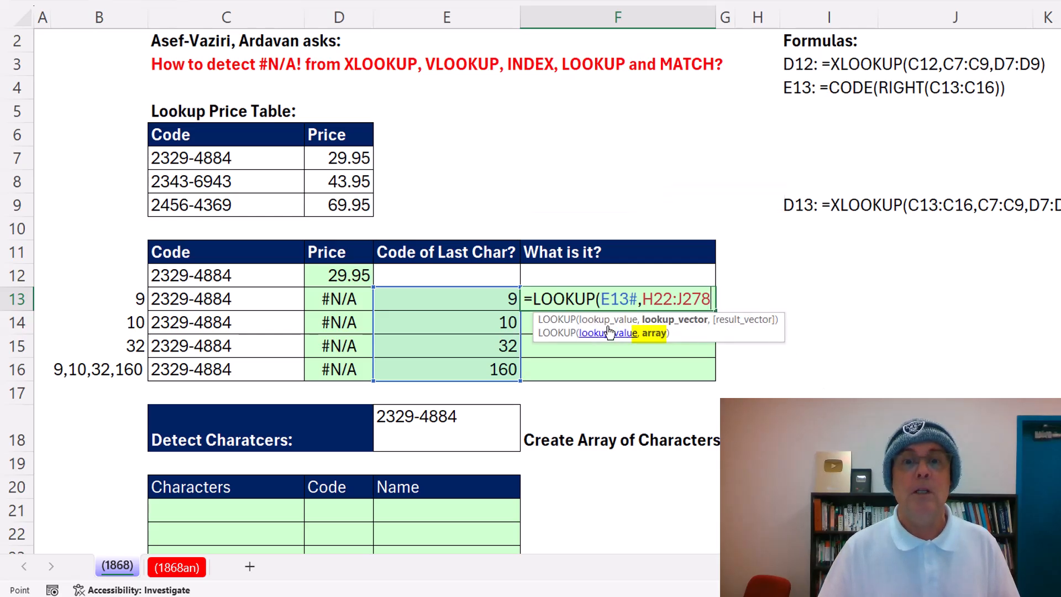
{"action": "mouse_move", "coordinate": [788, 324]}
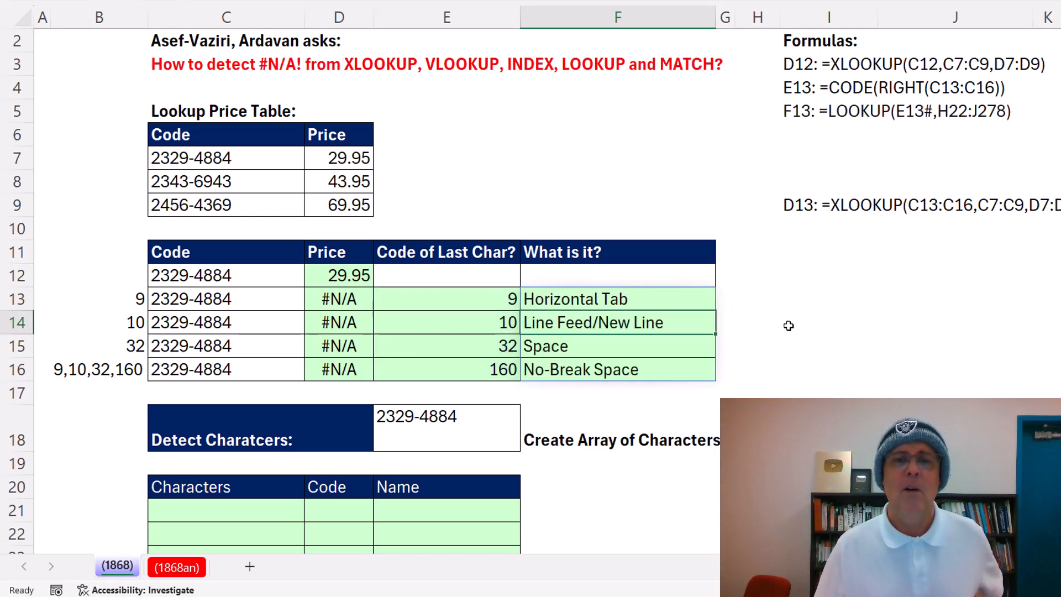
{"action": "mouse_move", "coordinate": [518, 315]}
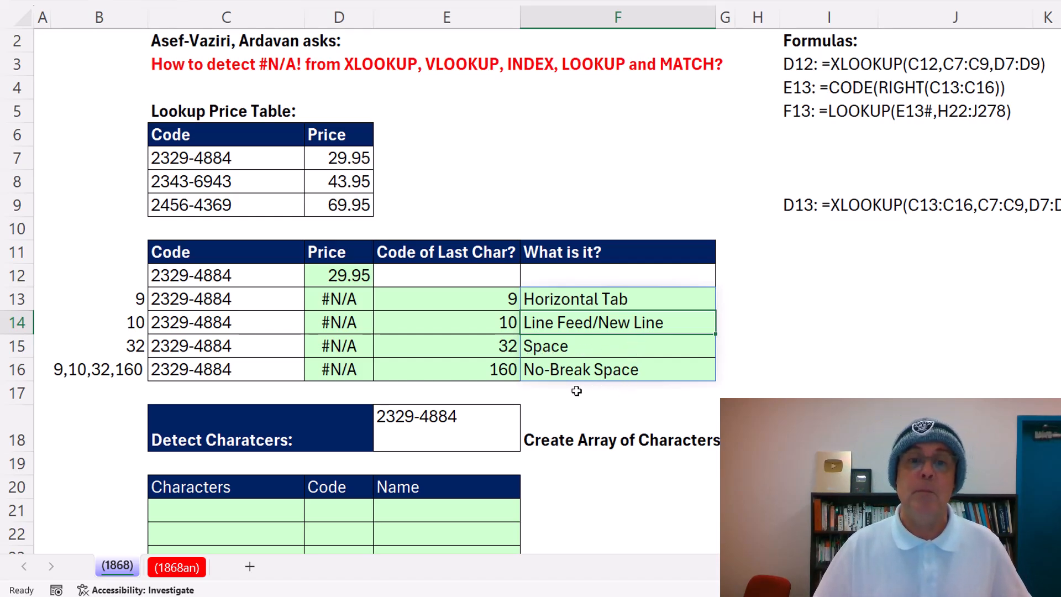
{"action": "mouse_move", "coordinate": [475, 387]}
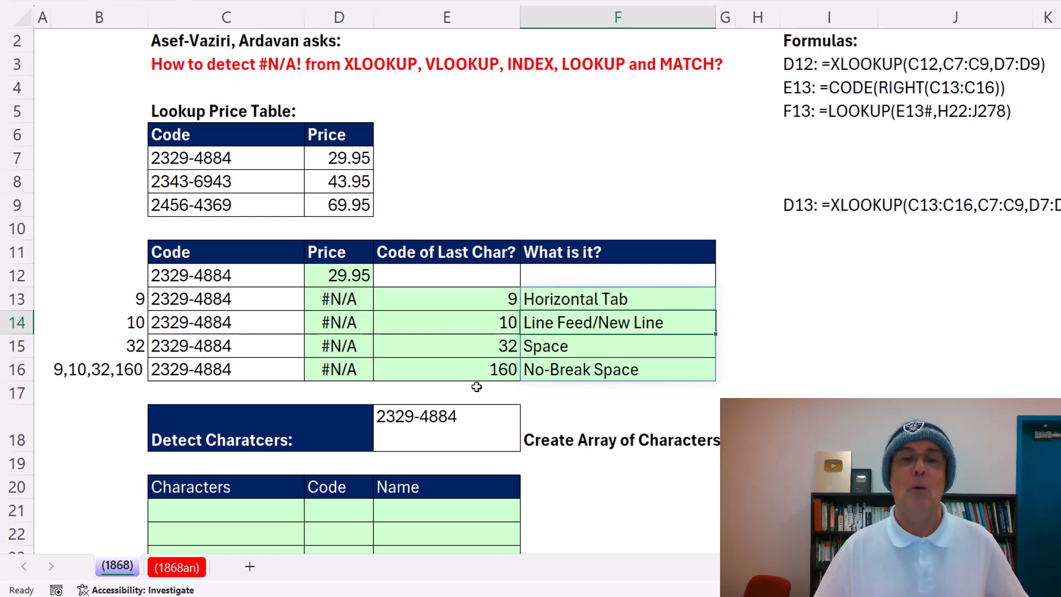
{"action": "mouse_move", "coordinate": [548, 387]}
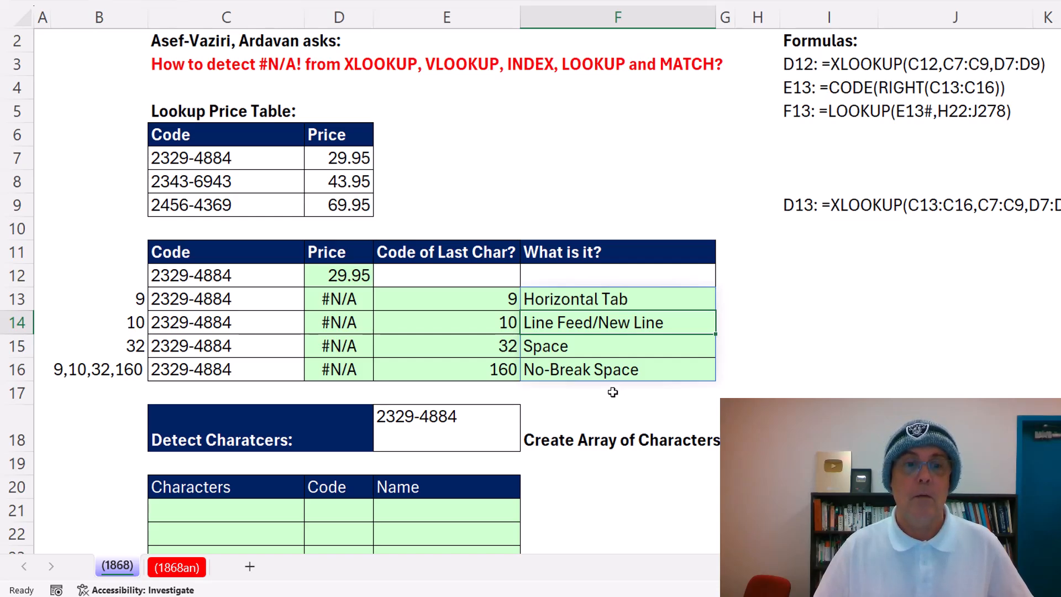
Fill the XLOOKUP down from D13 and wrap C15 in TRIM so row 15 returns 29.95.
{"action": "double_click", "coordinate": [338, 298]}
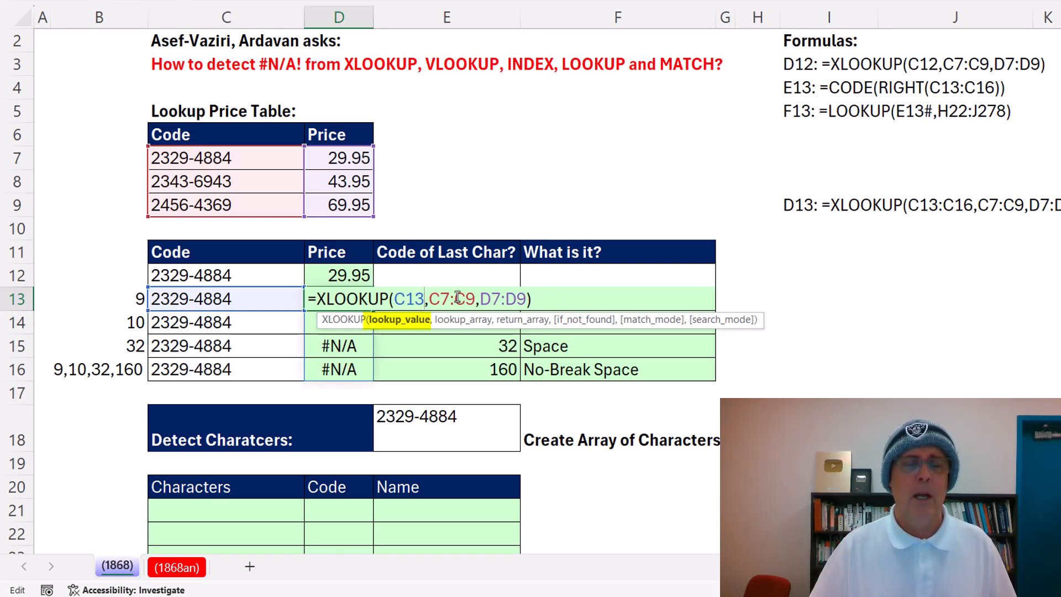
{"action": "key", "text": "Return"}
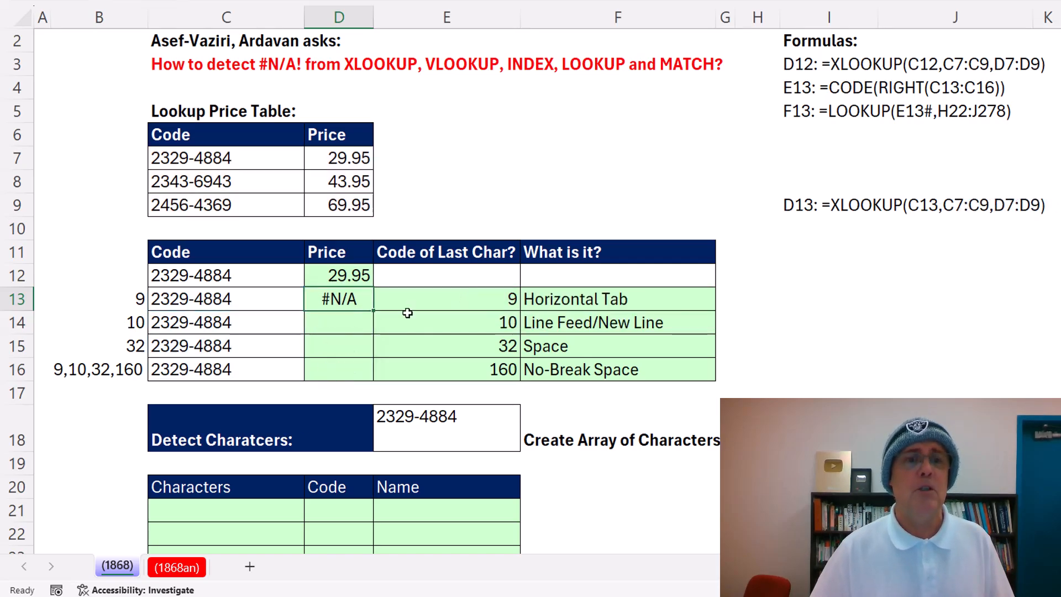
{"action": "mouse_move", "coordinate": [197, 376]}
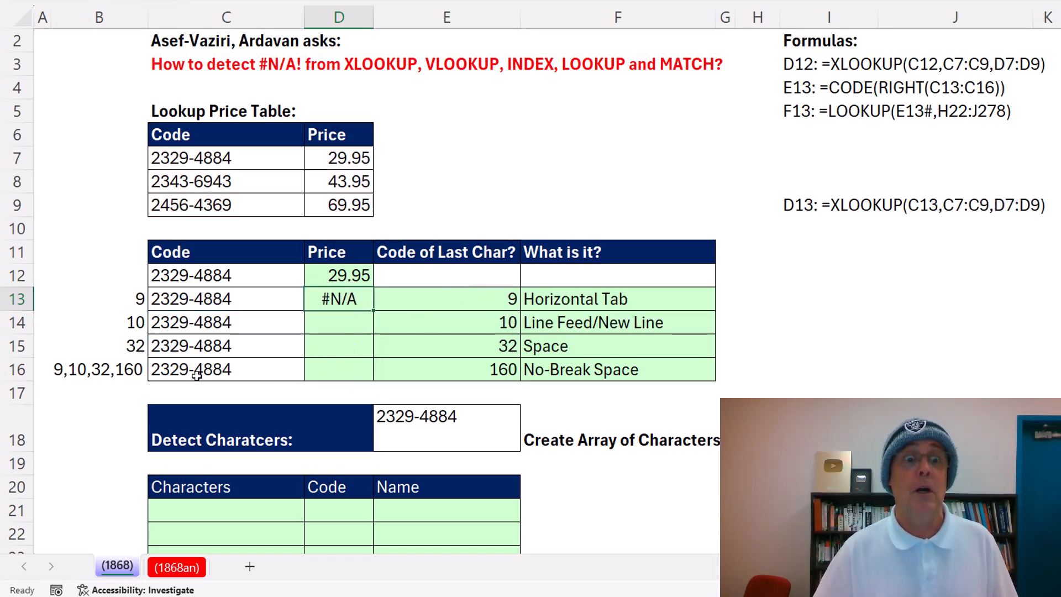
{"action": "double_click", "coordinate": [338, 299]}
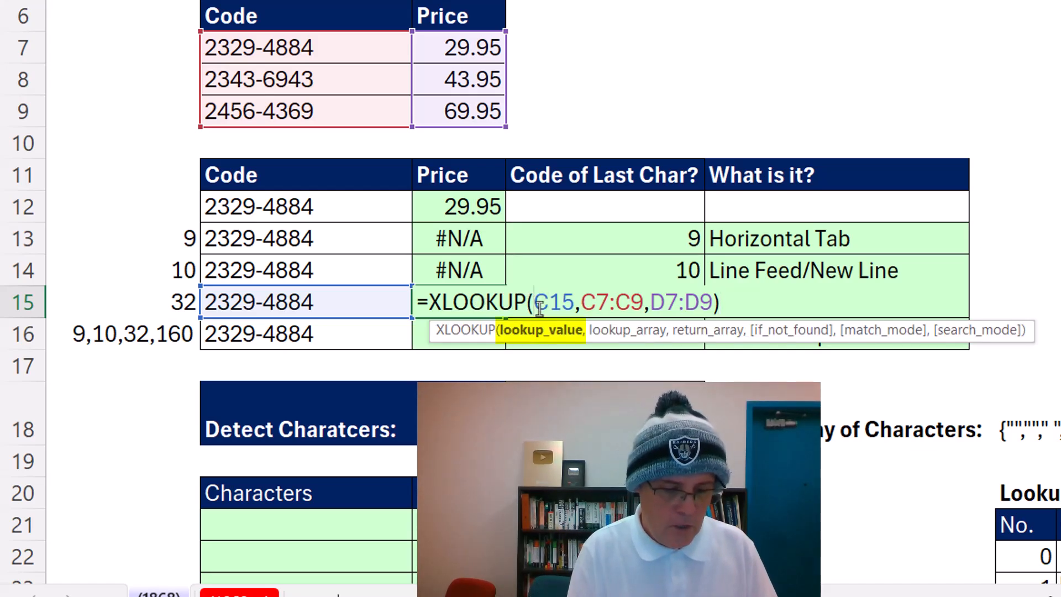
{"action": "type", "text": "TRIM("}
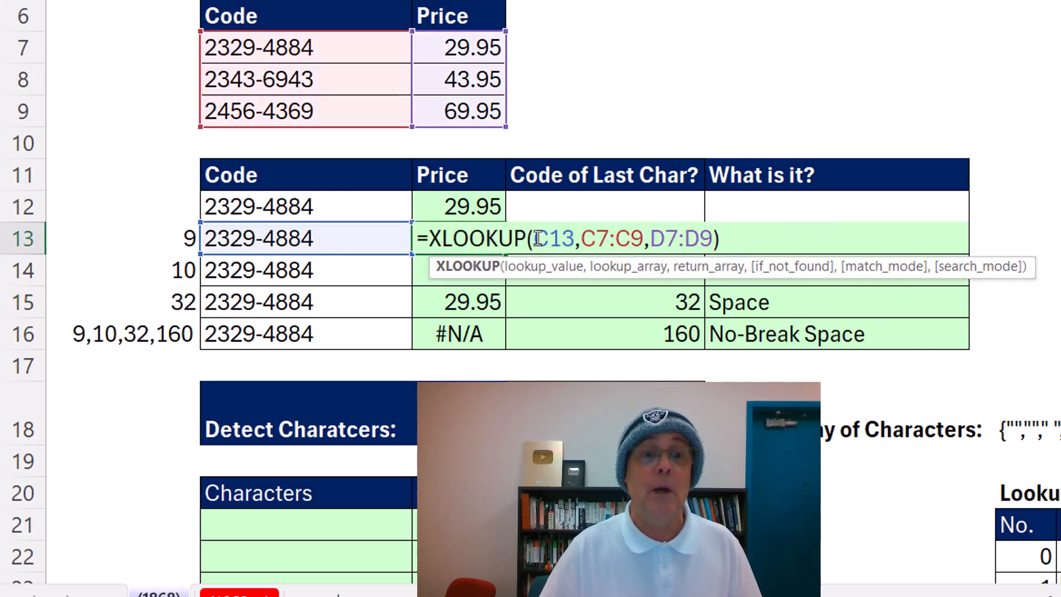
Wrap the lookup code in SUBSTITUTE(C13,CHAR(9),"") so row 13 returns 29.95 instead of #N/A.
{"action": "type", "text": "su"}
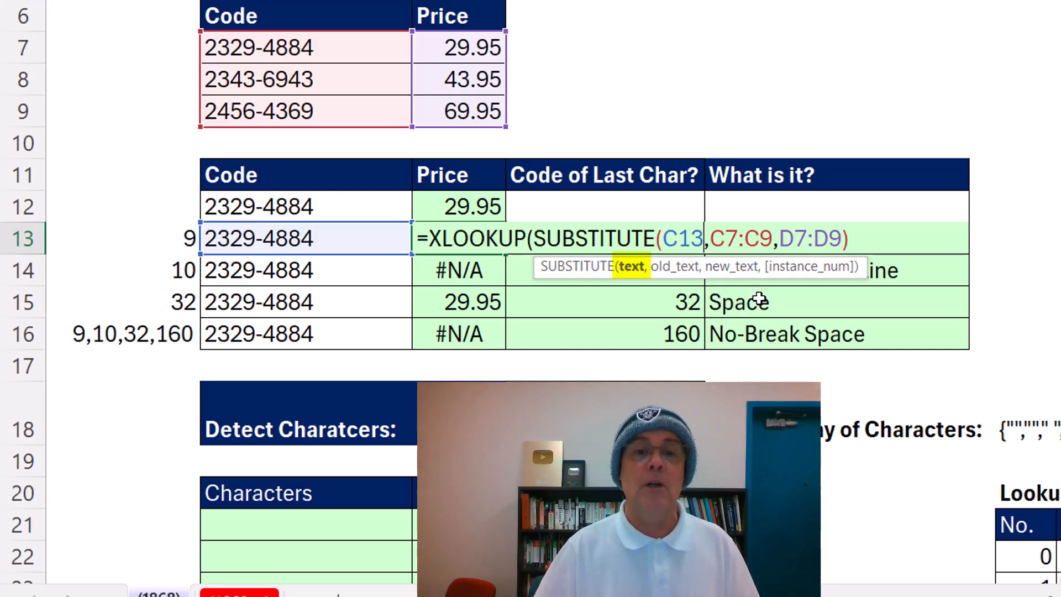
{"action": "type", "text": ","}
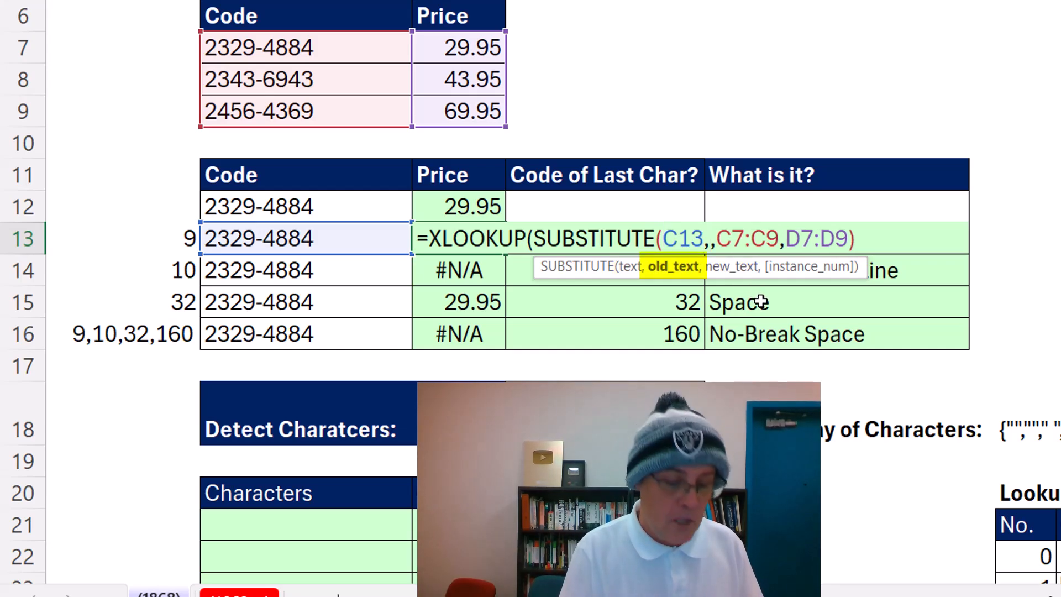
{"action": "type", "text": "ch"}
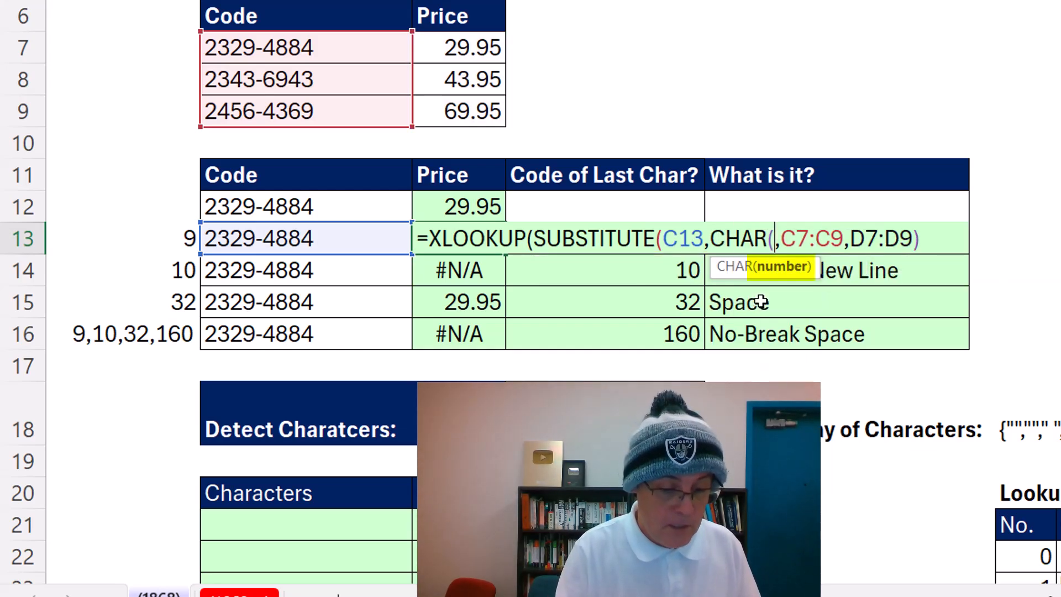
{"action": "type", "text": "9)"}
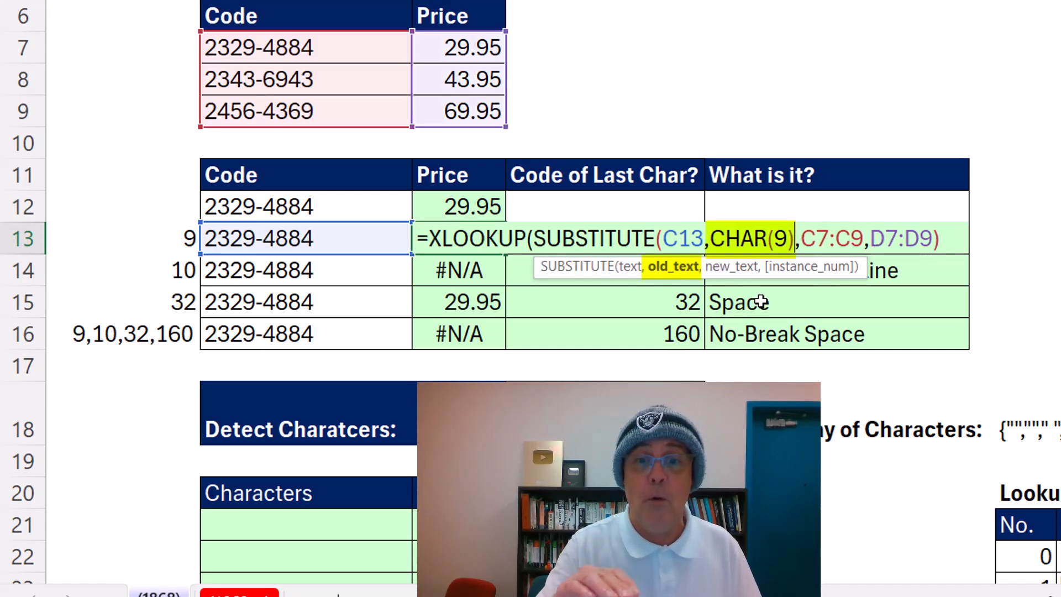
{"action": "type", "text": ","}
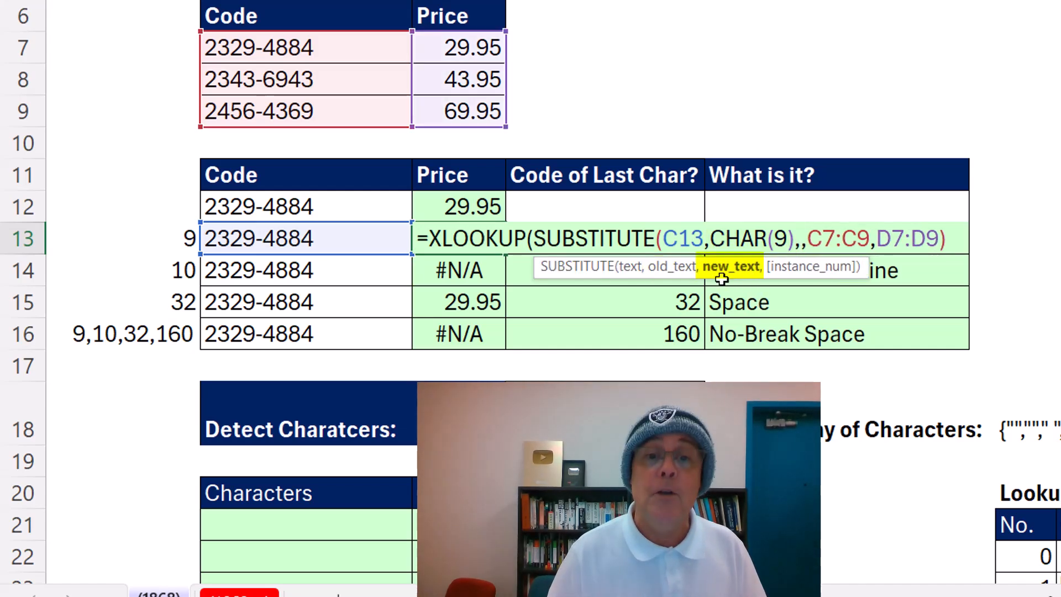
{"action": "type", "text": "\"\""}
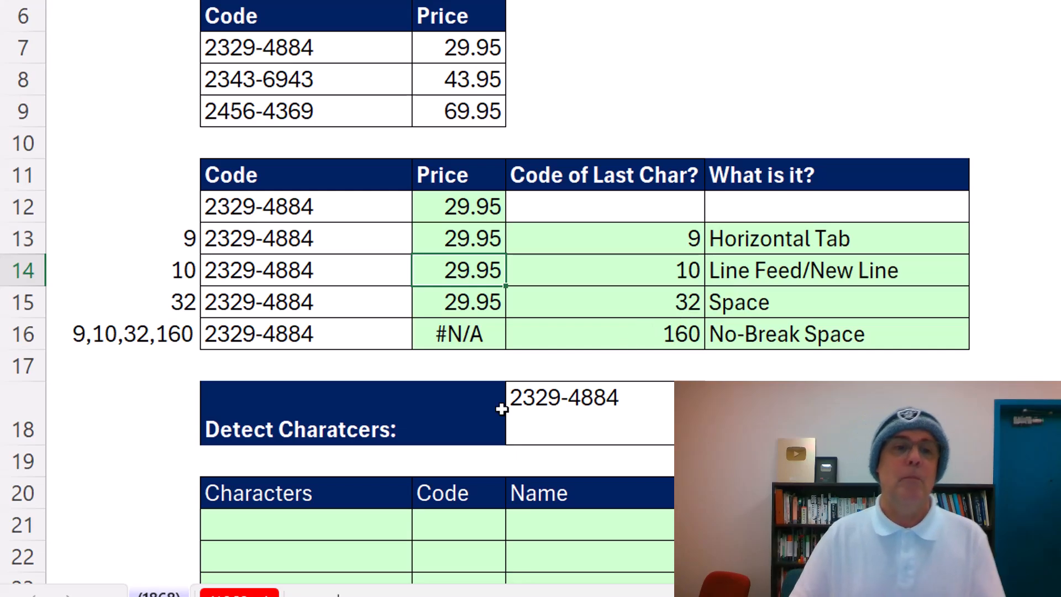
Enter =LEN(E18) in C21 to count the code's characters, showing 13.
{"action": "left_click", "coordinate": [305, 334]}
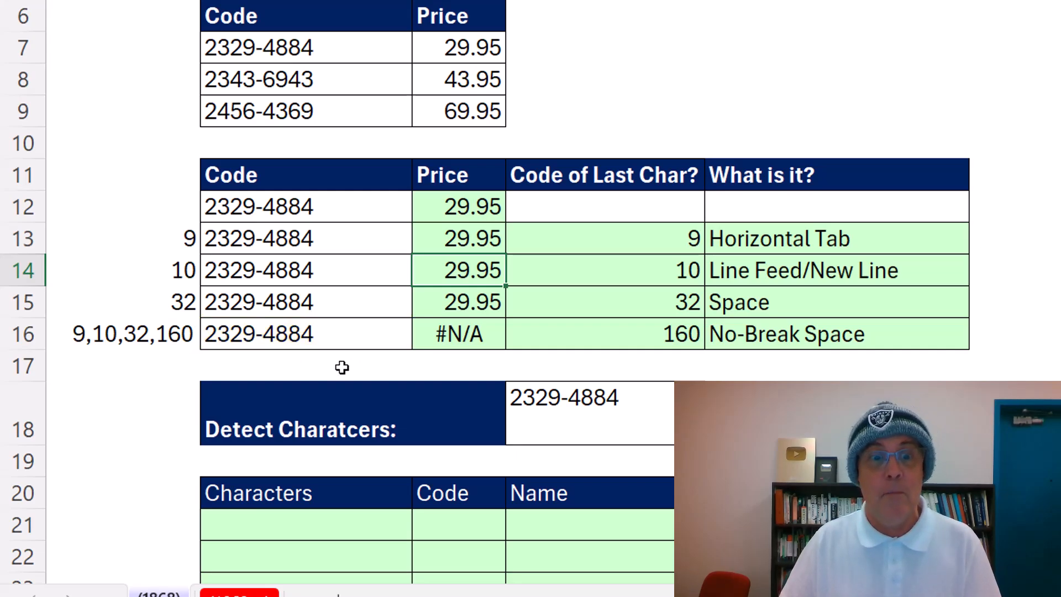
{"action": "scroll", "scroll_direction": "down", "scroll_amount": 3}
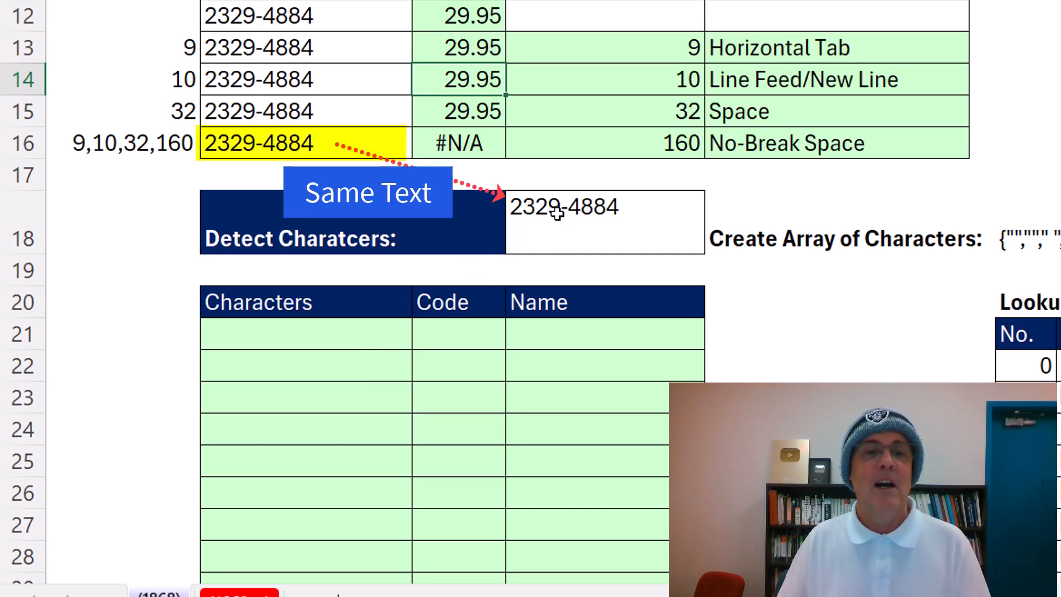
{"action": "mouse_move", "coordinate": [344, 289]}
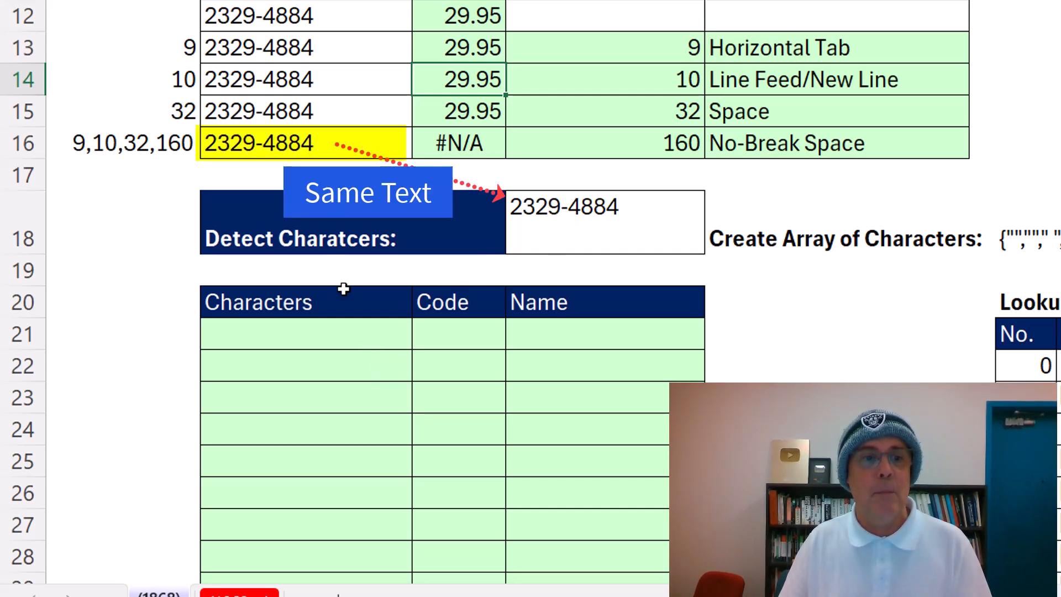
{"action": "type", "text": "="}
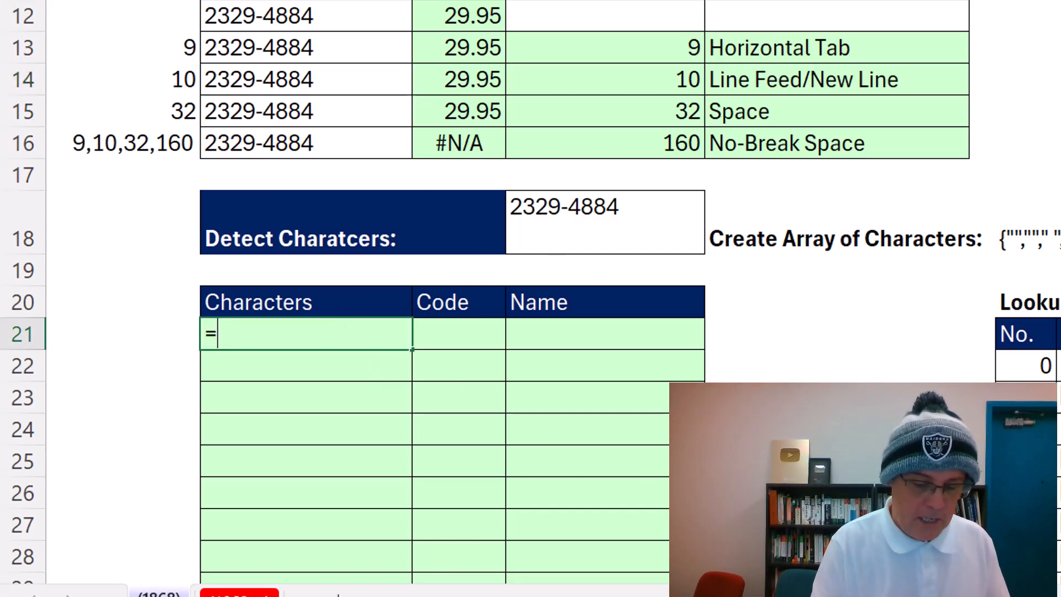
{"action": "type", "text": "LEN("}
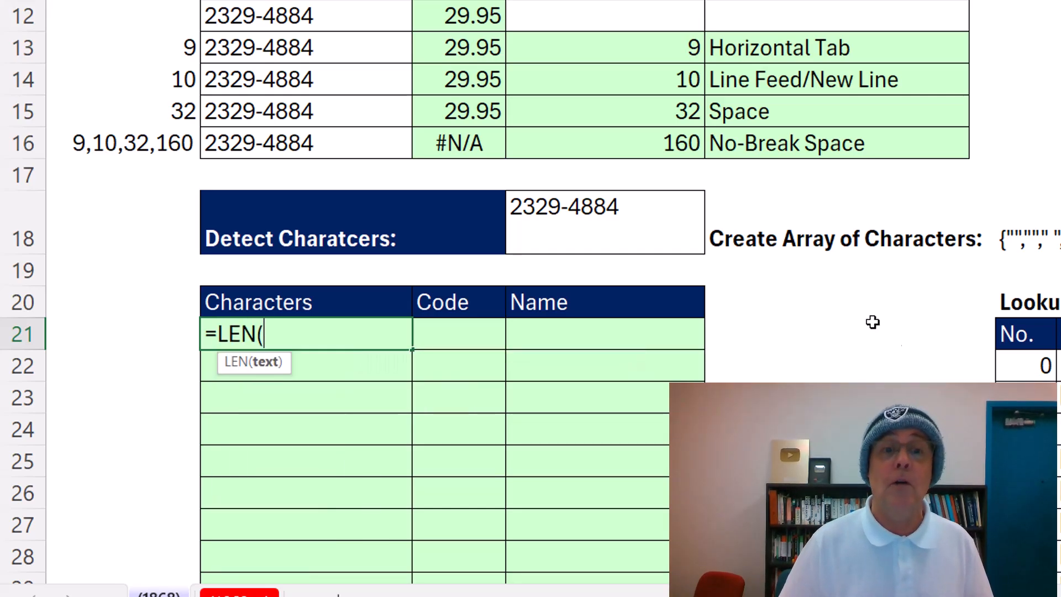
{"action": "left_click", "coordinate": [603, 222]}
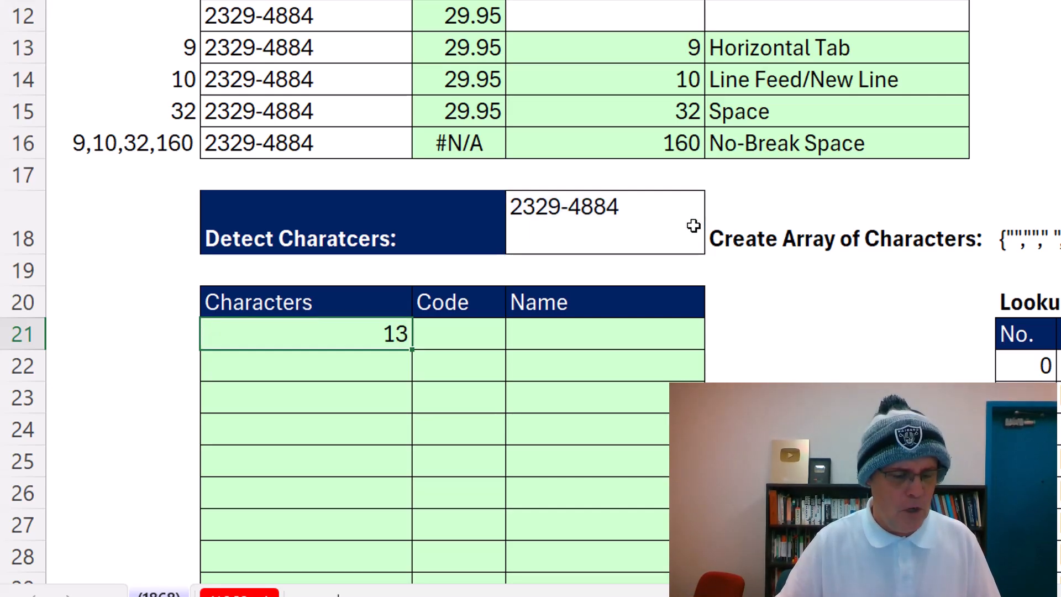
{"action": "type", "text": "=LEN(E18)"}
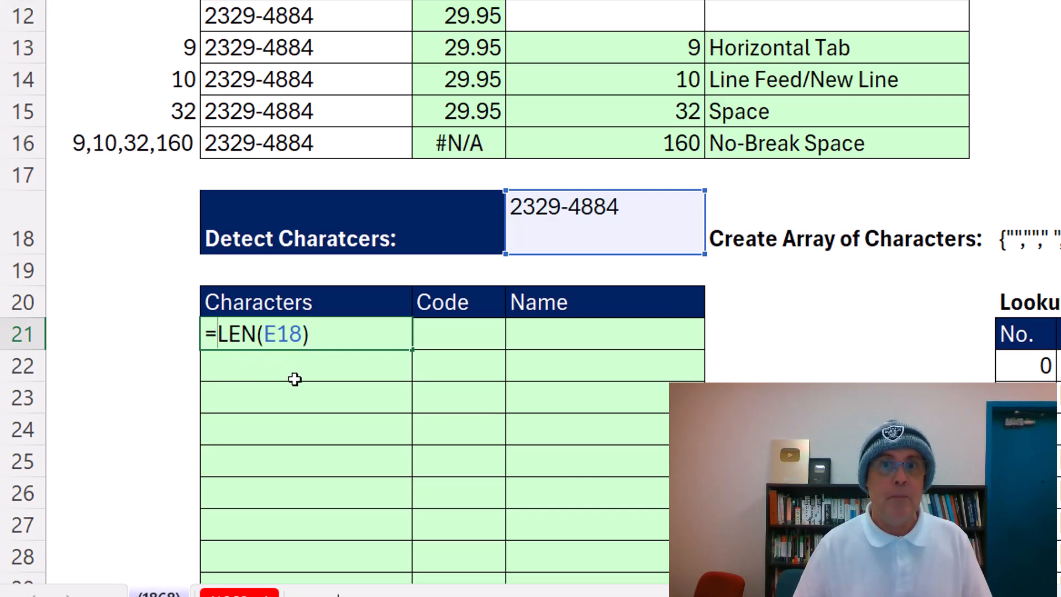
{"action": "mouse_move", "coordinate": [468, 227]}
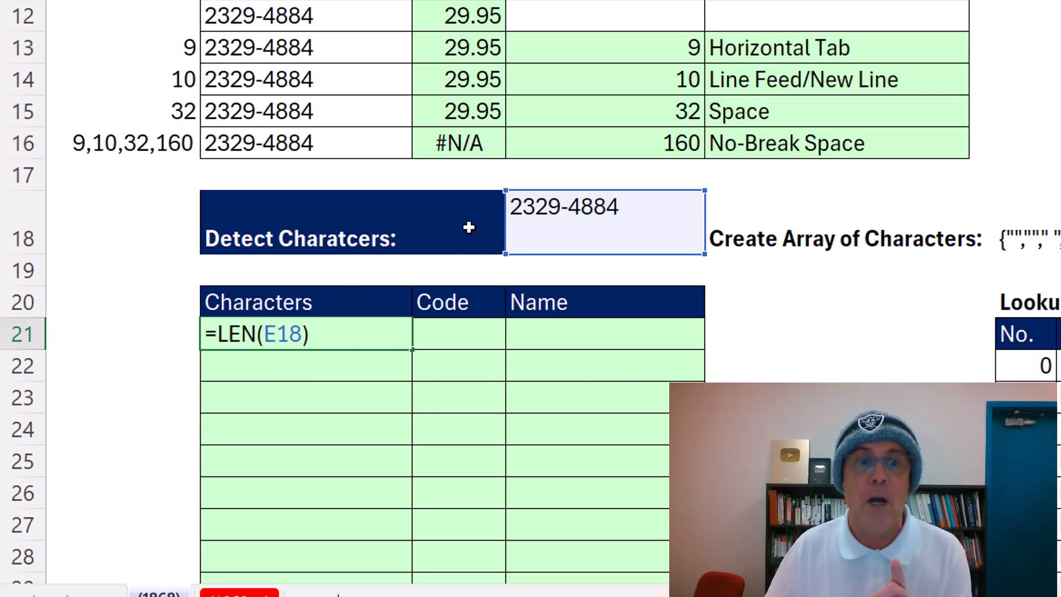
{"action": "mouse_move", "coordinate": [161, 313]}
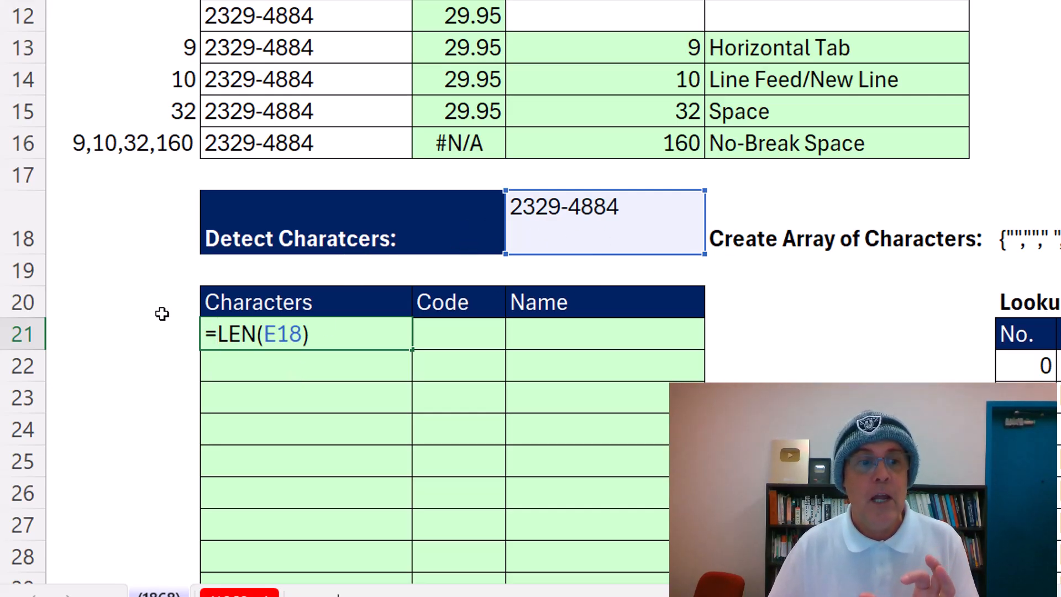
{"action": "mouse_move", "coordinate": [143, 527]}
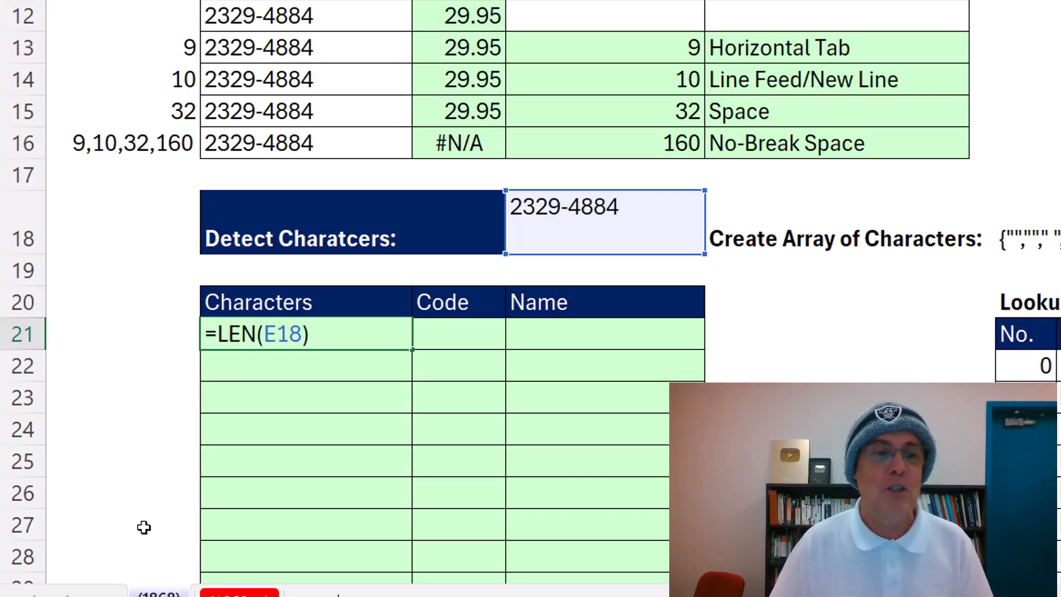
Change C21 to =MID(E18,SEQUENCE(LEN(E18)),1) to spill the code one character per row.
{"action": "type", "text": "se"}
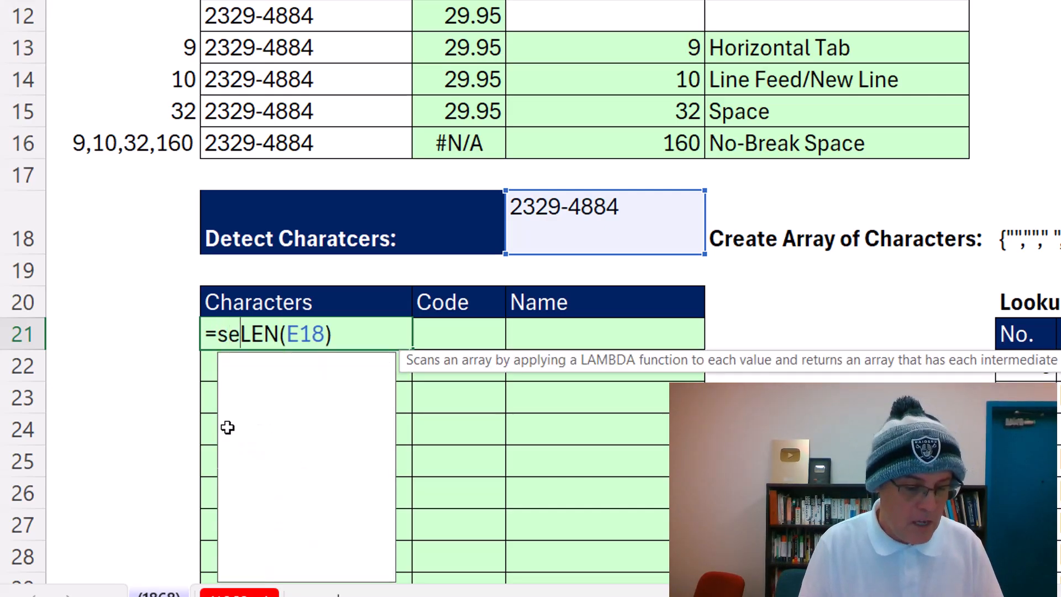
{"action": "type", "text": "SEQUENCE("}
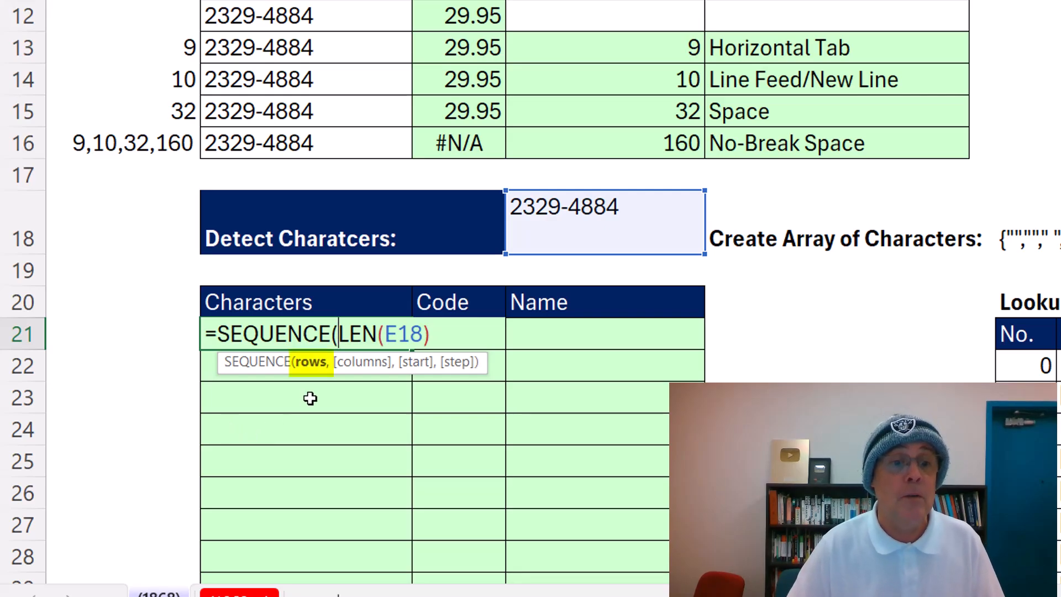
{"action": "mouse_move", "coordinate": [392, 355]}
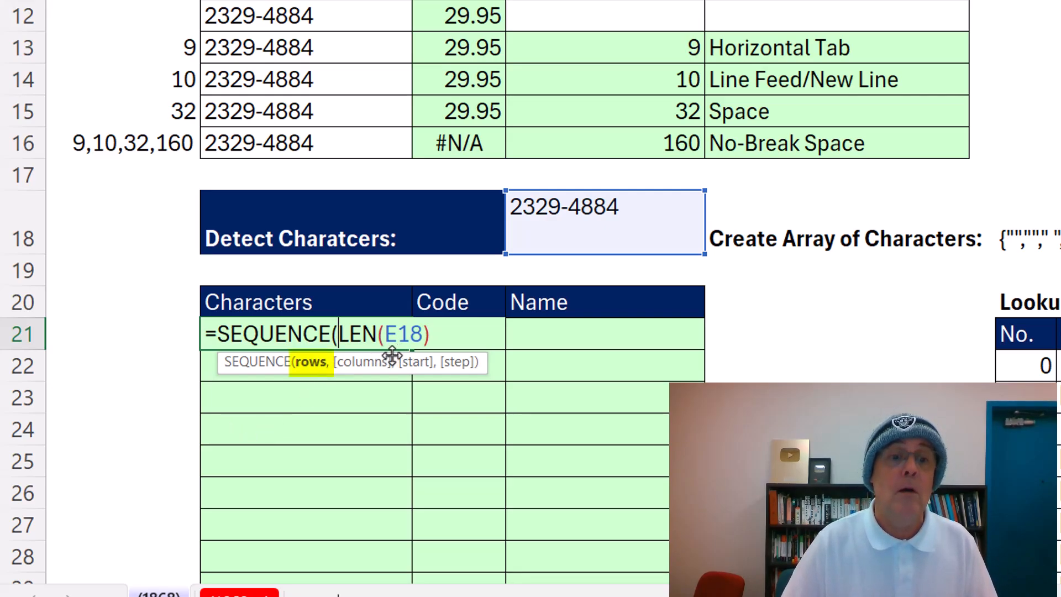
{"action": "mouse_move", "coordinate": [529, 374]}
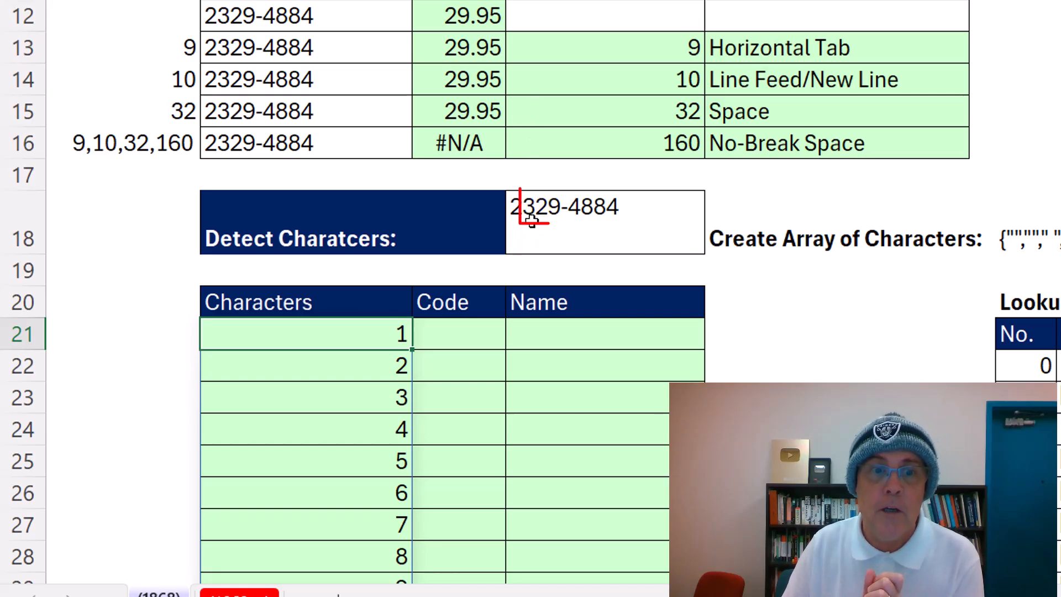
{"action": "key", "text": "f2"}
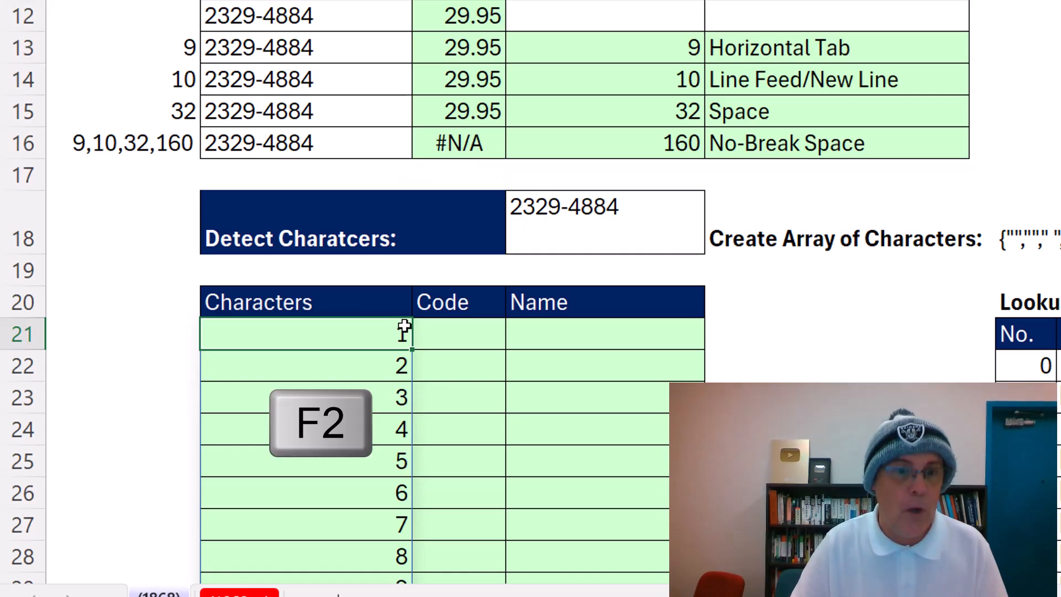
{"action": "key", "text": "f2"}
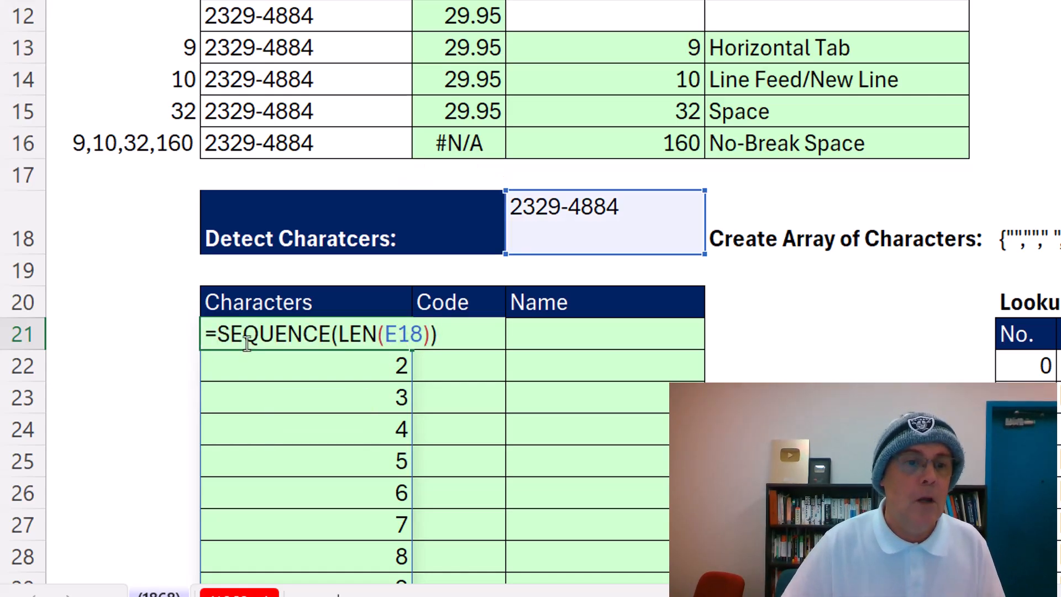
{"action": "type", "text": "mi"}
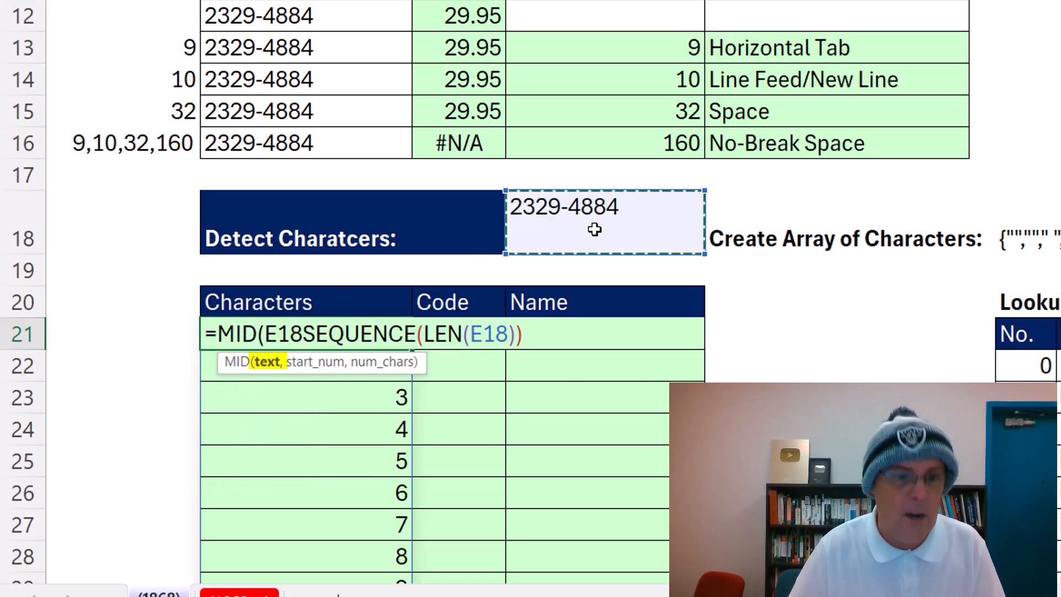
{"action": "type", "text": ","}
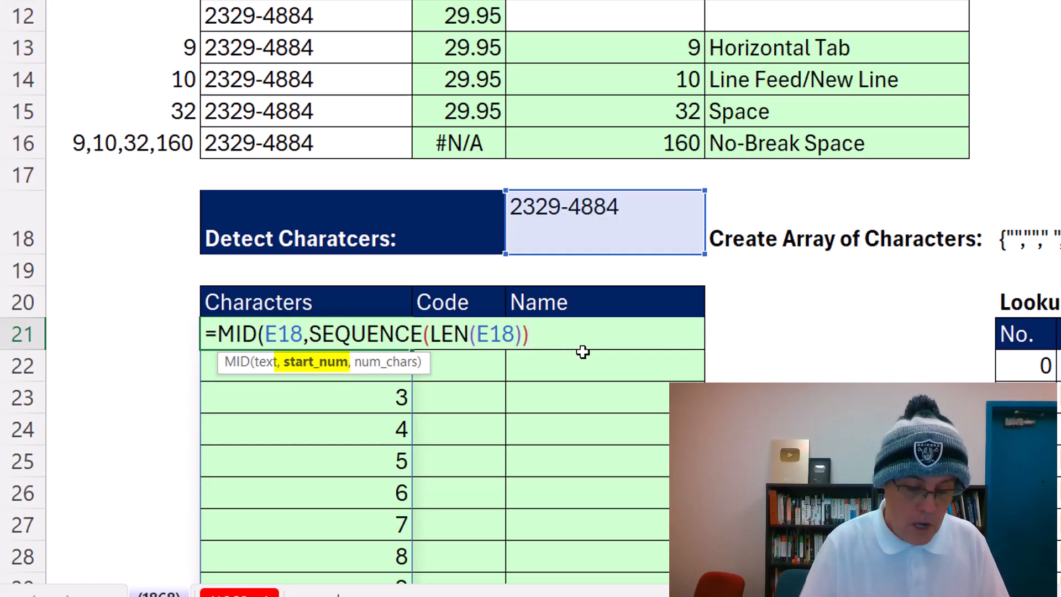
{"action": "type", "text": ","}
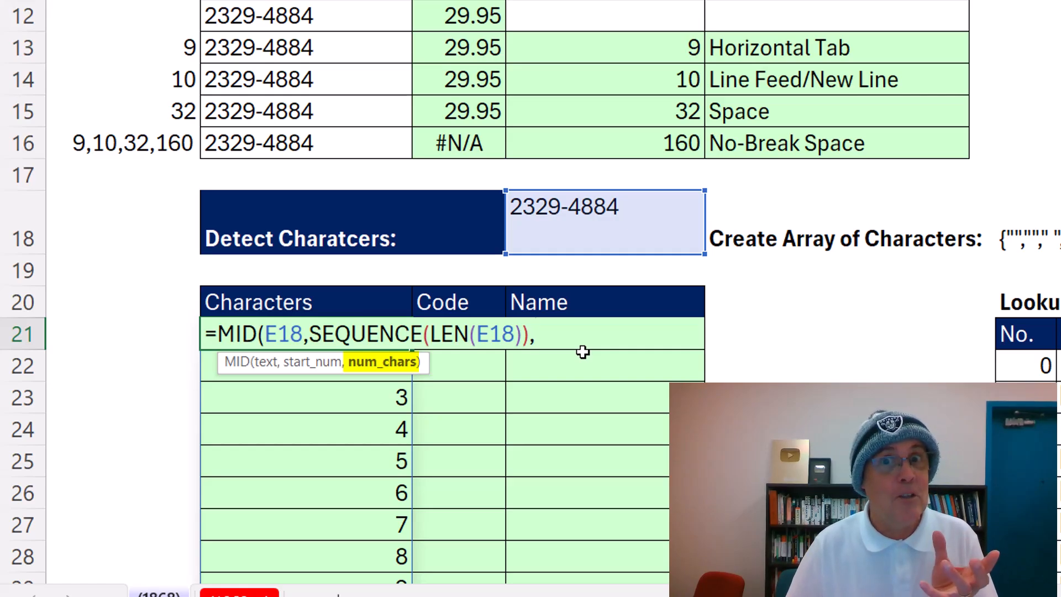
{"action": "mouse_move", "coordinate": [354, 379]}
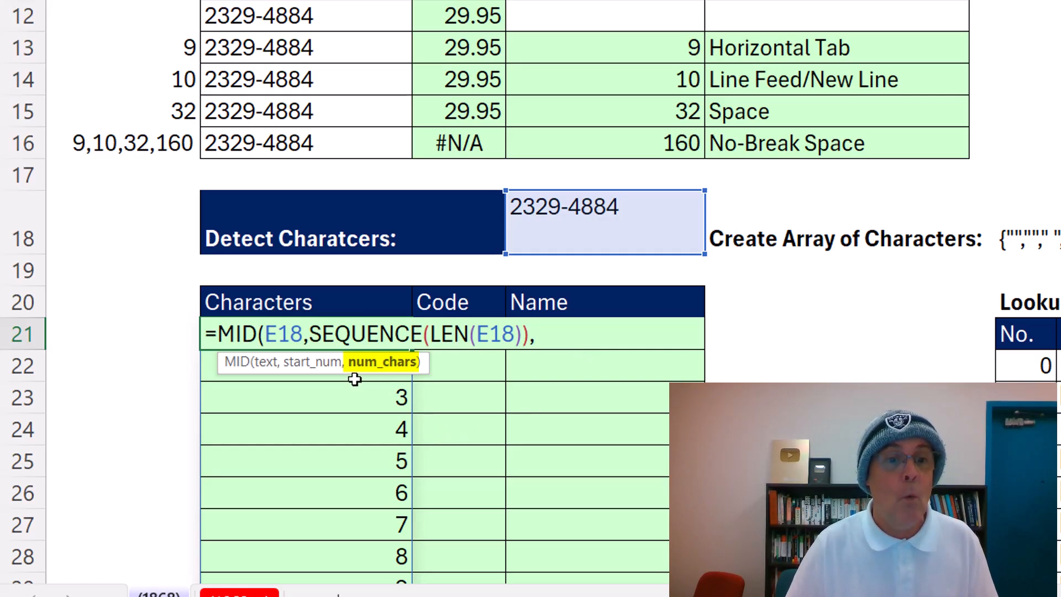
{"action": "type", "text": "1)"}
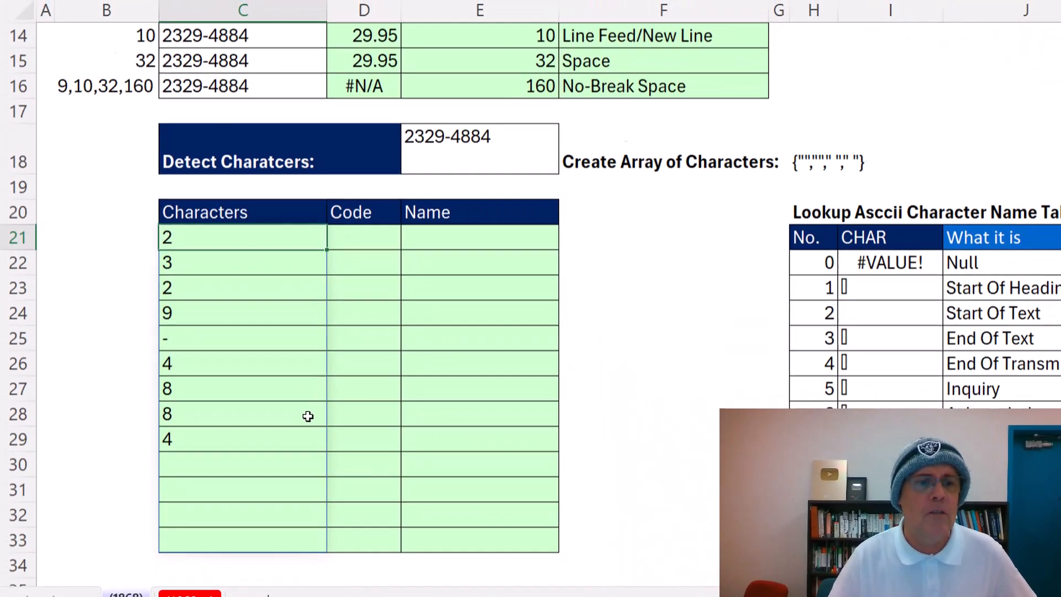
Enter =CODE(C21#) in D21 to spill each character's code, ending 9, 10, 32, 160.
{"action": "scroll", "scroll_direction": "down", "scroll_amount": 3}
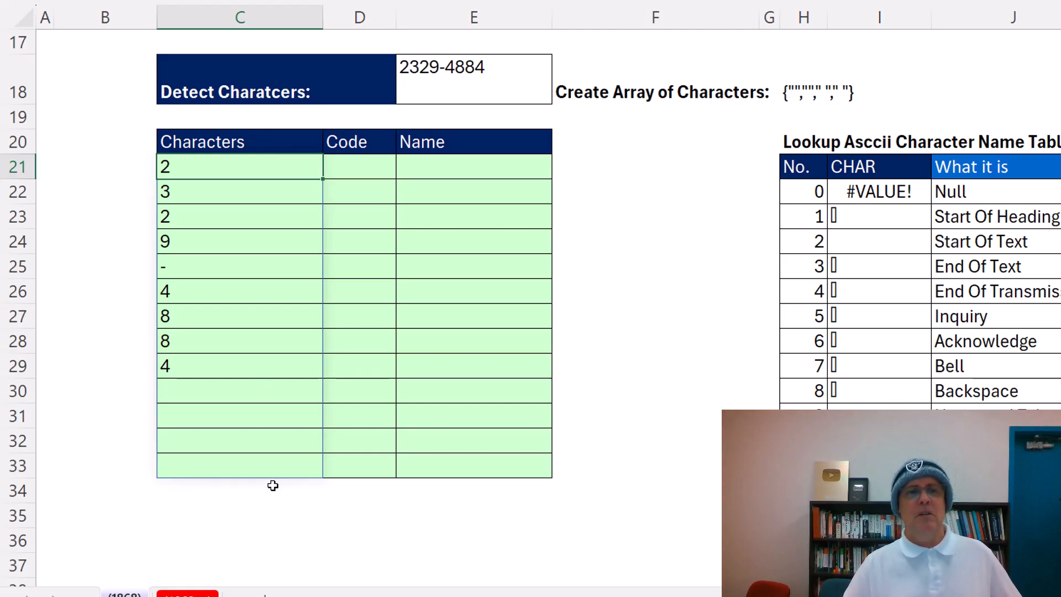
{"action": "left_click", "coordinate": [359, 167]}
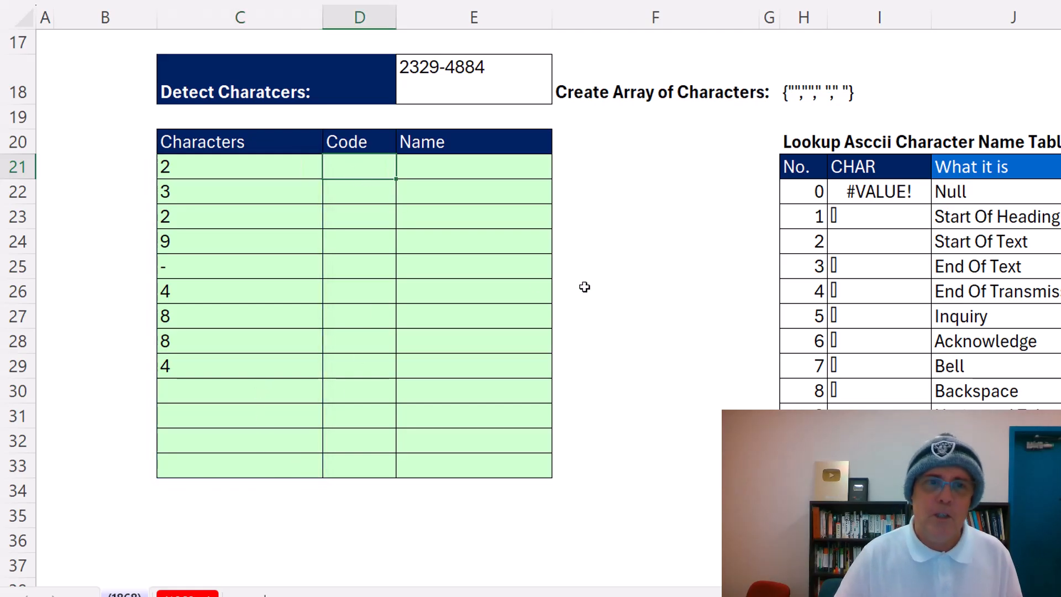
{"action": "type", "text": "=cod"}
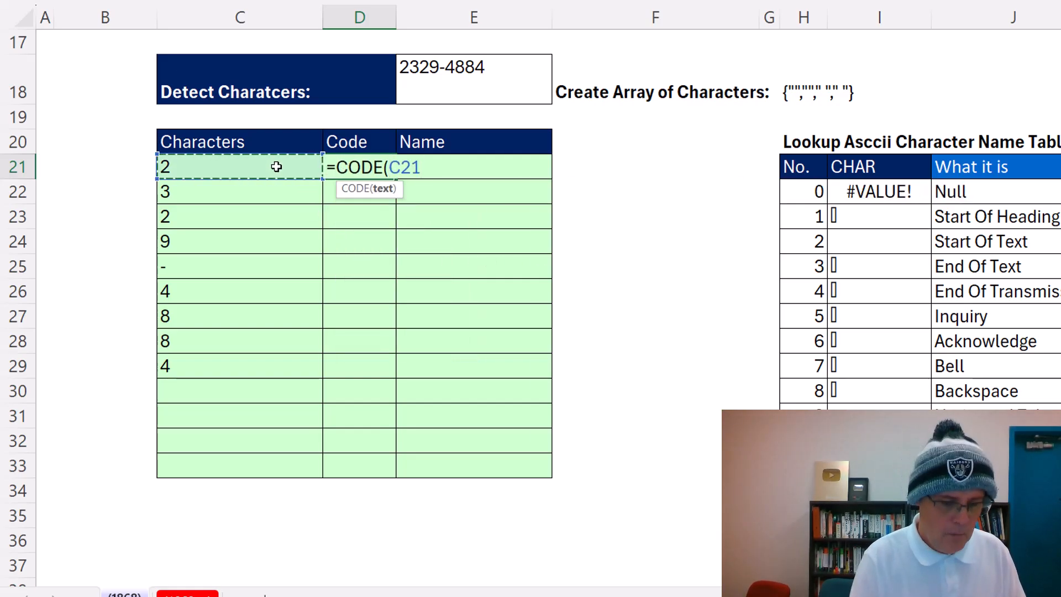
{"action": "type", "text": "#"}
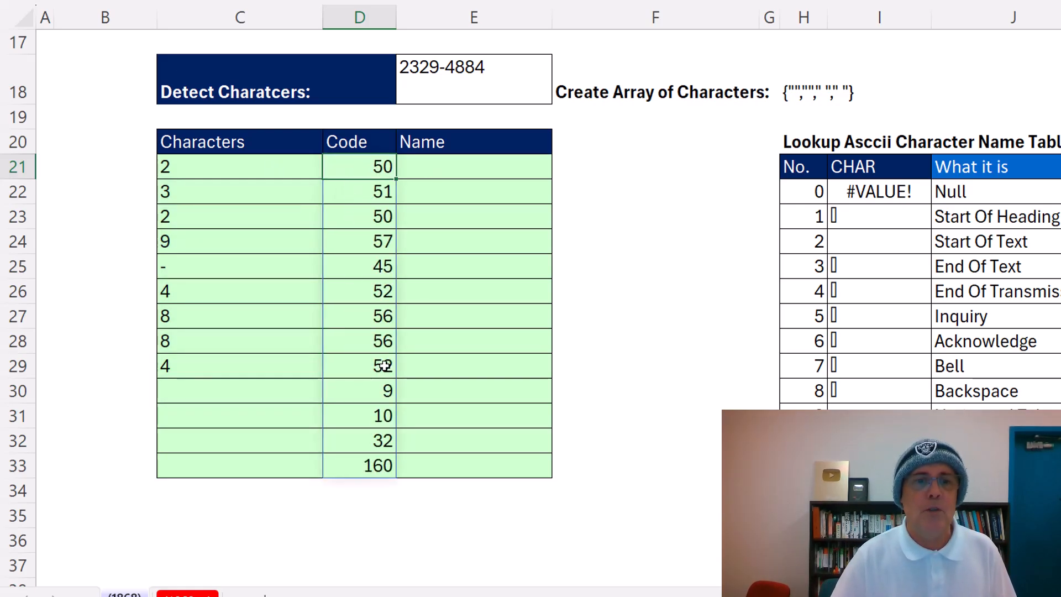
{"action": "mouse_move", "coordinate": [363, 439]}
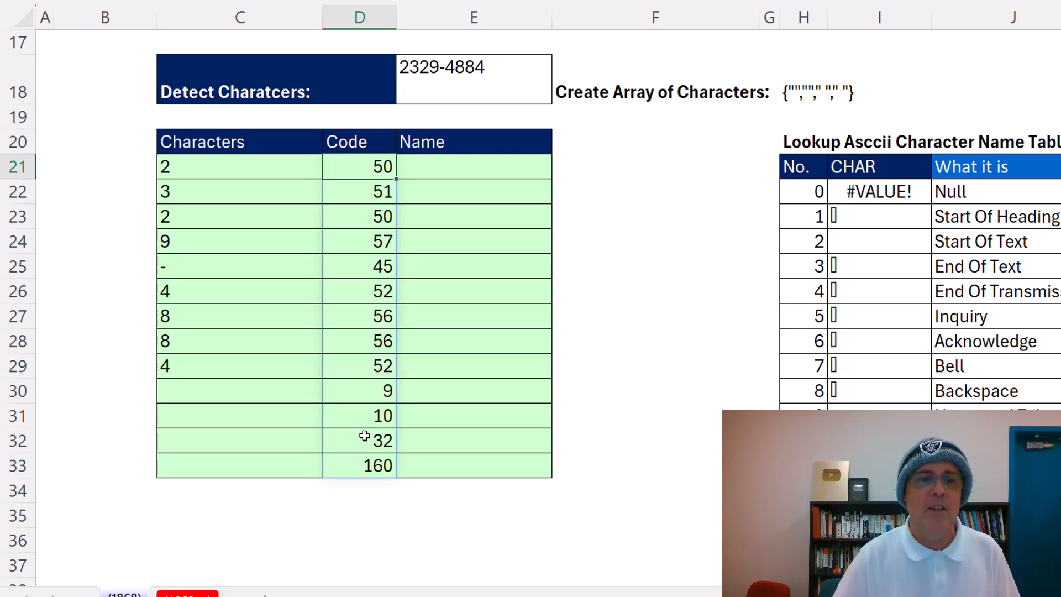
{"action": "mouse_move", "coordinate": [414, 150]}
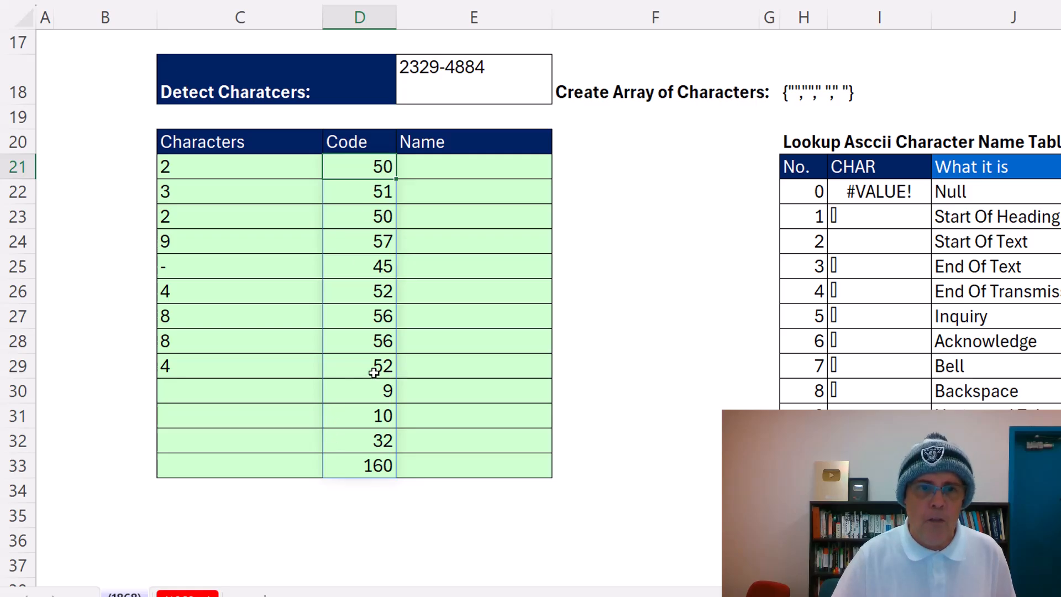
{"action": "left_click", "coordinate": [473, 191]}
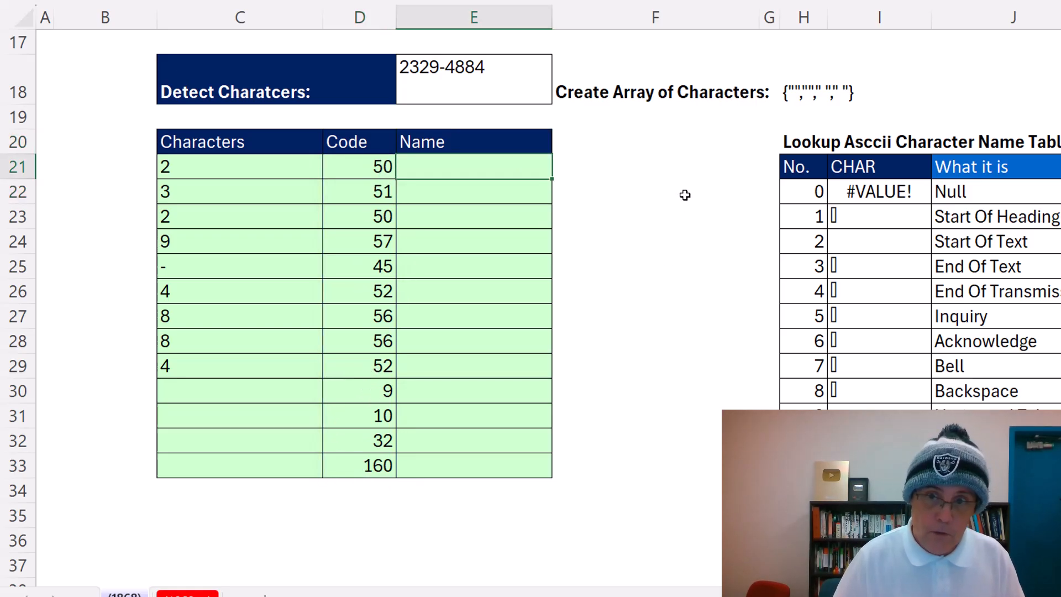
Enter =LOOKUP(D21#,H22:J278) in E21 to name each character code.
{"action": "type", "text": "="}
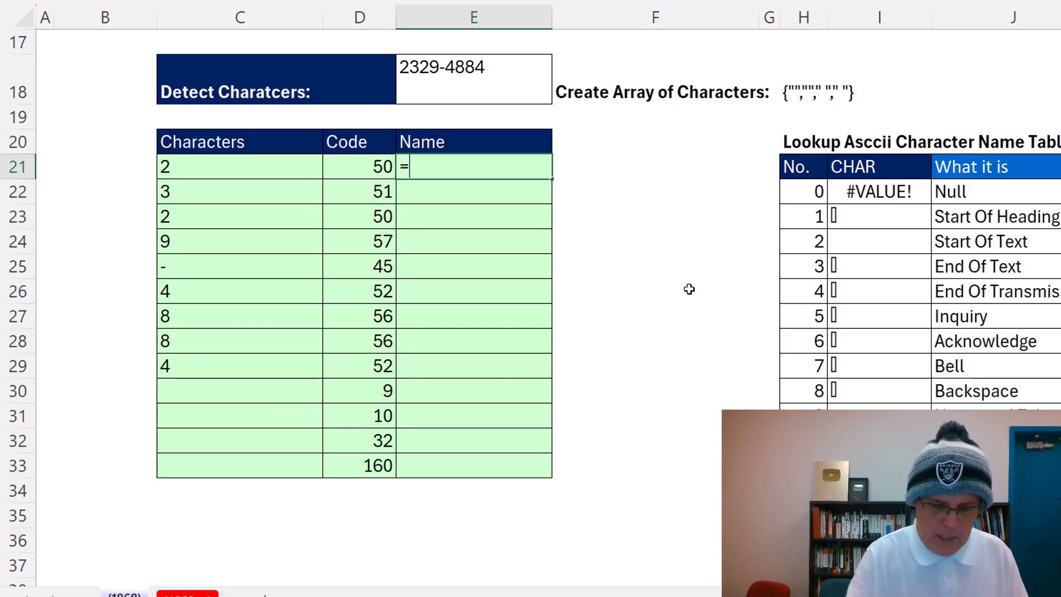
{"action": "type", "text": "LOOKUP("}
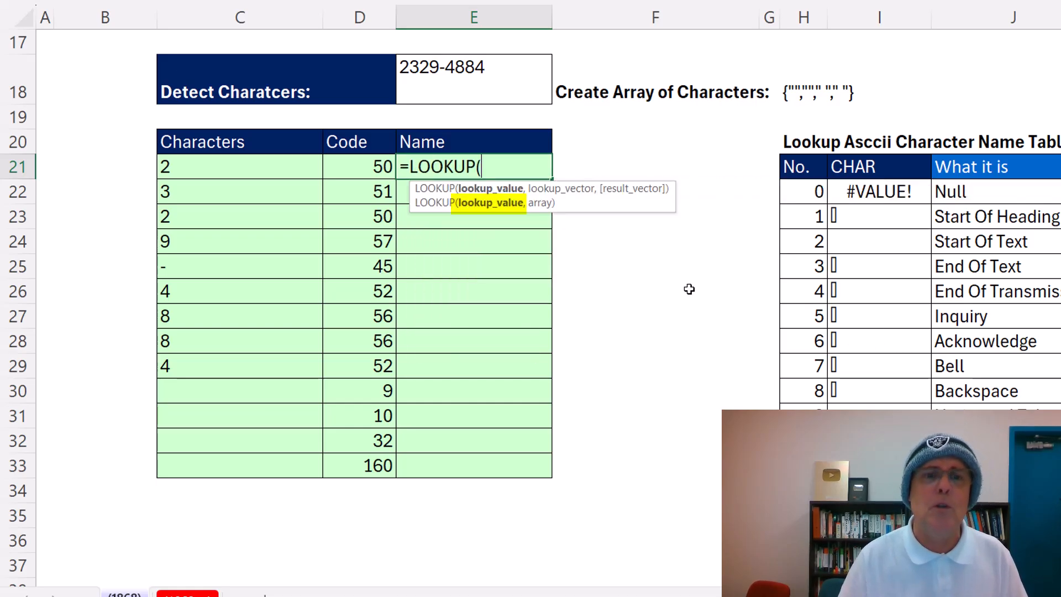
{"action": "type", "text": "D21#,H22:J278"}
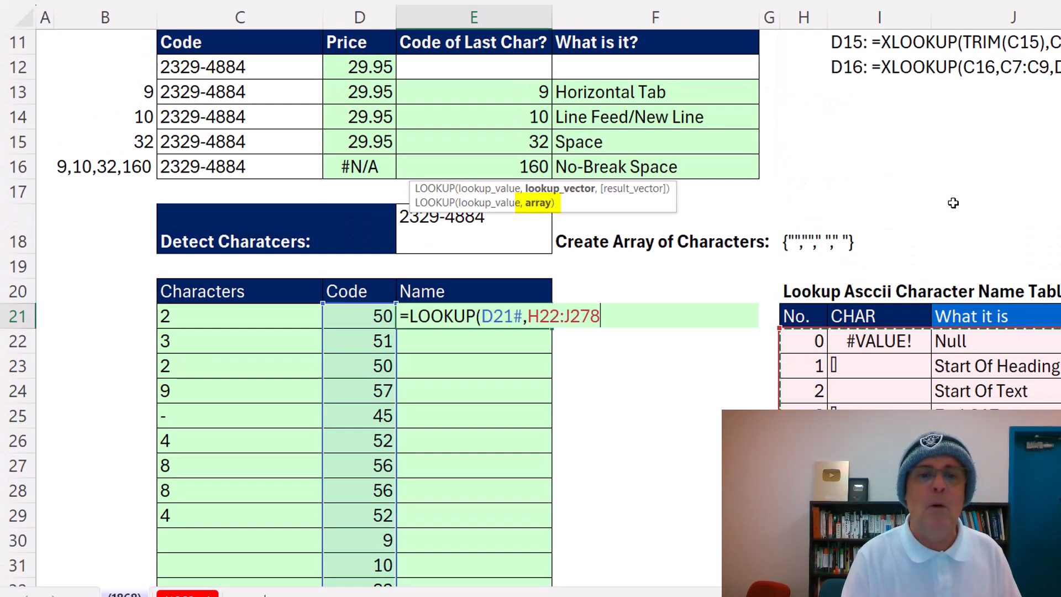
{"action": "key", "text": "Return"}
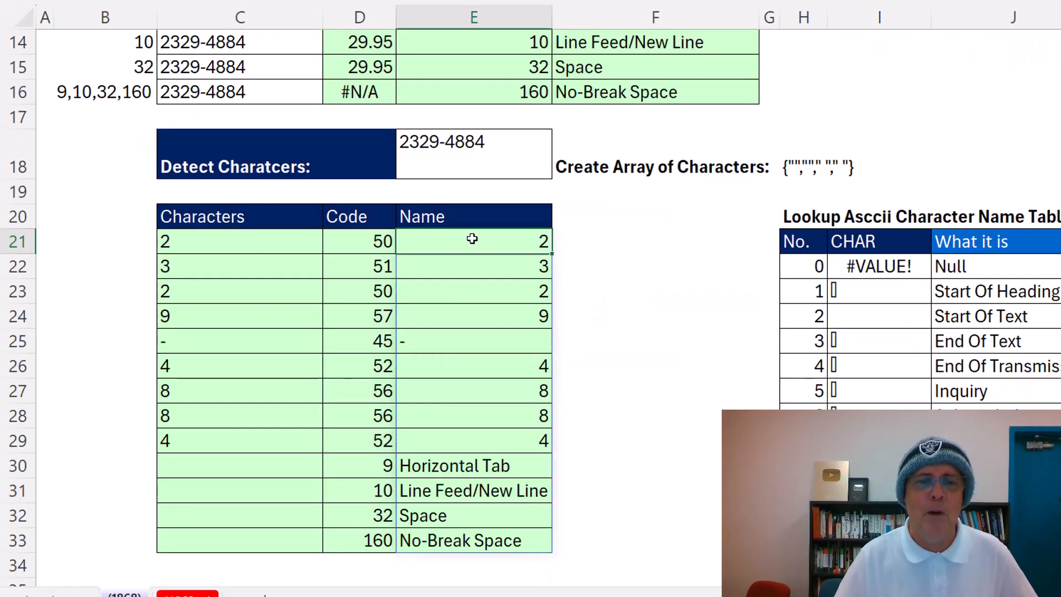
{"action": "mouse_move", "coordinate": [502, 508]}
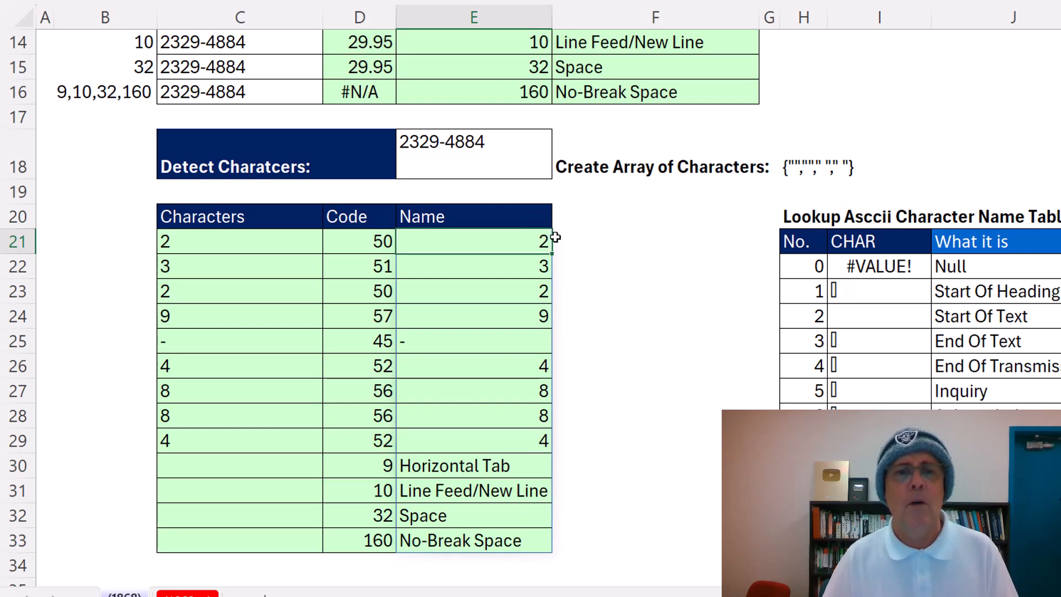
{"action": "mouse_move", "coordinate": [560, 374]}
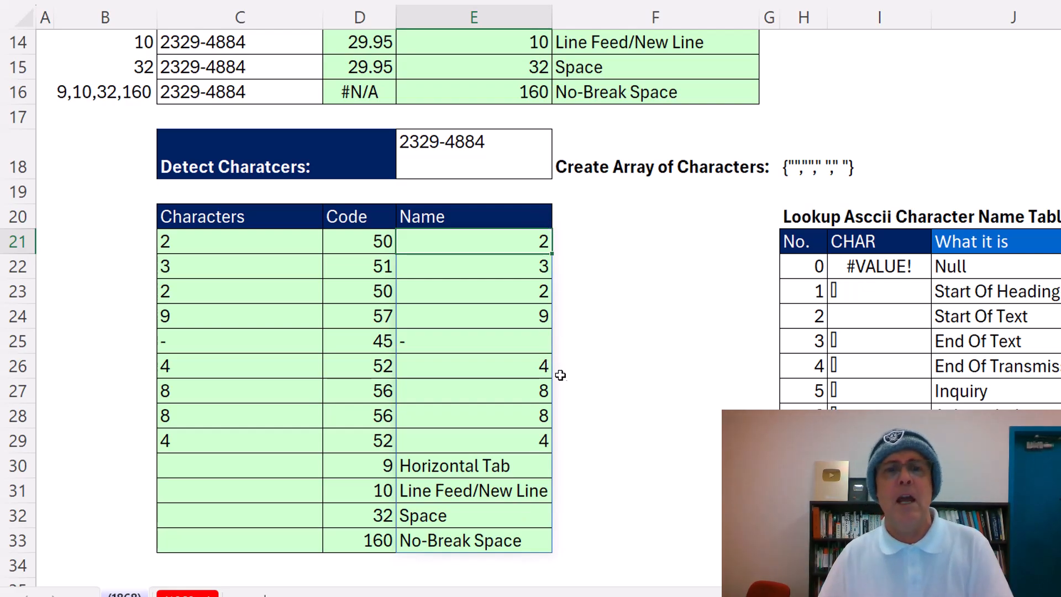
Return to the top tables and select the Detect Characters cell E18.
{"action": "scroll", "scroll_direction": "up", "scroll_amount": 3}
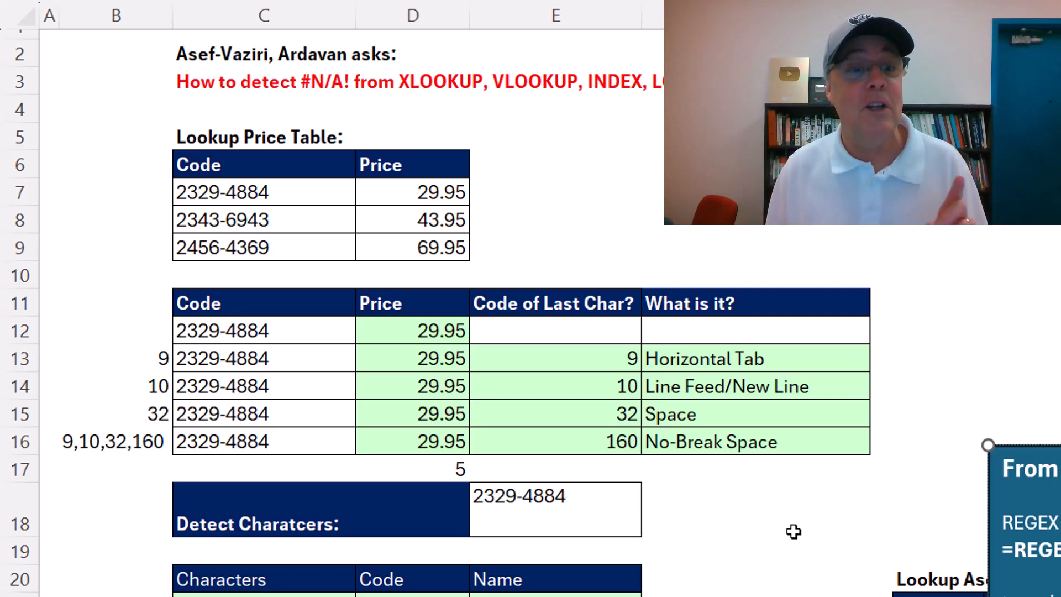
{"action": "left_click", "coordinate": [555, 508]}
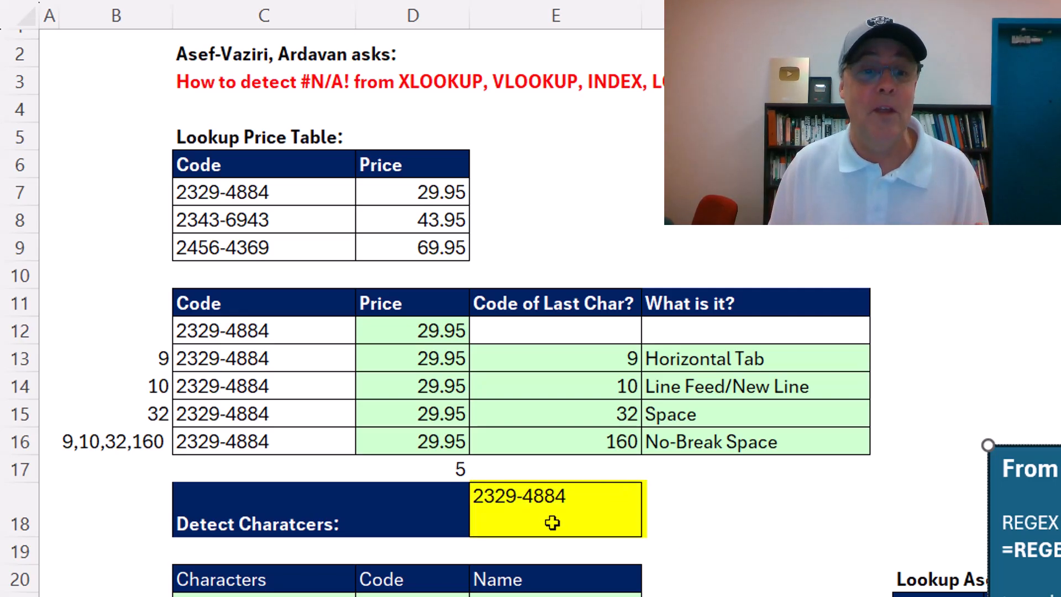
{"action": "mouse_move", "coordinate": [287, 433]}
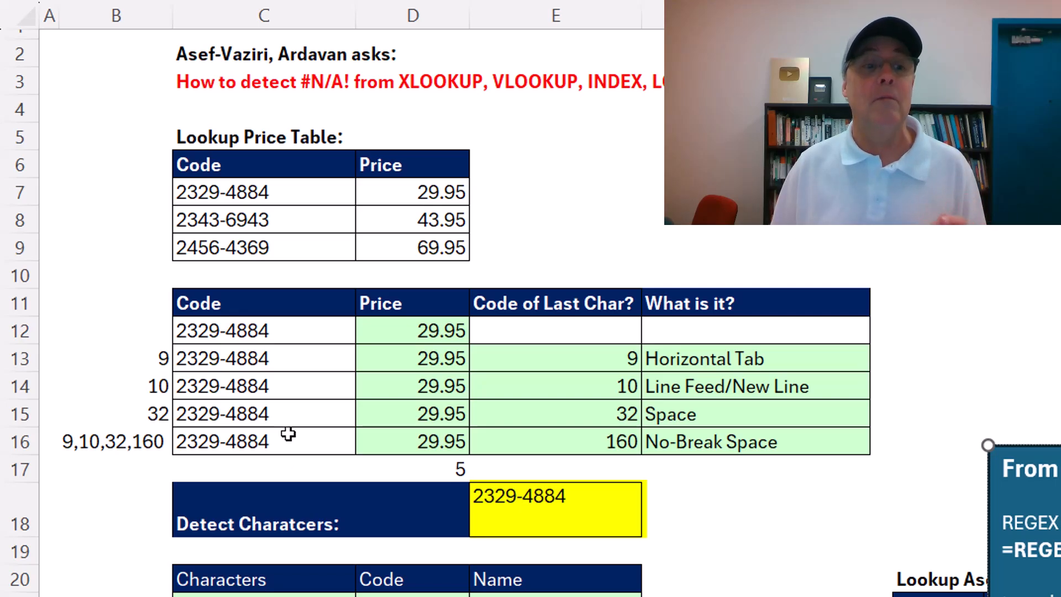
{"action": "mouse_move", "coordinate": [287, 553]}
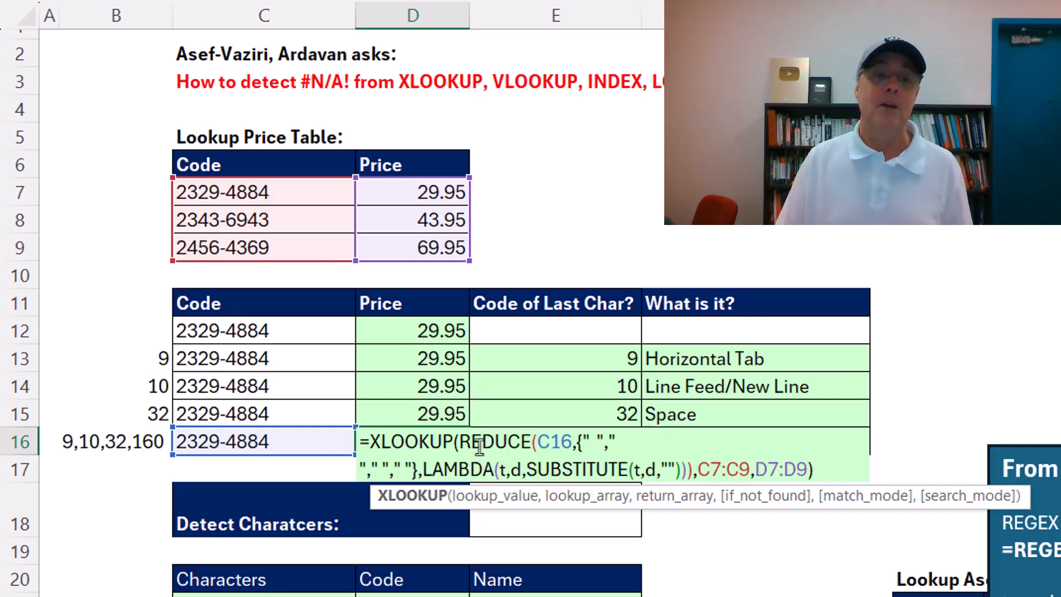
{"action": "mouse_move", "coordinate": [596, 402]}
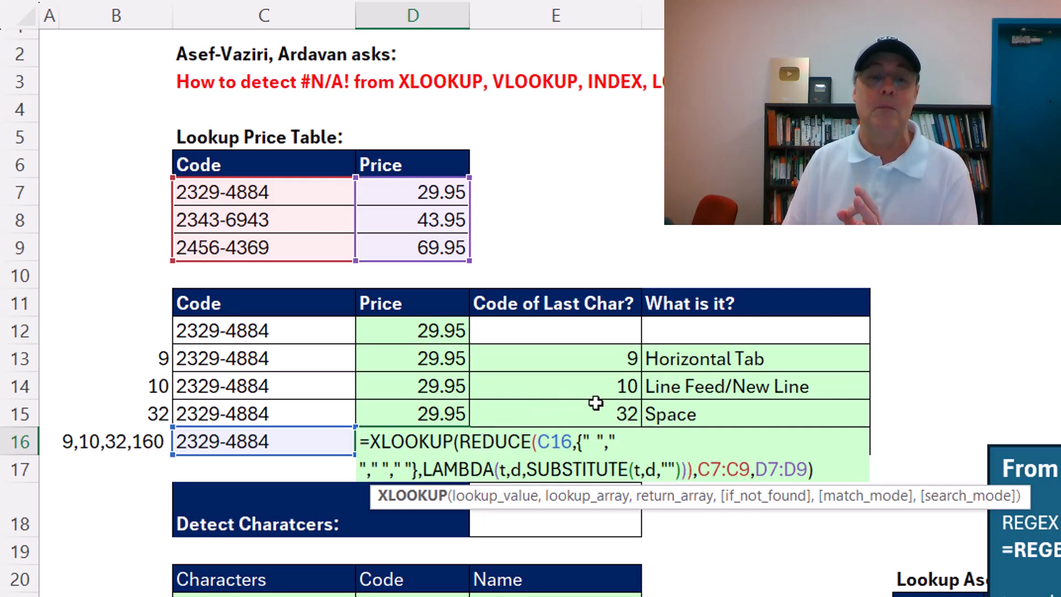
{"action": "mouse_move", "coordinate": [607, 392]}
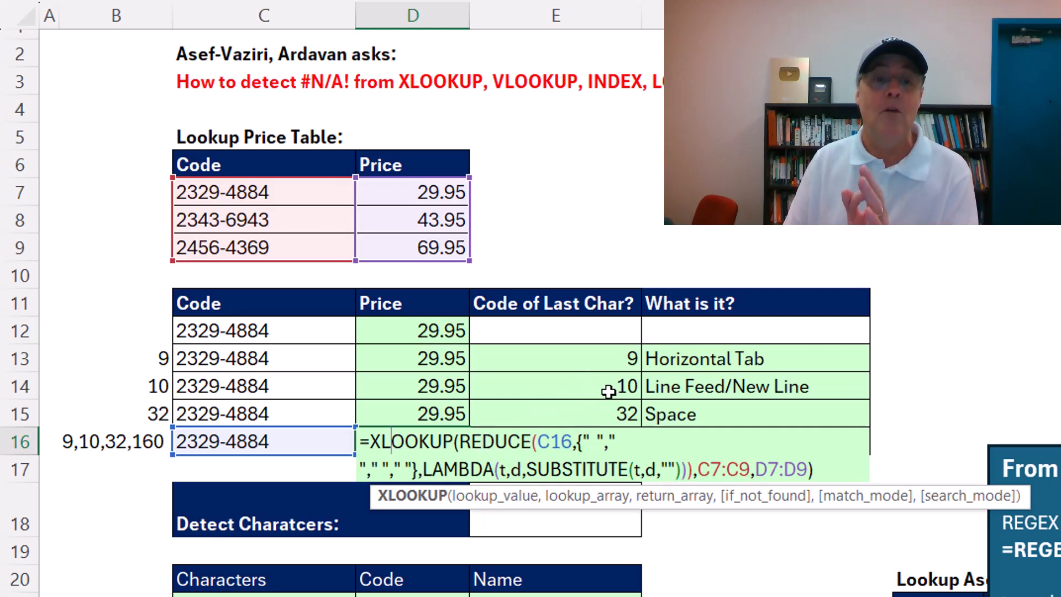
{"action": "mouse_move", "coordinate": [516, 393]}
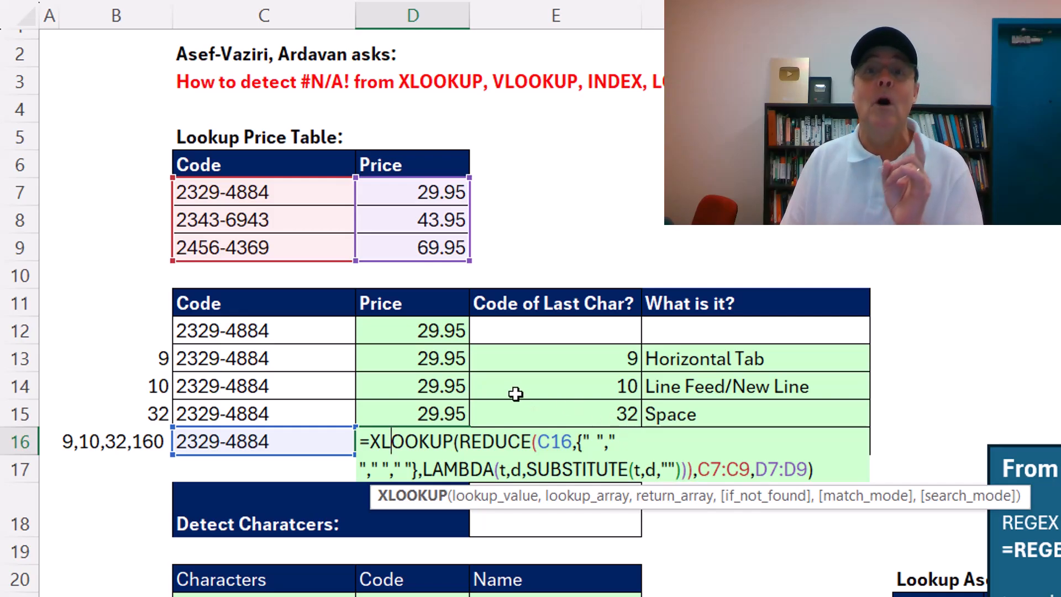
{"action": "mouse_move", "coordinate": [566, 359]}
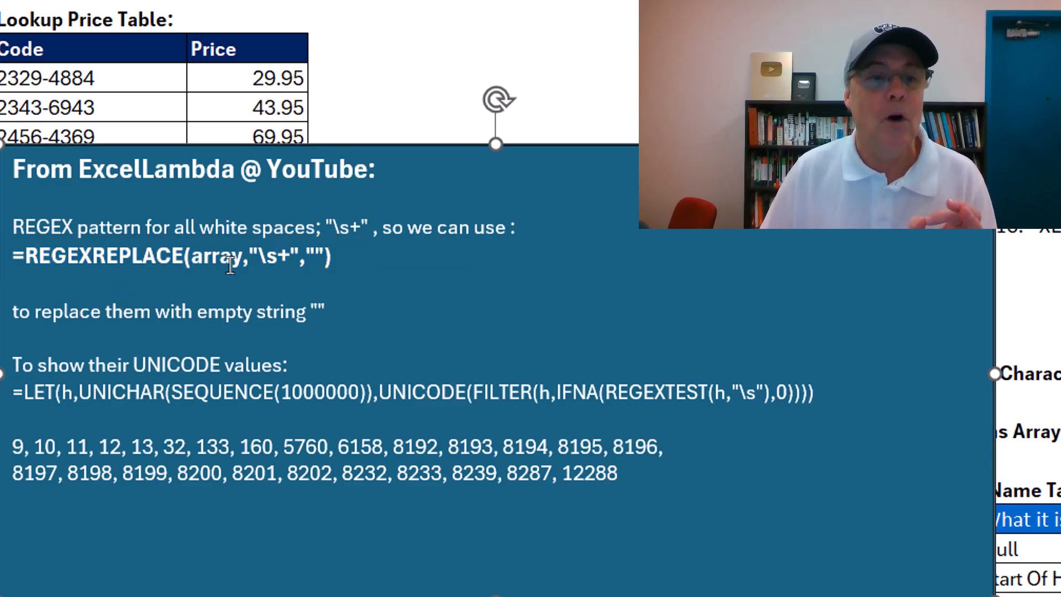
Review D16's formula and leave it unchanged.
{"action": "double_click", "coordinate": [216, 257]}
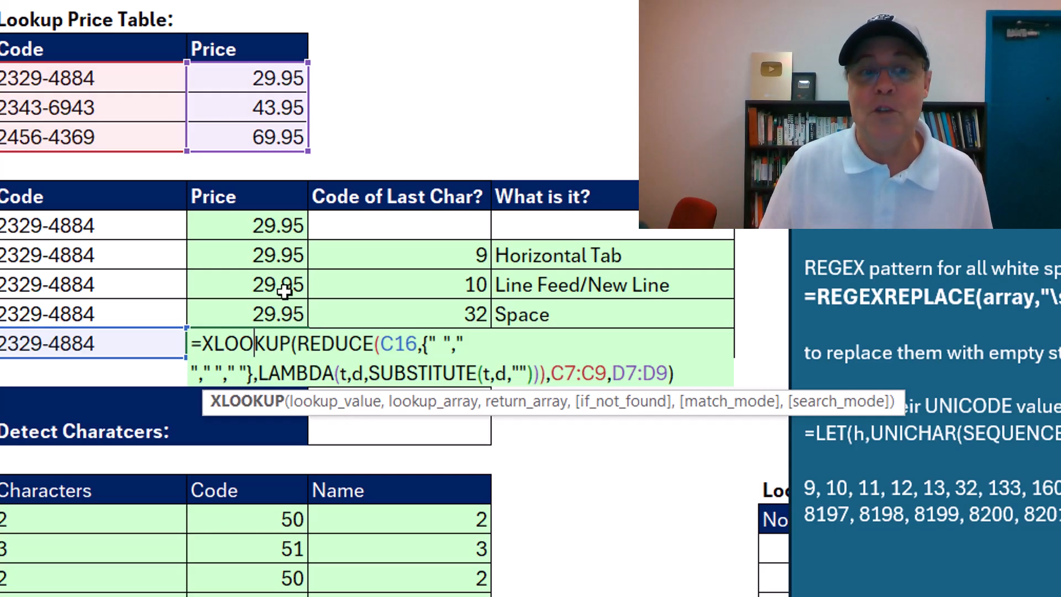
{"action": "key", "text": "Return"}
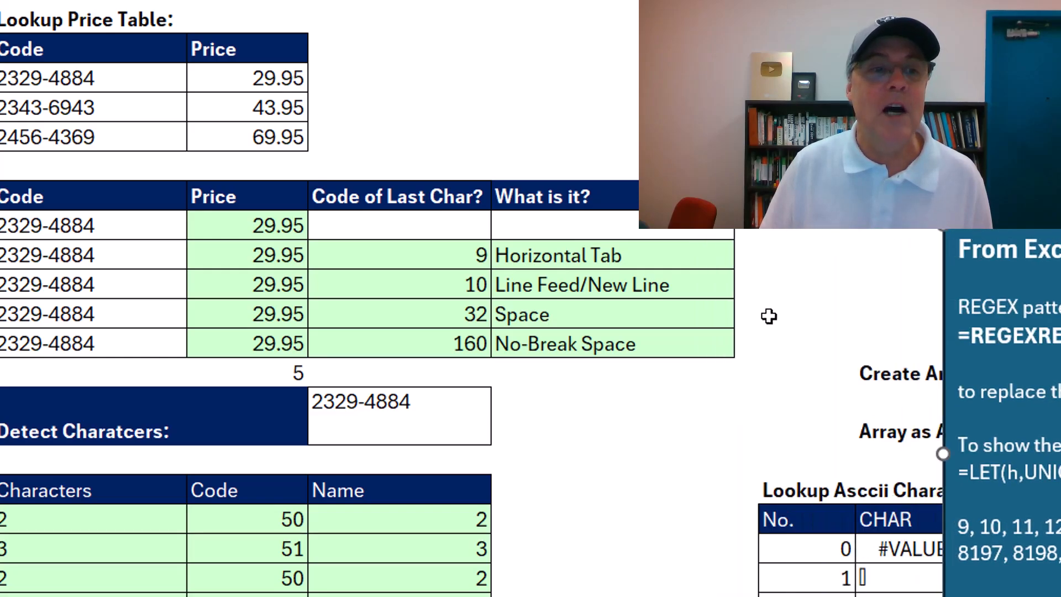
{"action": "mouse_move", "coordinate": [121, 224]}
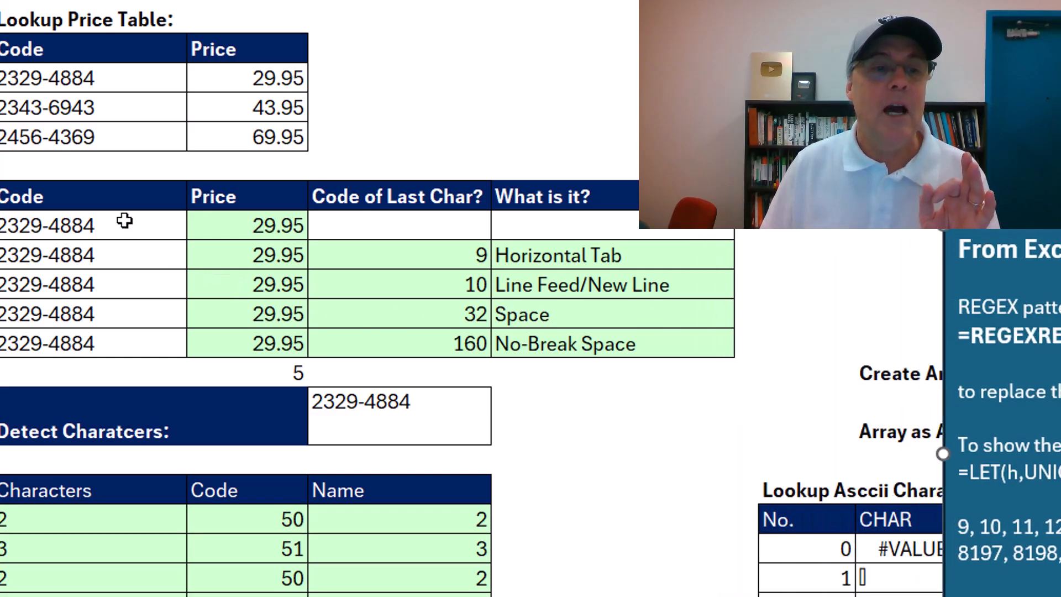
{"action": "mouse_move", "coordinate": [122, 344]}
{"action": "type", "text": "=XLOOKUP(REGEXREPLACE(C12:C16,\"\\s+\",\"\"),C7:C9,D7:D9"}
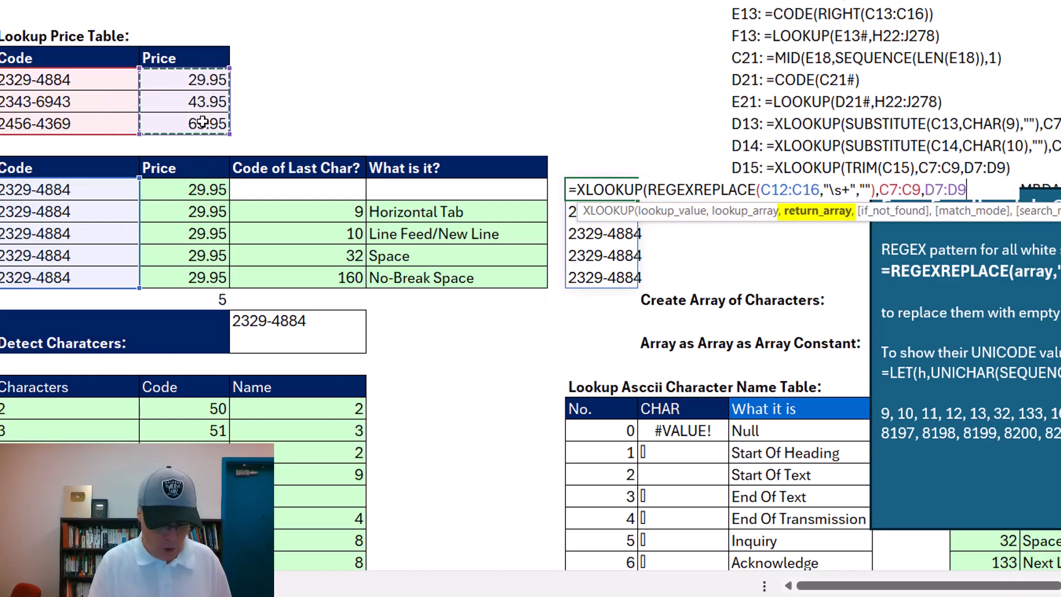
Commit the XLOOKUP with REGEXREPLACE(C12:C16,"\s+","") spilling 29.95 for all five codes.
{"action": "key", "text": "Return"}
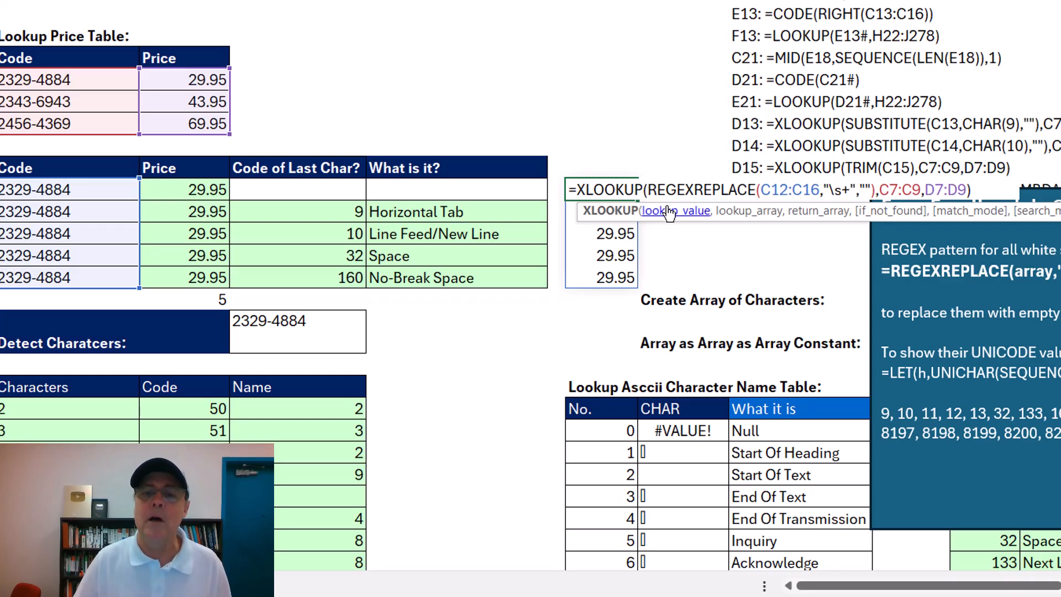
{"action": "mouse_move", "coordinate": [741, 210]}
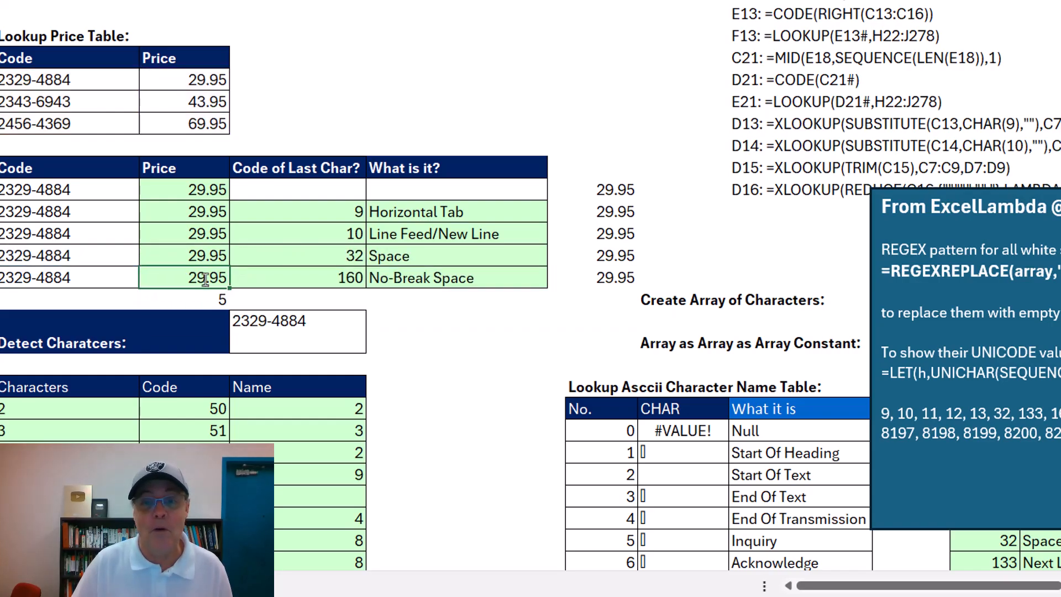
{"action": "mouse_move", "coordinate": [902, 188]}
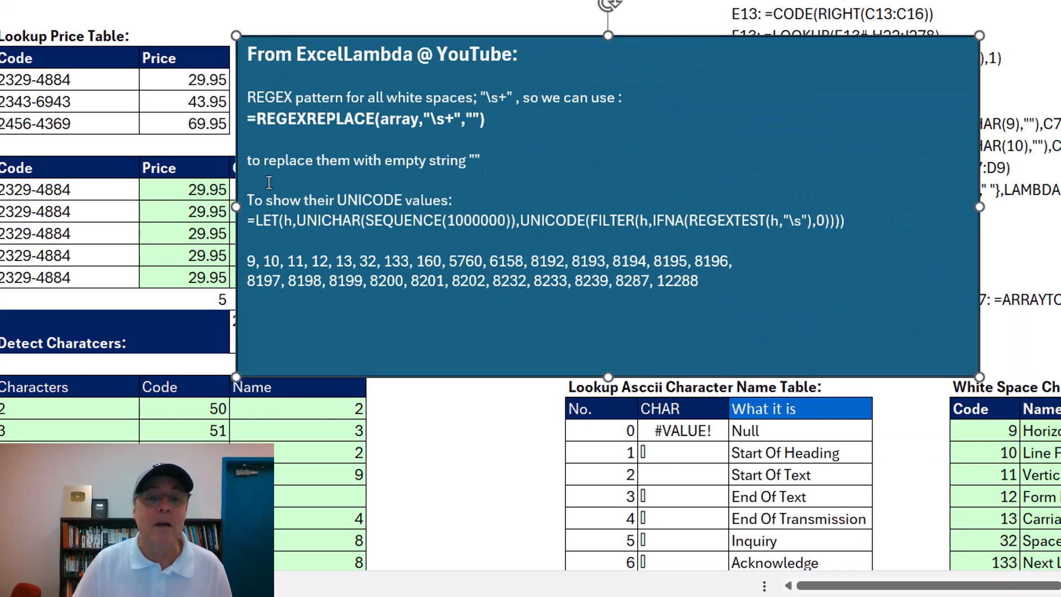
{"action": "mouse_move", "coordinate": [251, 225]}
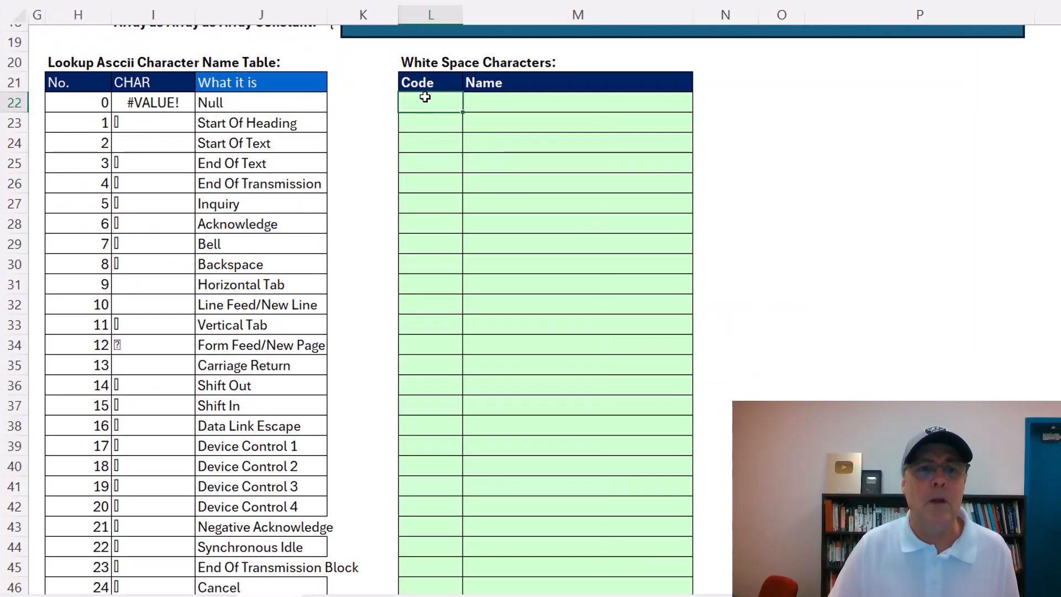
Enter the LET/UNICHAR/REGEXTEST formula in L22 listing whitespace codes 9 through 12288, and browse the results.
{"action": "key", "text": "F2"}
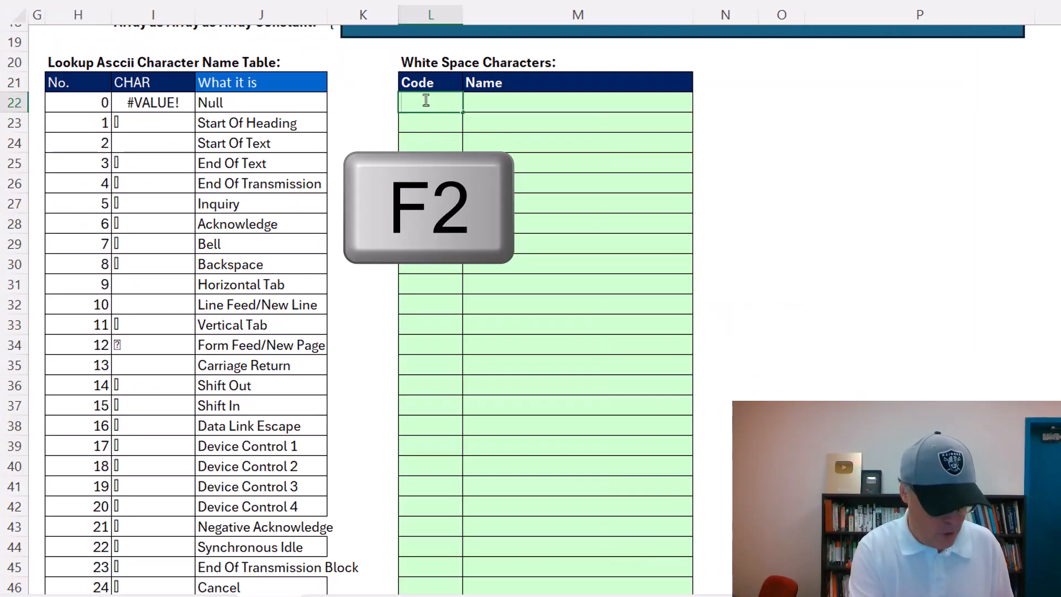
{"action": "key", "text": "f2"}
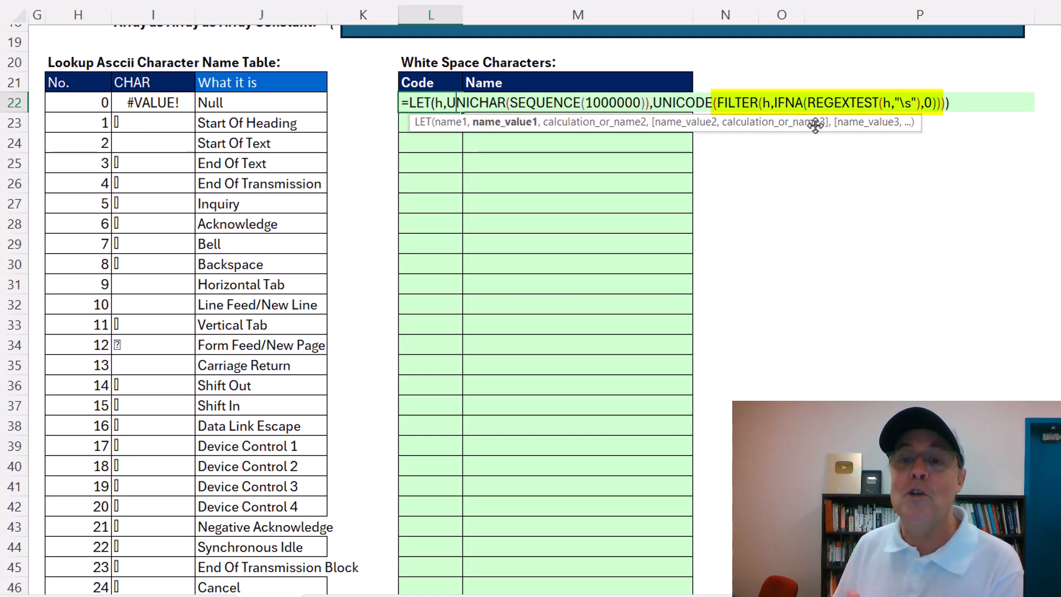
{"action": "mouse_move", "coordinate": [912, 123]}
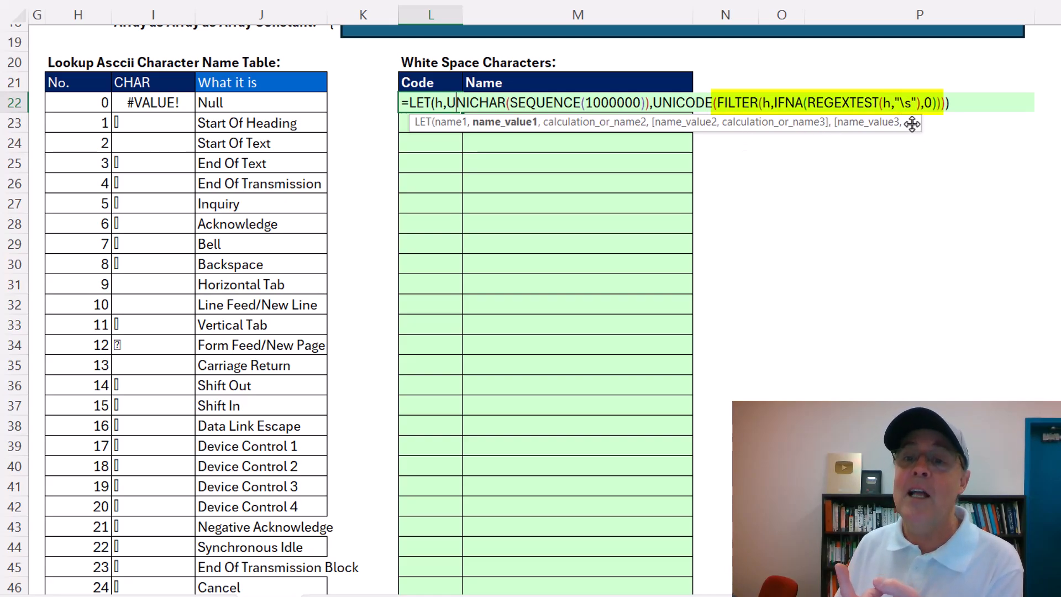
{"action": "mouse_move", "coordinate": [918, 144]}
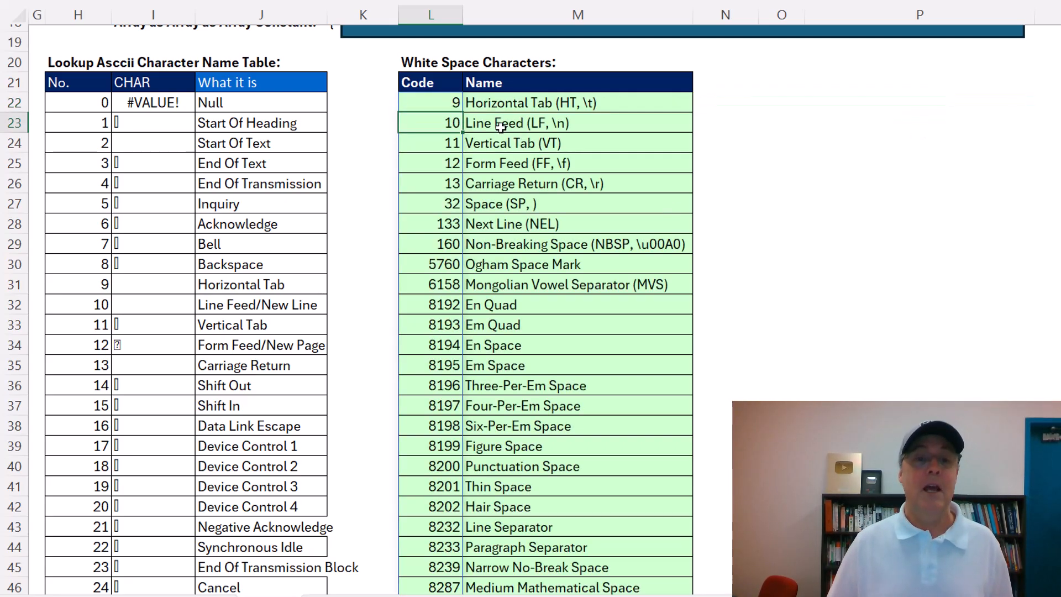
{"action": "scroll", "scroll_direction": "down", "scroll_amount": 3}
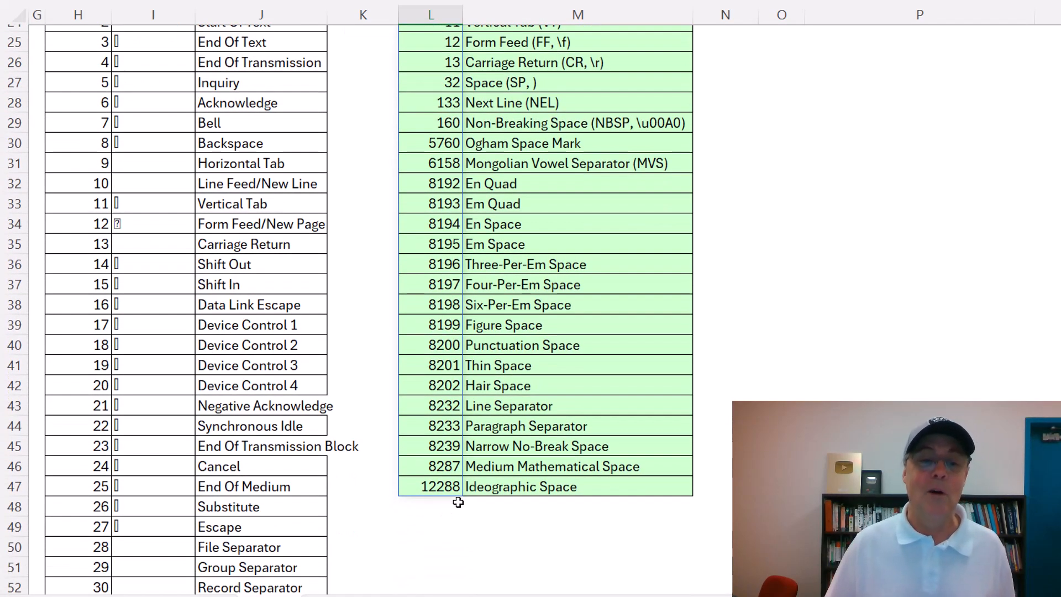
{"action": "scroll", "scroll_direction": "up", "scroll_amount": 3}
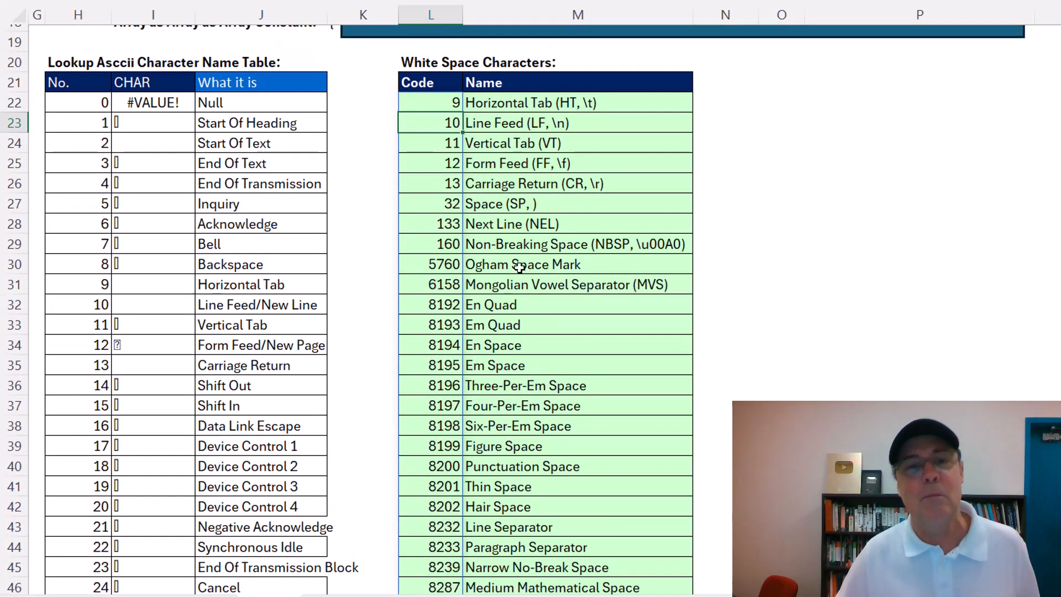
{"action": "mouse_move", "coordinate": [514, 105]}
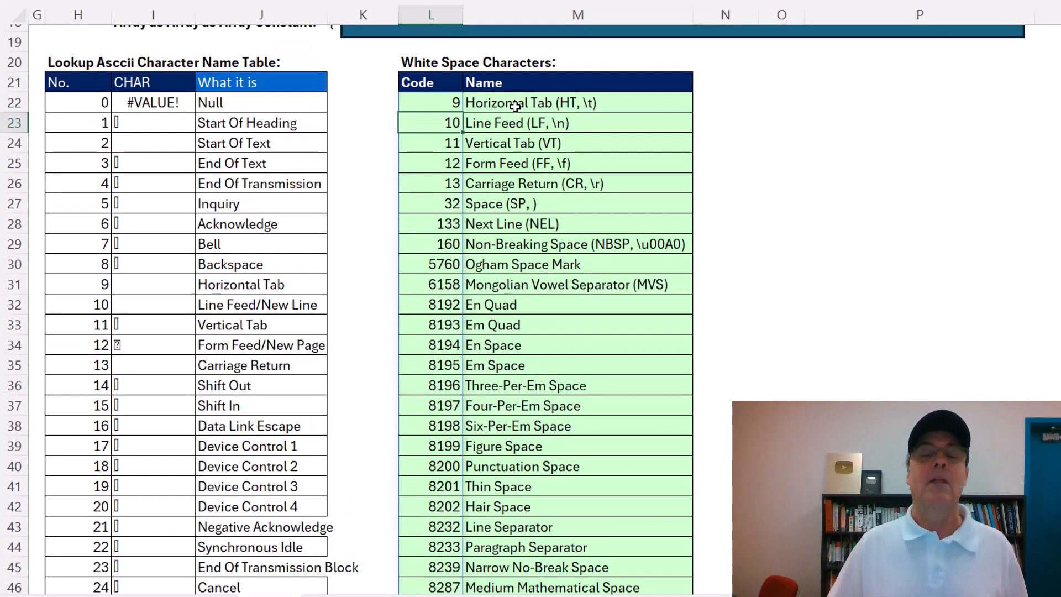
{"action": "mouse_move", "coordinate": [513, 122]}
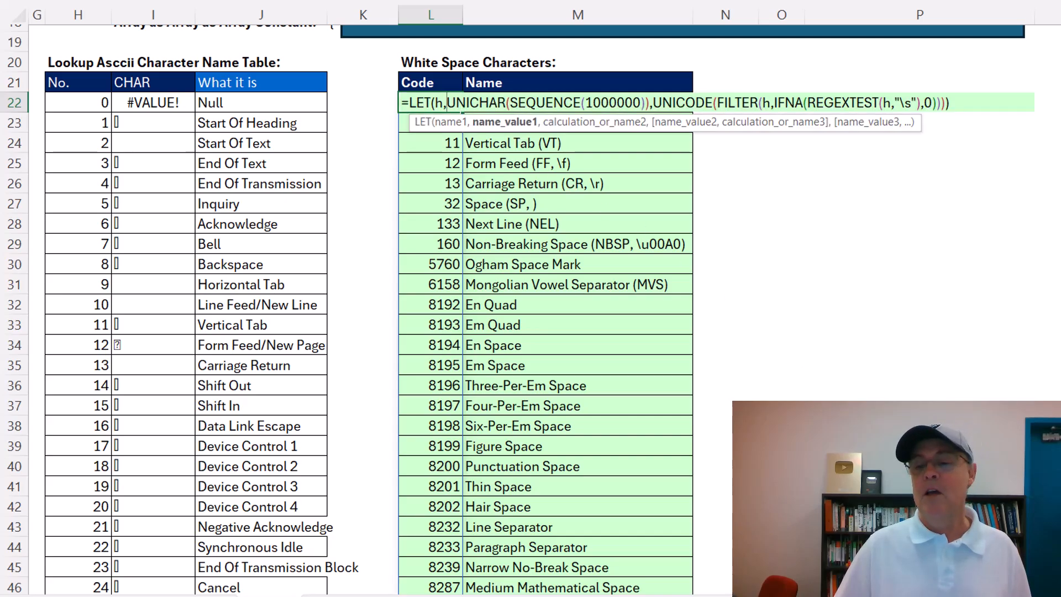
{"action": "scroll", "scroll_direction": "left", "scroll_amount": 3}
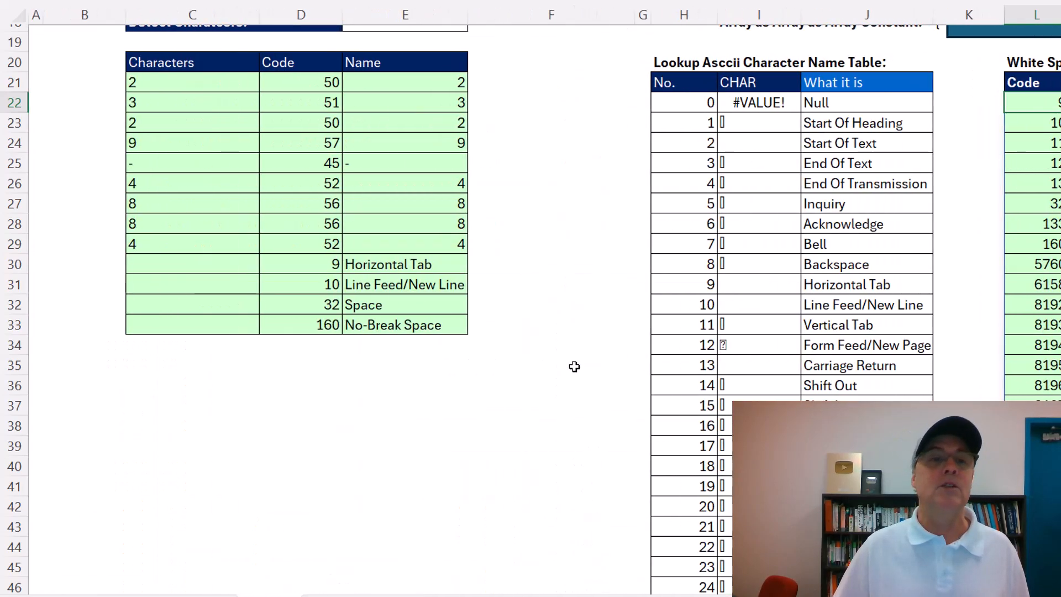
{"action": "scroll", "scroll_direction": "up", "scroll_amount": 3}
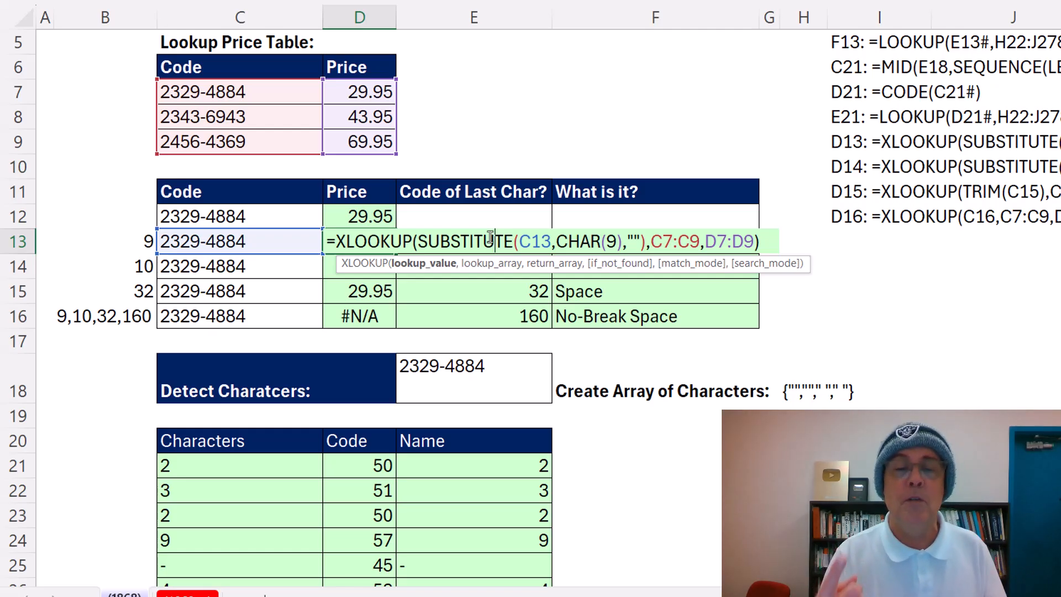
Begin =TOROW(CHAR(E13#)) beside Create Array of Characters, not yet entered.
{"action": "key", "text": "Return"}
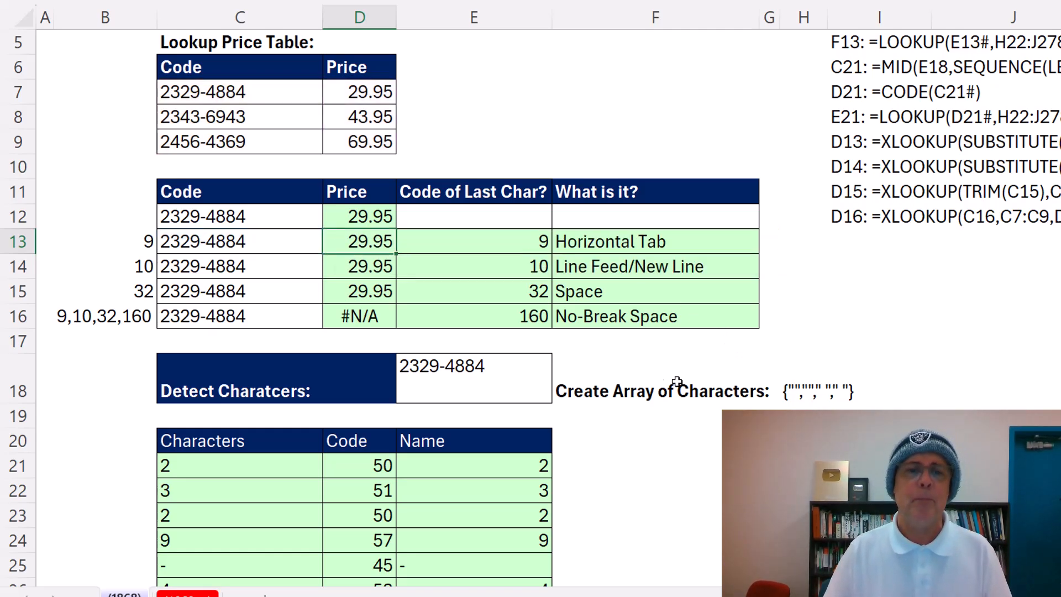
{"action": "mouse_move", "coordinate": [490, 271]}
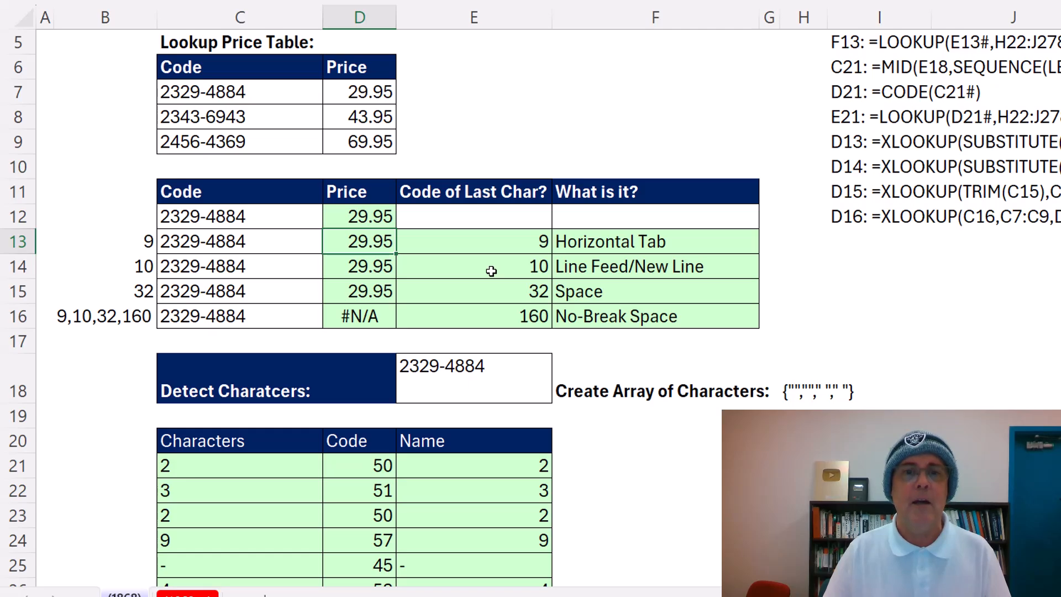
{"action": "mouse_move", "coordinate": [487, 242]}
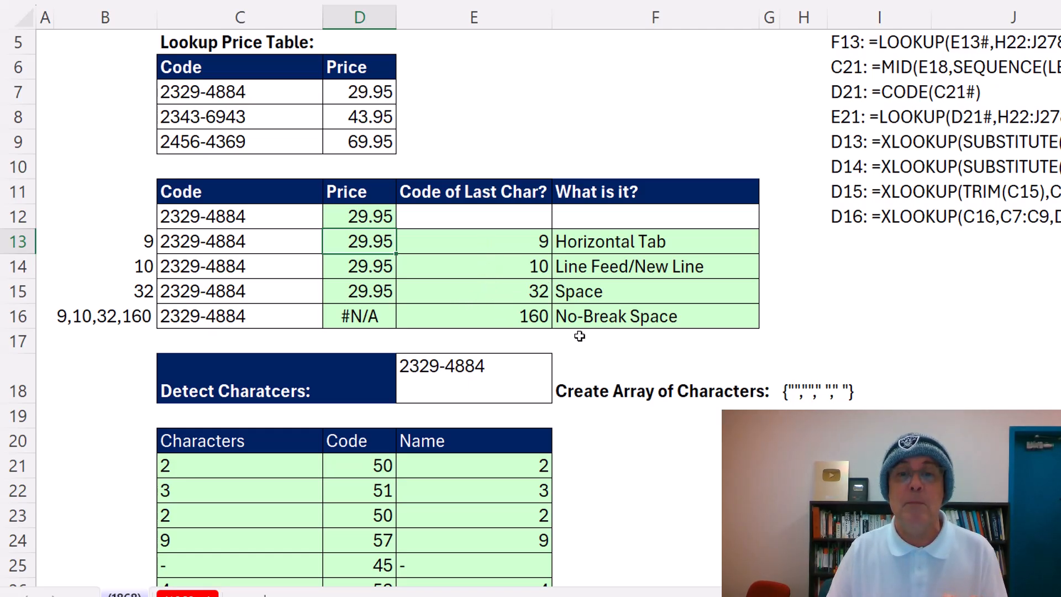
{"action": "type", "text": "=ch"}
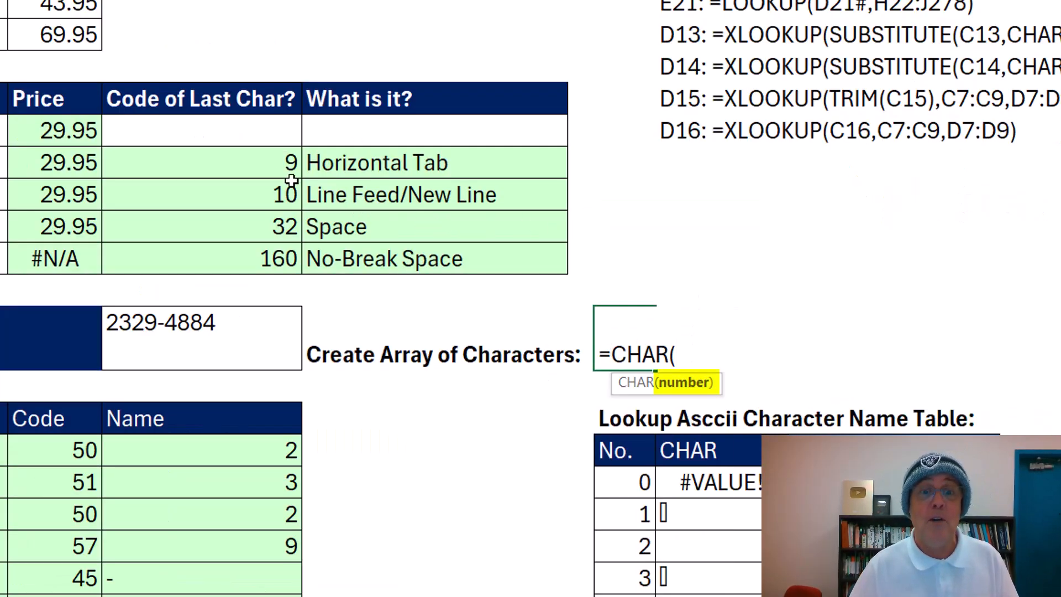
{"action": "left_click", "coordinate": [203, 163]}
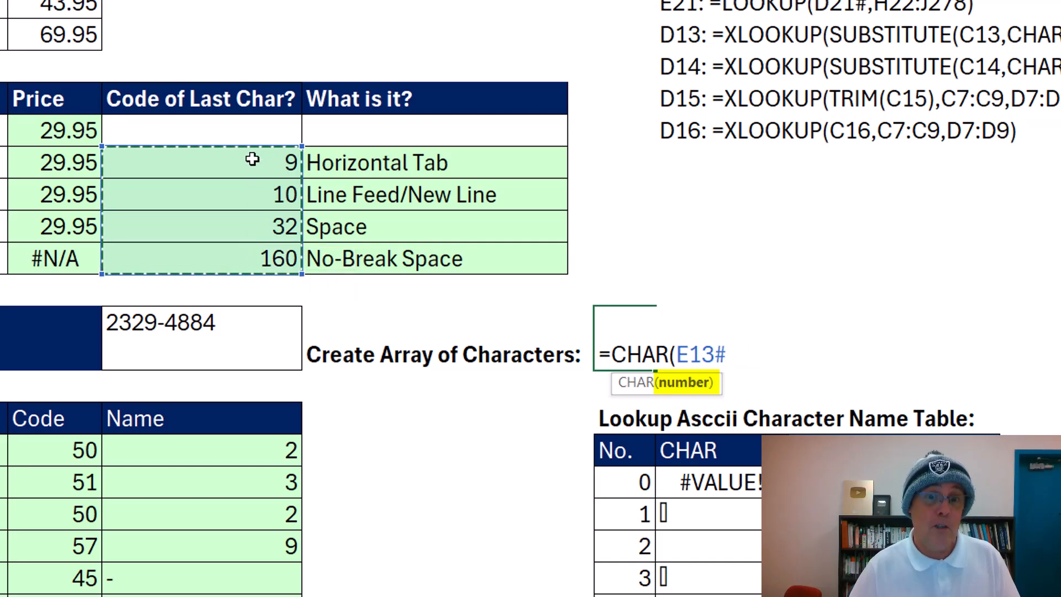
{"action": "type", "text": ")"}
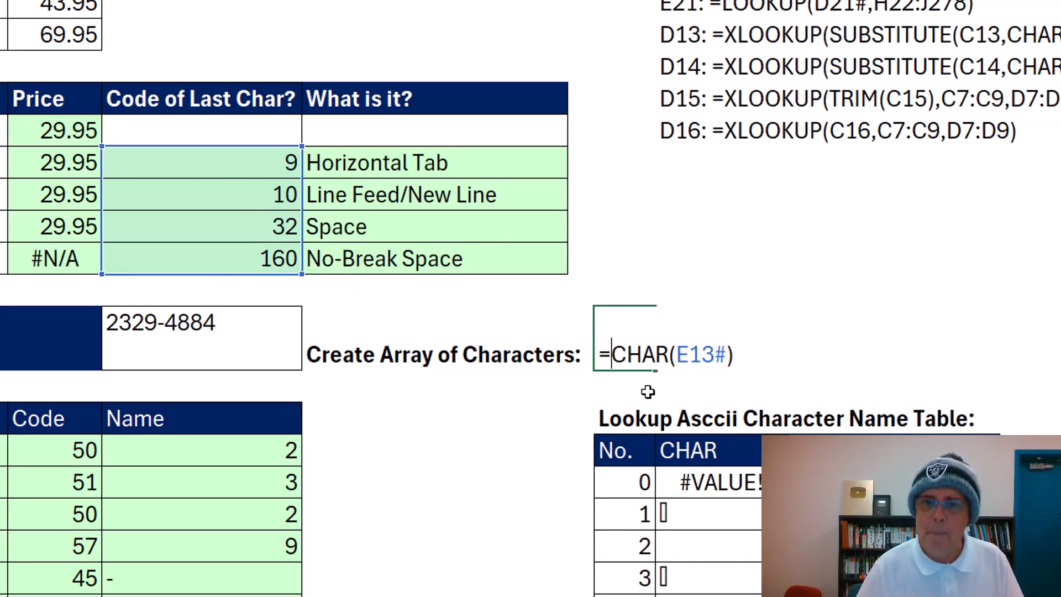
{"action": "type", "text": "to"}
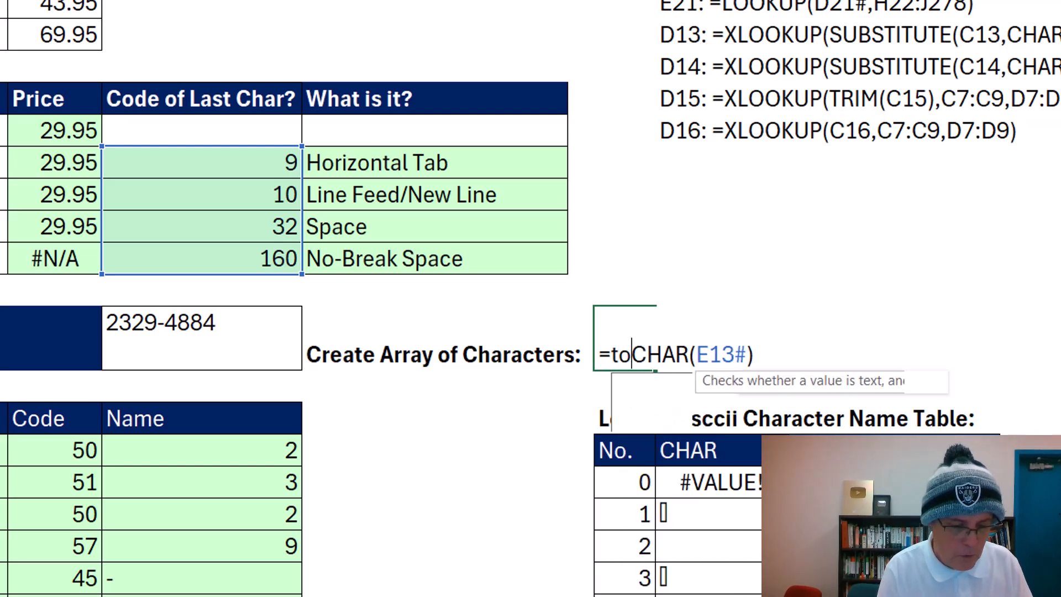
{"action": "type", "text": "ROW("}
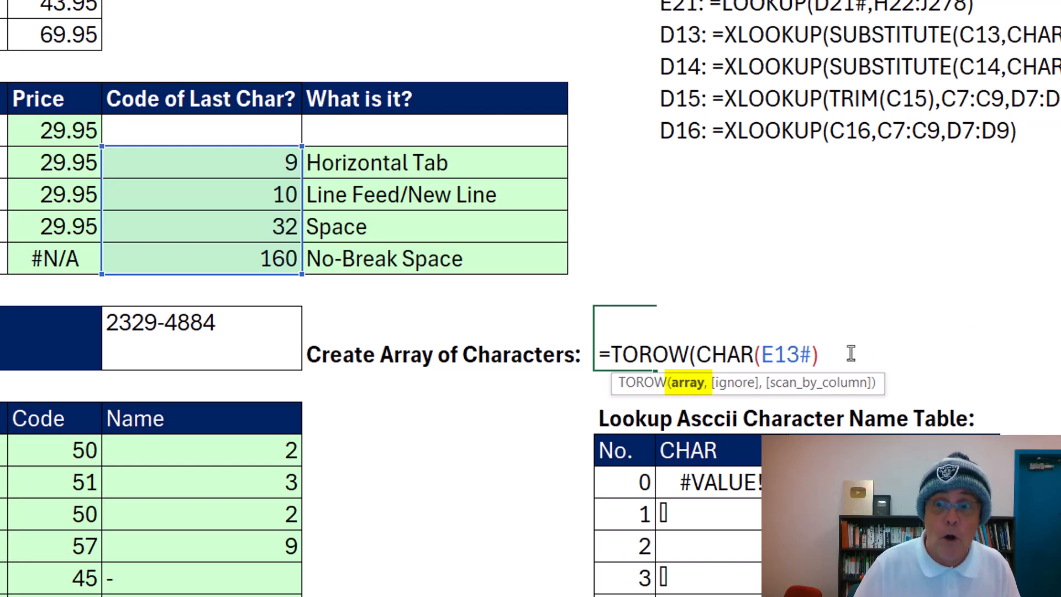
{"action": "key", "text": "Escape"}
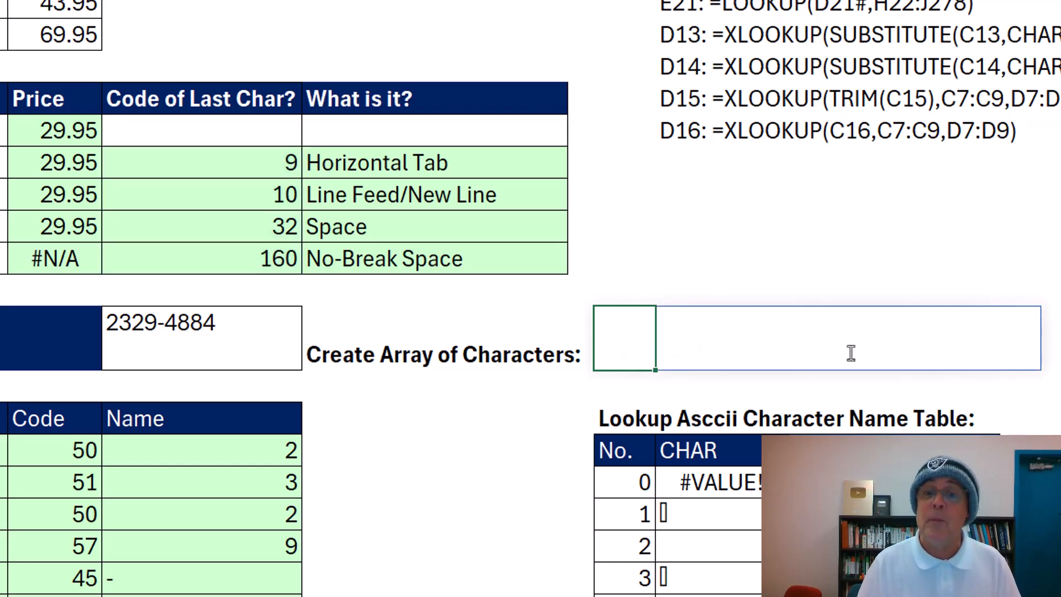
{"action": "mouse_move", "coordinate": [791, 364]}
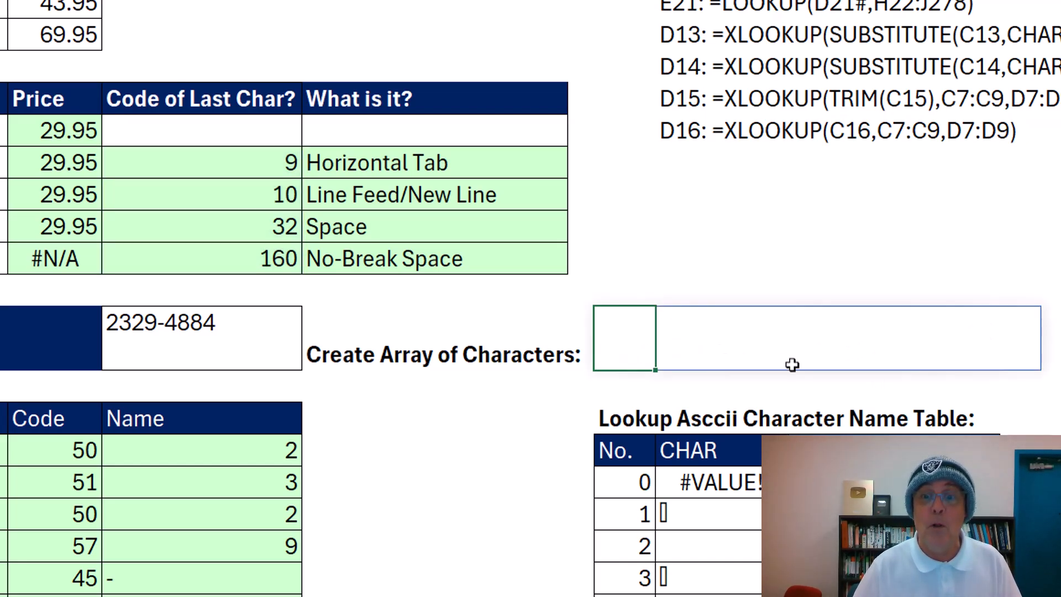
{"action": "mouse_move", "coordinate": [765, 383]}
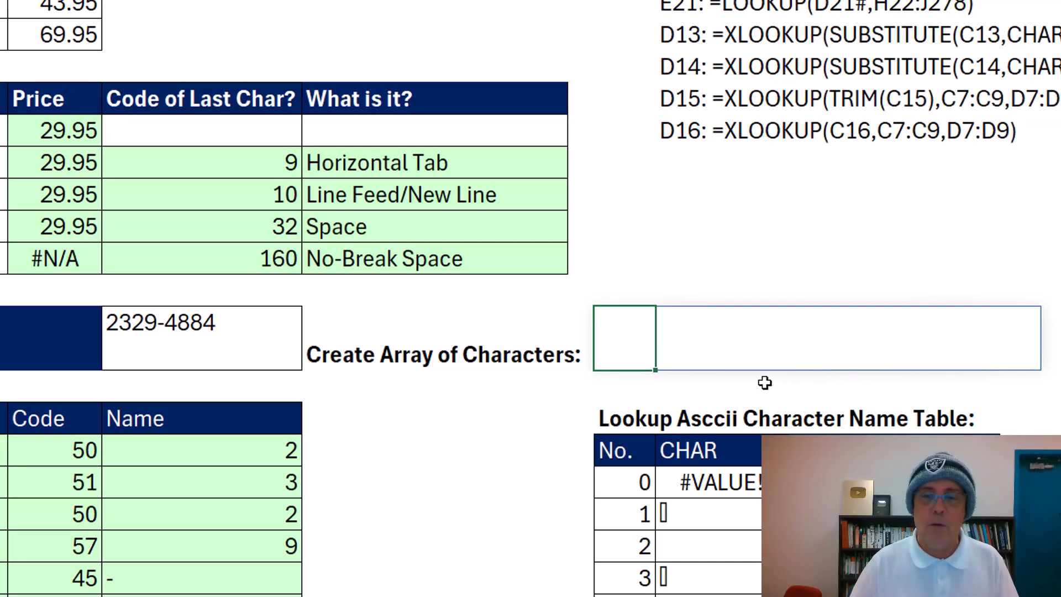
{"action": "type", "text": "=TOROW(CHAR(E13#))"}
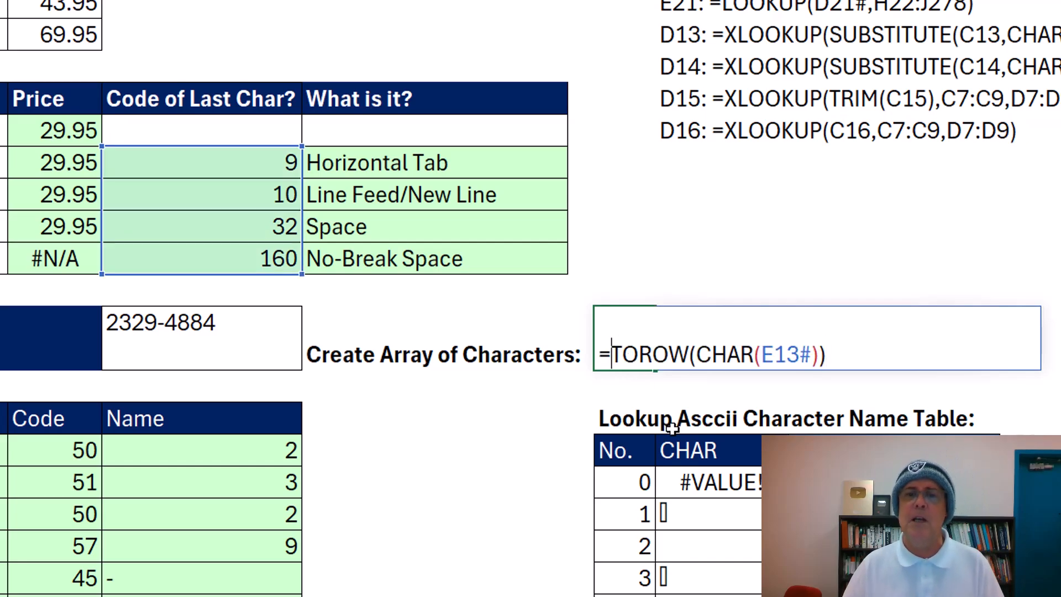
Wrap the formula as =ARRAYTOTEXT(TOROW(CHAR(E13#)),1) and evaluate it to quoted array text.
{"action": "scroll", "scroll_direction": "down", "scroll_amount": 3}
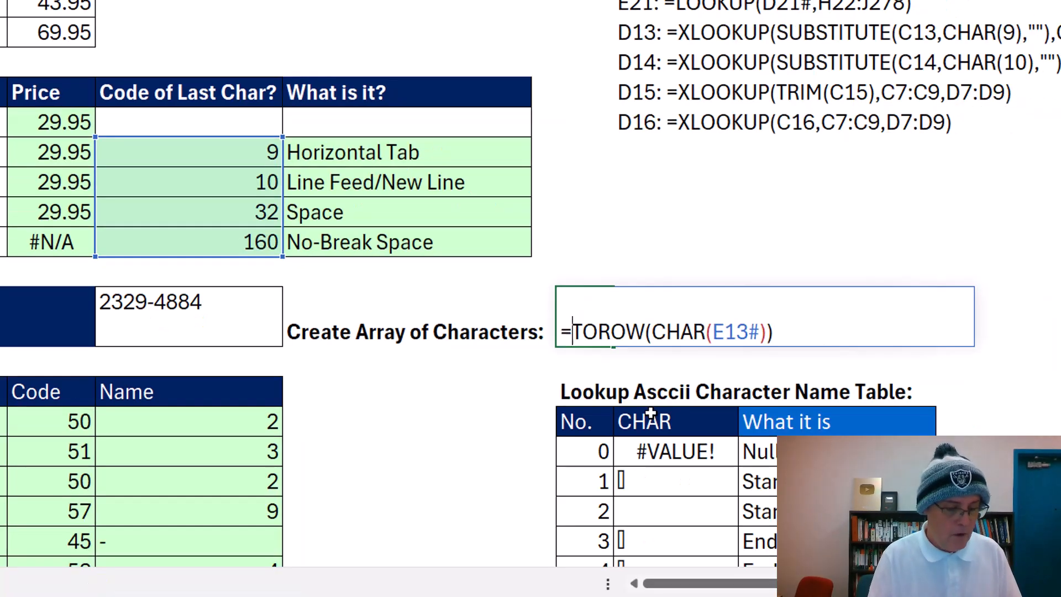
{"action": "type", "text": "ARRAYTOTEXT("}
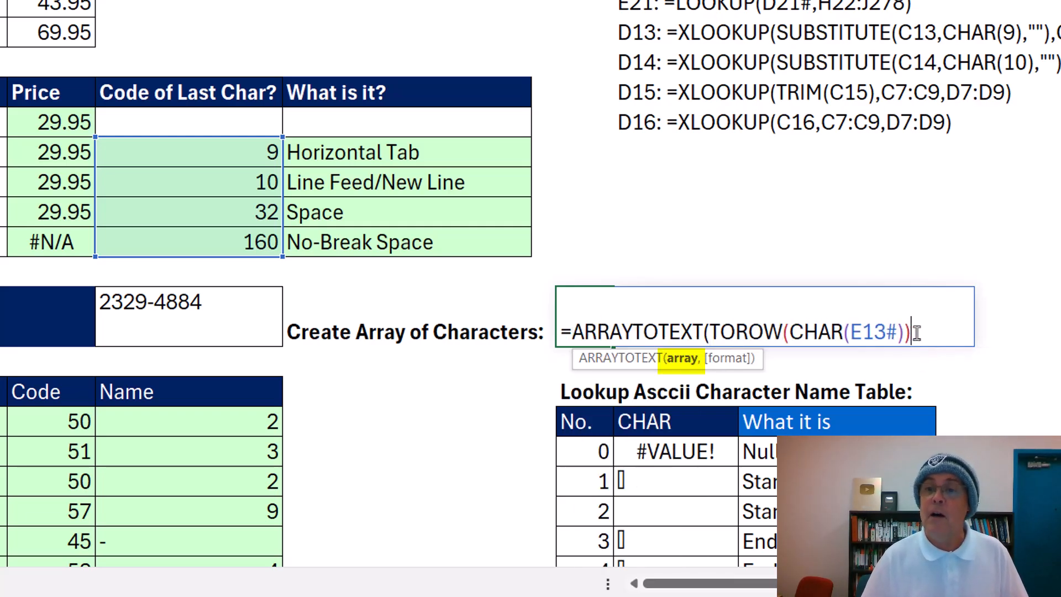
{"action": "type", "text": ",1"}
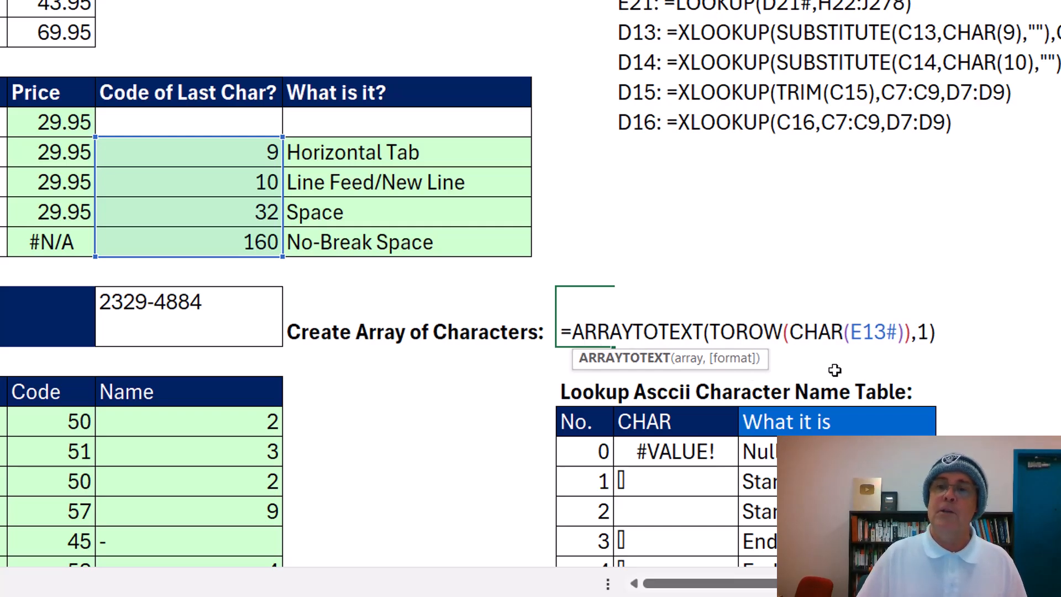
{"action": "mouse_move", "coordinate": [545, 323]}
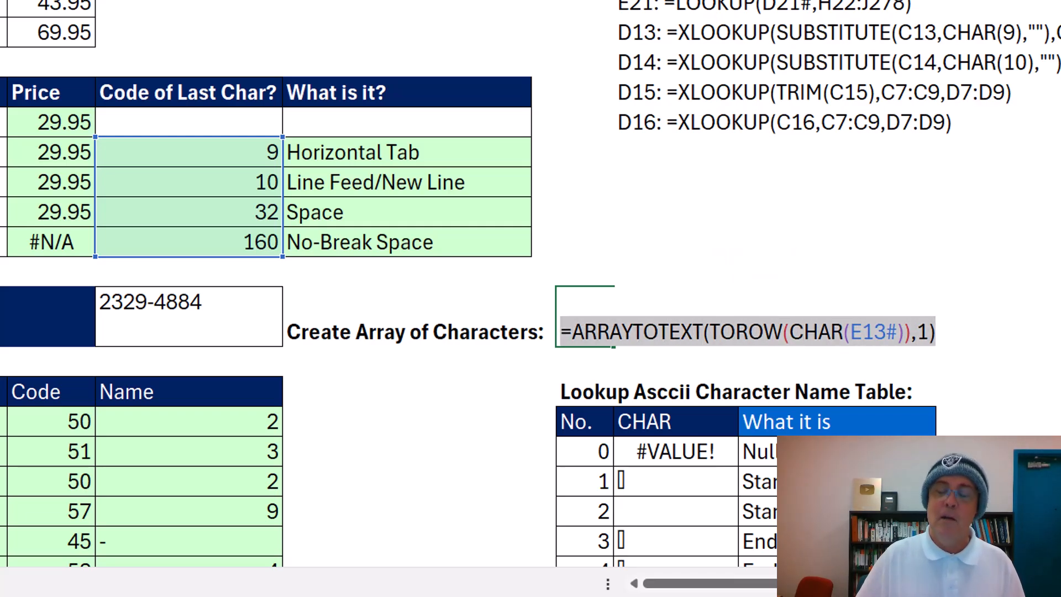
{"action": "key", "text": "F9"}
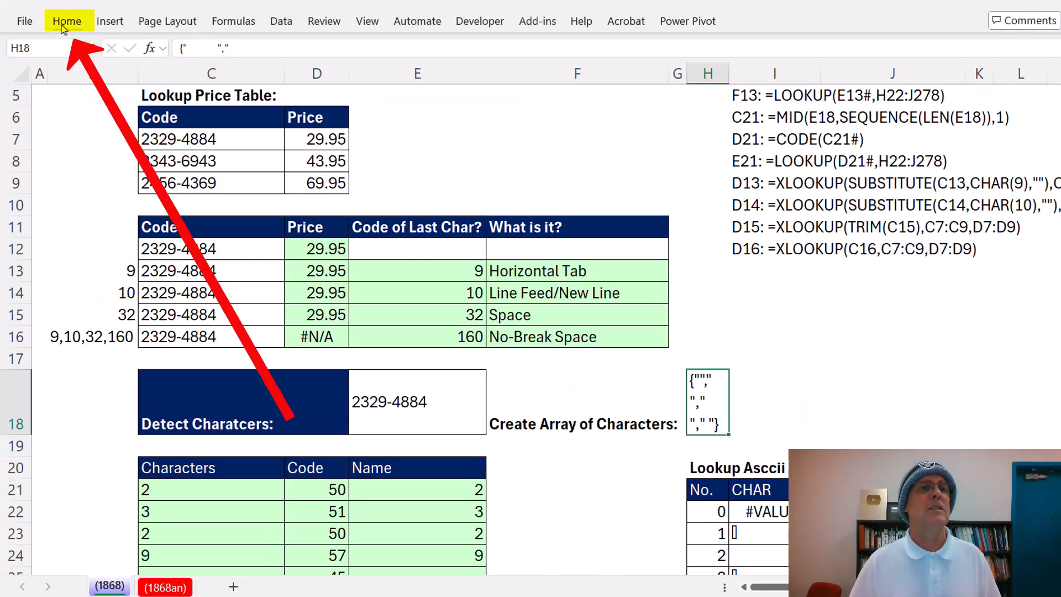
Turn off Wrap Text for the character-array cell and copy its array-constant text.
{"action": "left_click", "coordinate": [67, 21]}
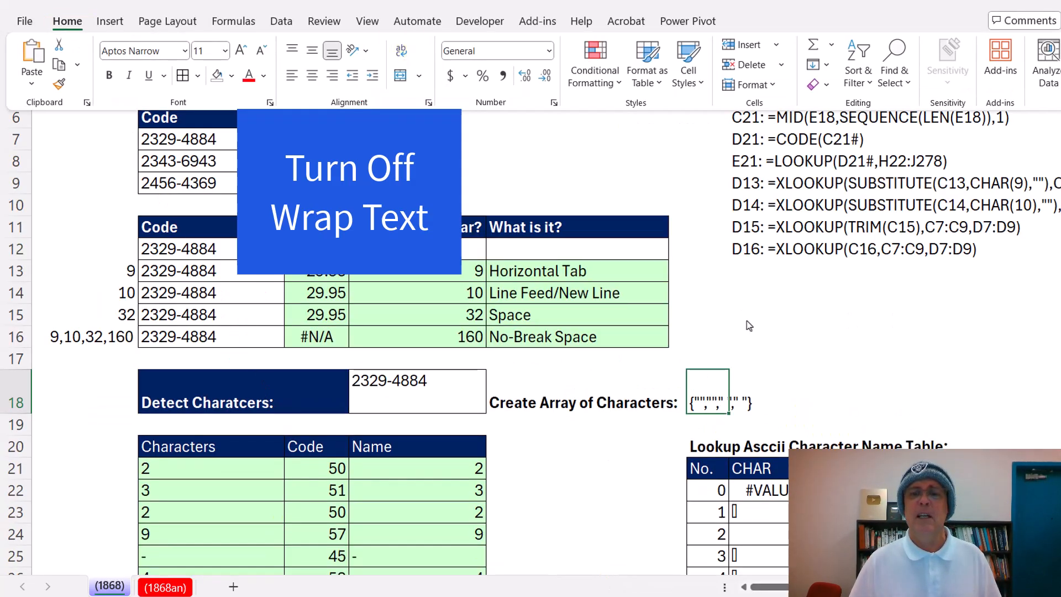
{"action": "key", "text": "f2"}
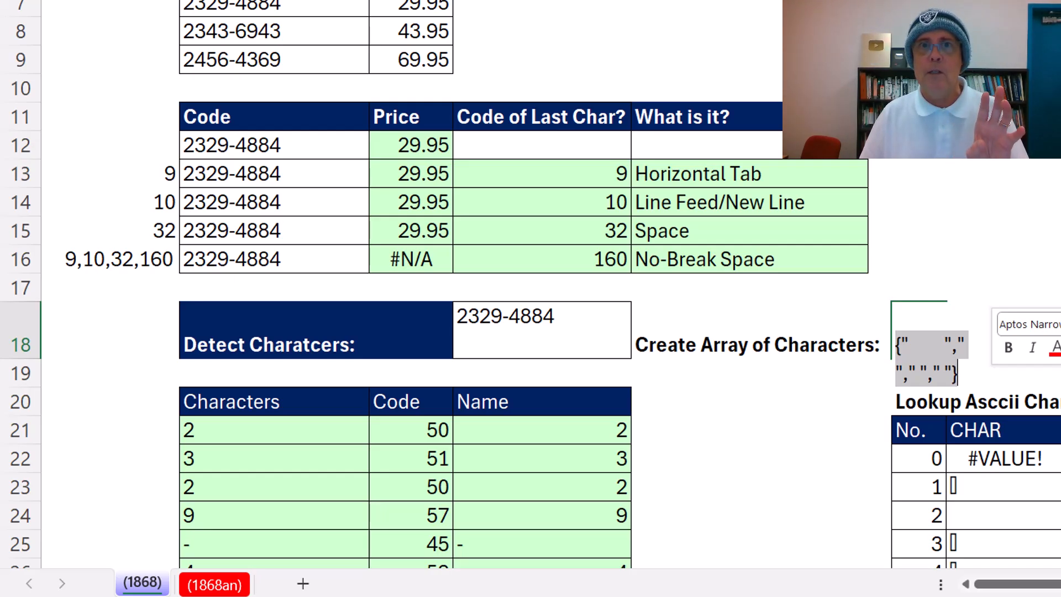
{"action": "key", "text": "ctrl+c"}
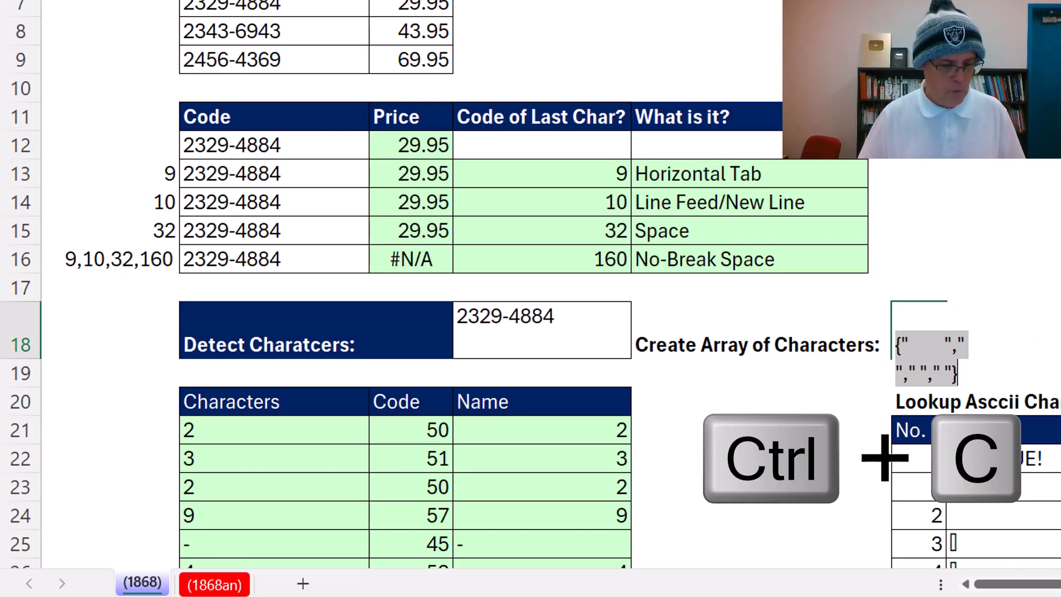
{"action": "key", "text": "Escape"}
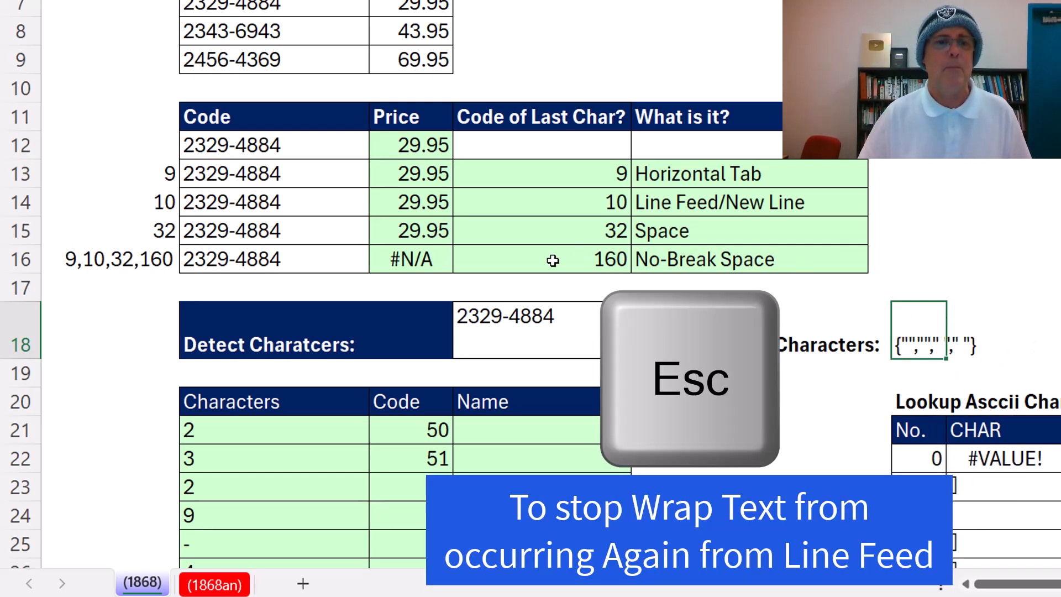
Clear the #N/A lookup in D16 and start a REDUCE formula there.
{"action": "key", "text": "Escape"}
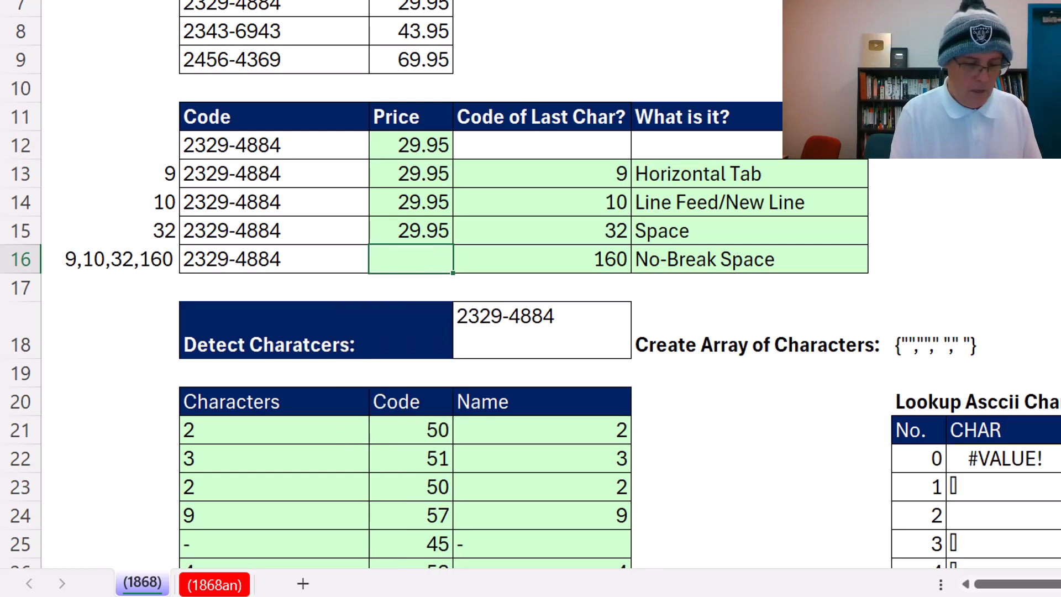
{"action": "type", "text": "=re"}
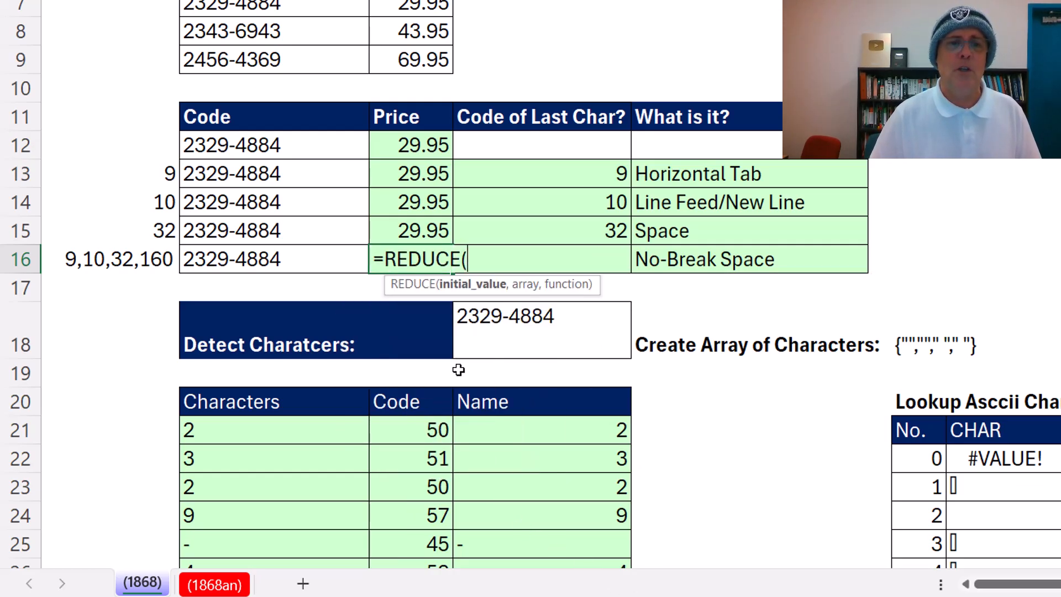
{"action": "mouse_move", "coordinate": [560, 300]}
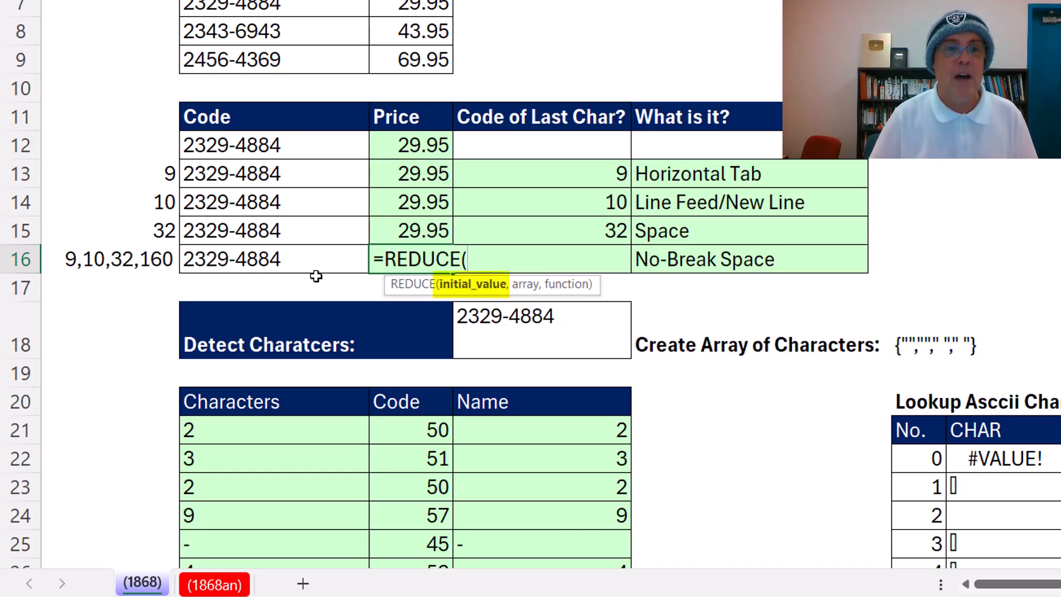
Build =REDUCE(C16, with the pasted invisible-character array and begin LAMBDA.
{"action": "key", "text": "ctrl+v"}
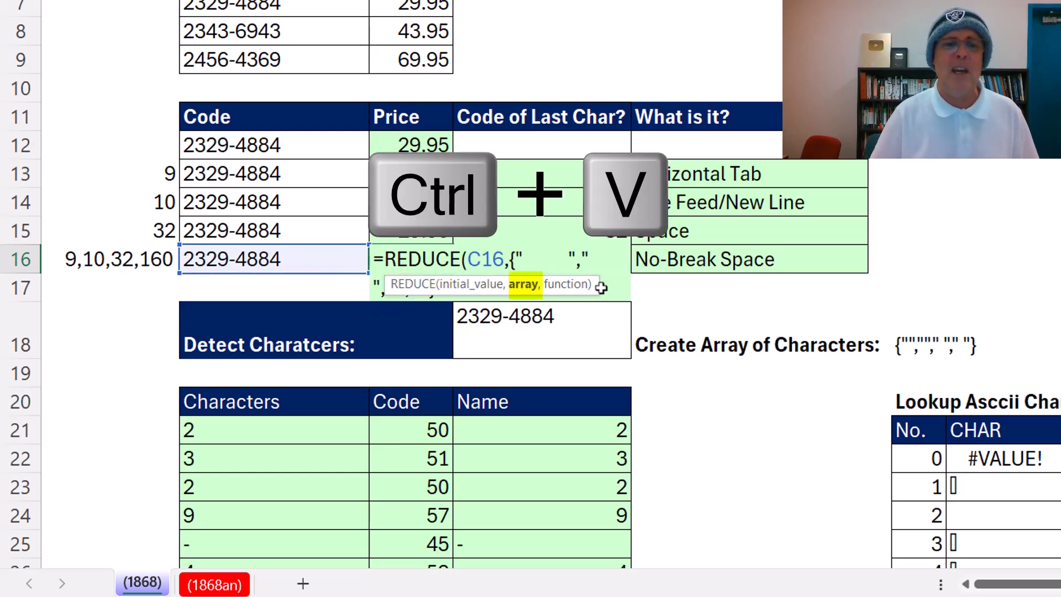
{"action": "key", "text": "ctrl+v"}
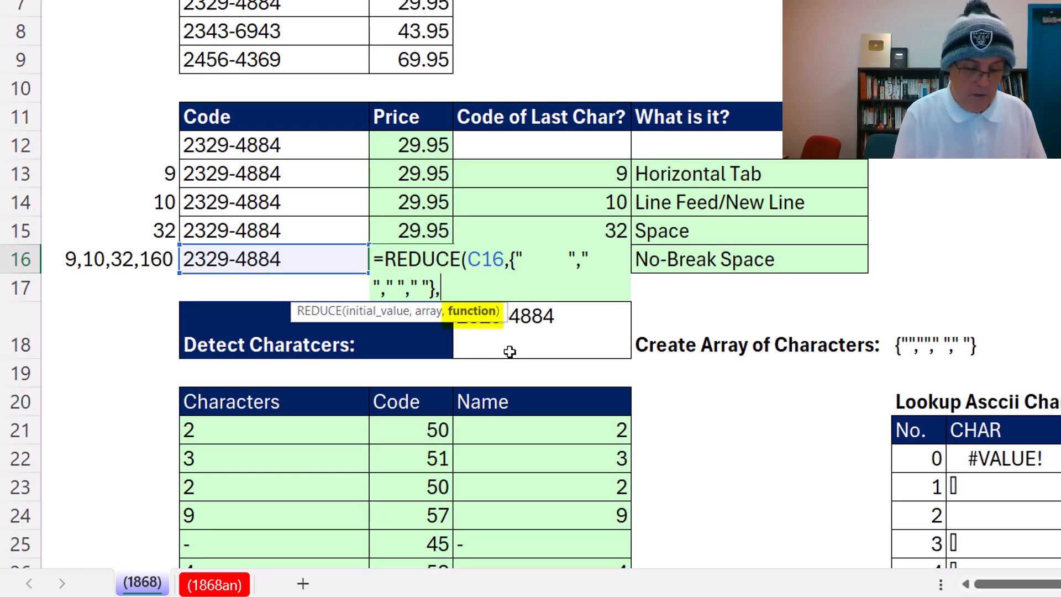
{"action": "type", "text": "lam"}
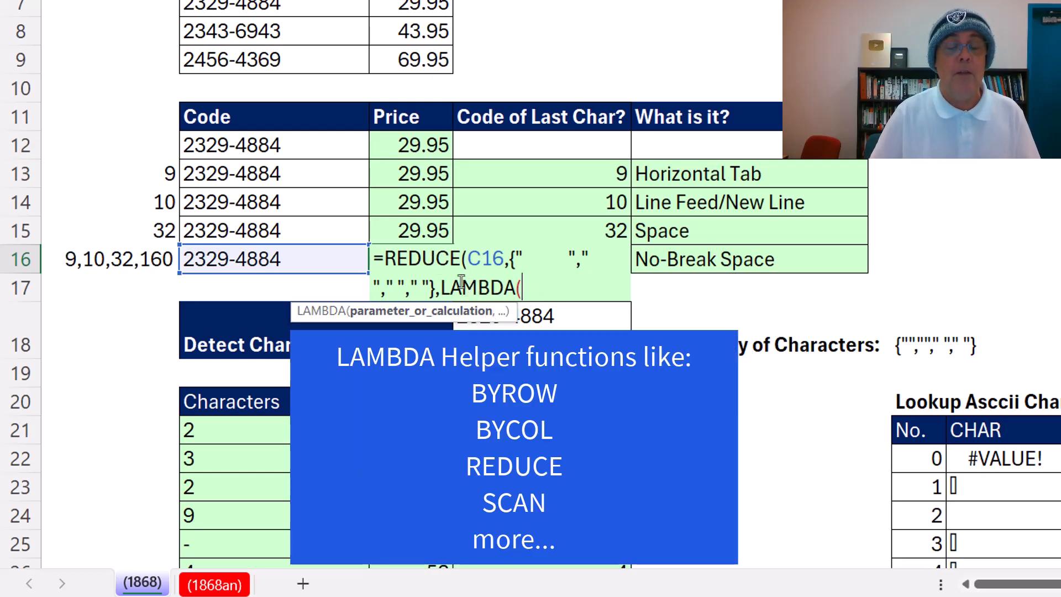
{"action": "mouse_move", "coordinate": [463, 287]}
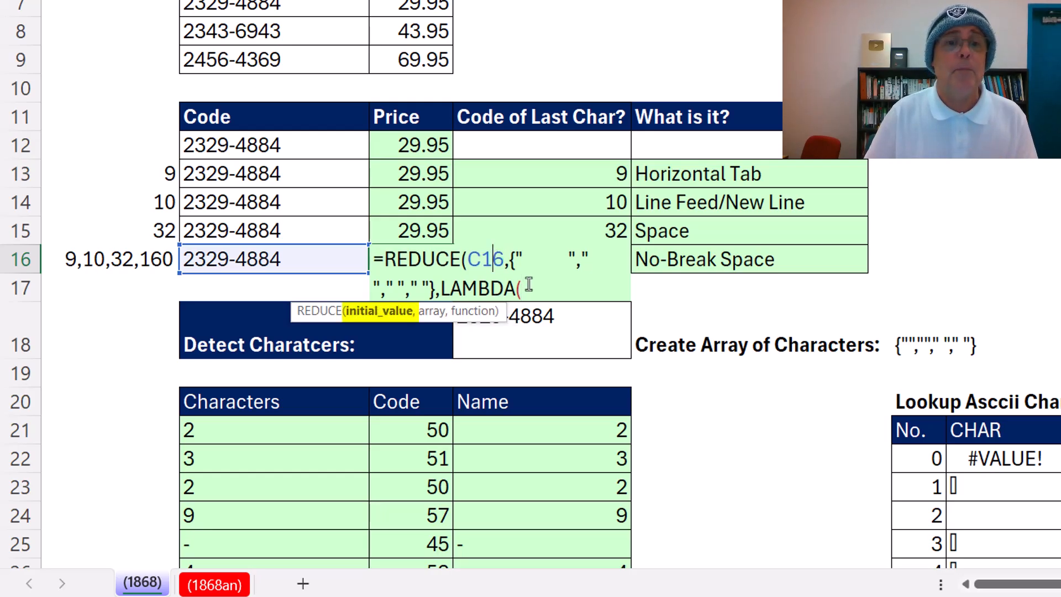
Give the LAMBDA parameters t and d and begin SUBSTITUTE( inside it.
{"action": "type", "text": "t"}
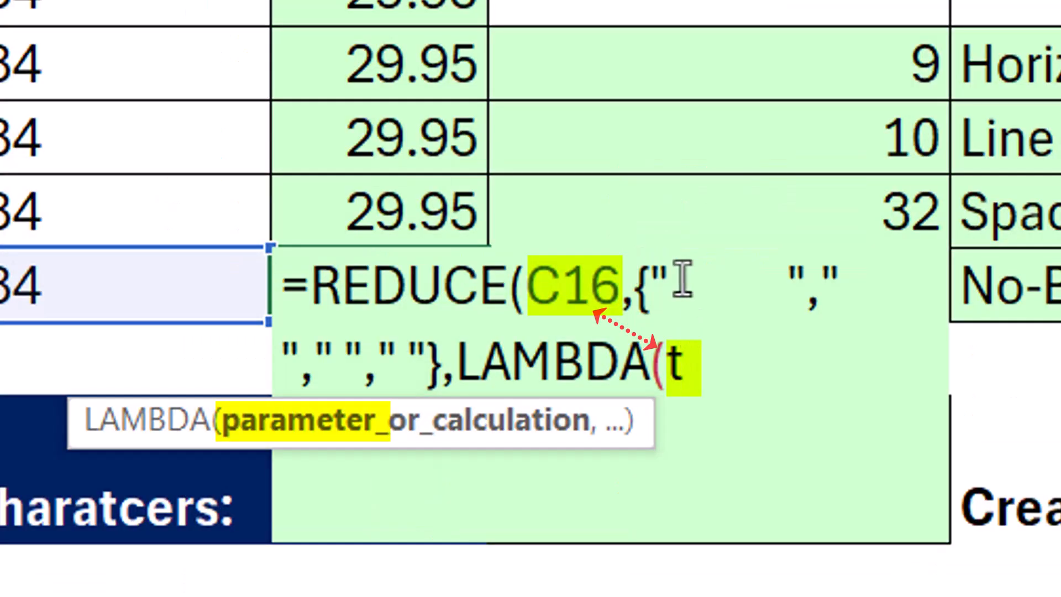
{"action": "mouse_move", "coordinate": [399, 254]}
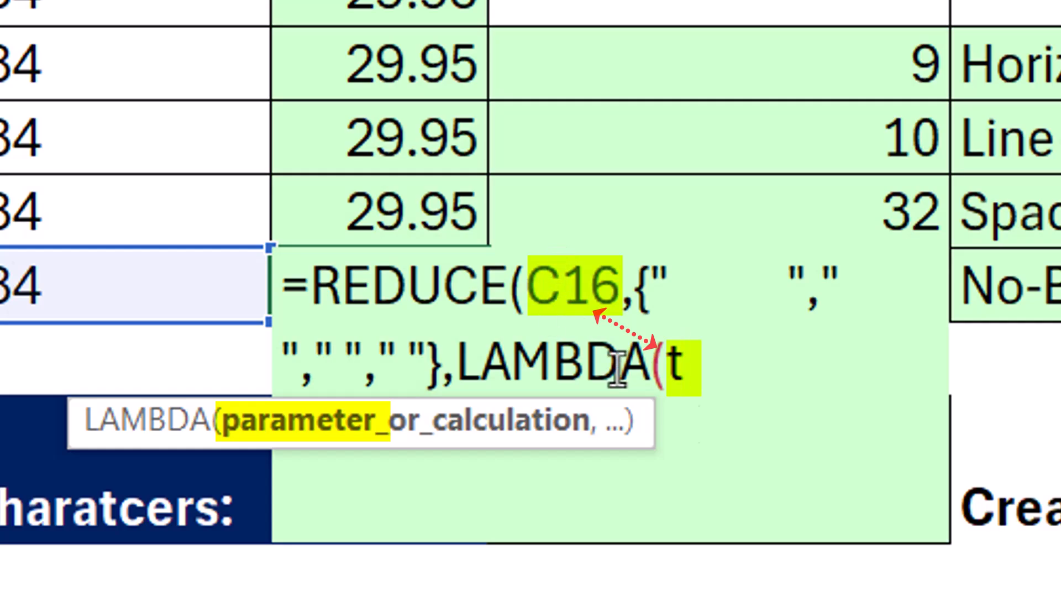
{"action": "type", "text": ","}
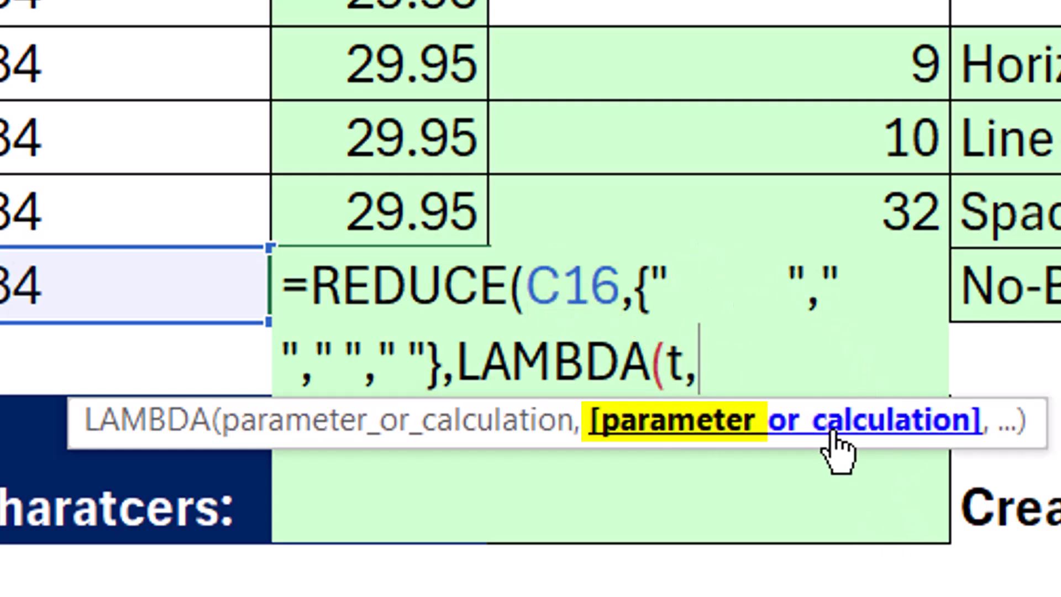
{"action": "type", "text": "a"}
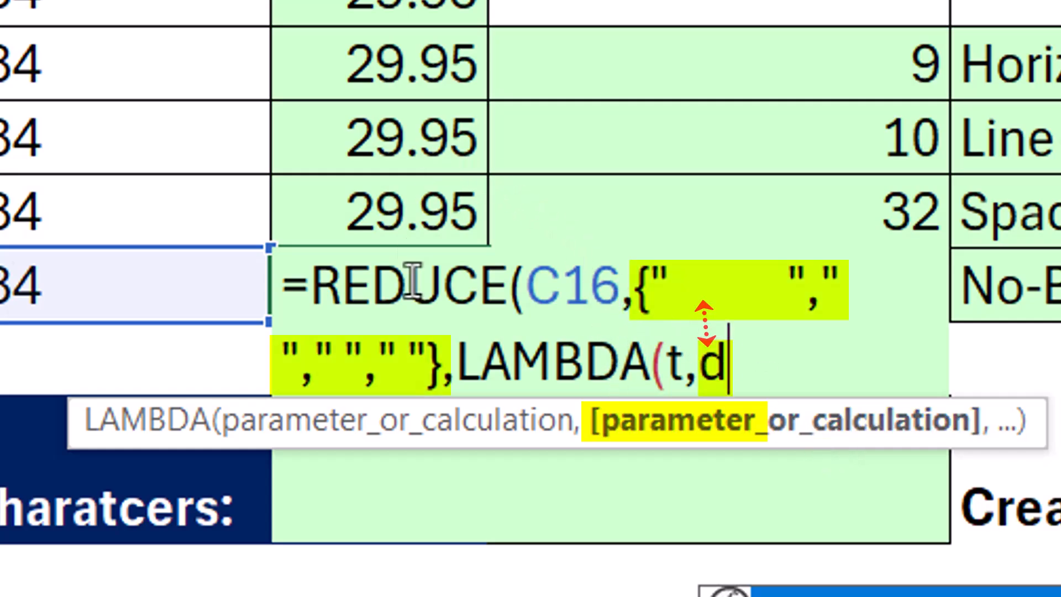
{"action": "mouse_move", "coordinate": [665, 109]}
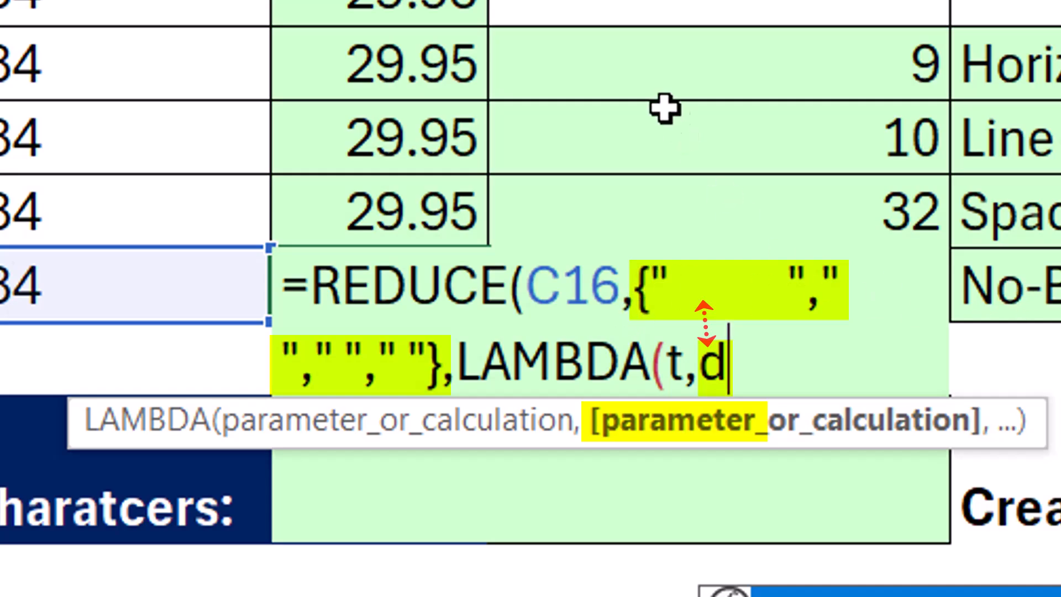
{"action": "type", "text": ",SUBSTITUTE("}
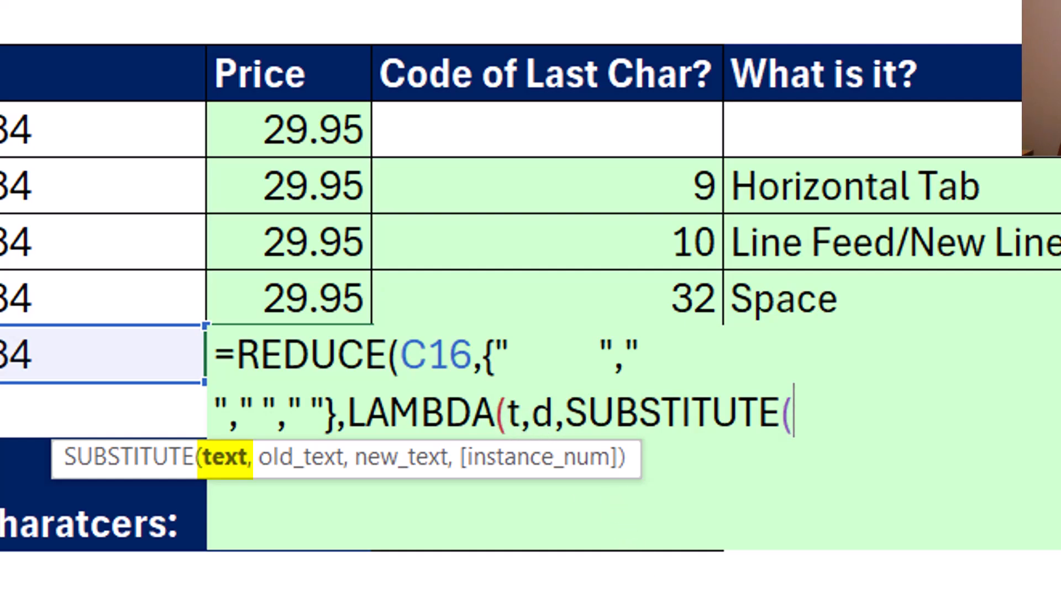
Finish SUBSTITUTE(t,d,"") and close the LAMBDA and REDUCE so D16 returns the cleaned code 2329-4884.
{"action": "type", "text": "t"}
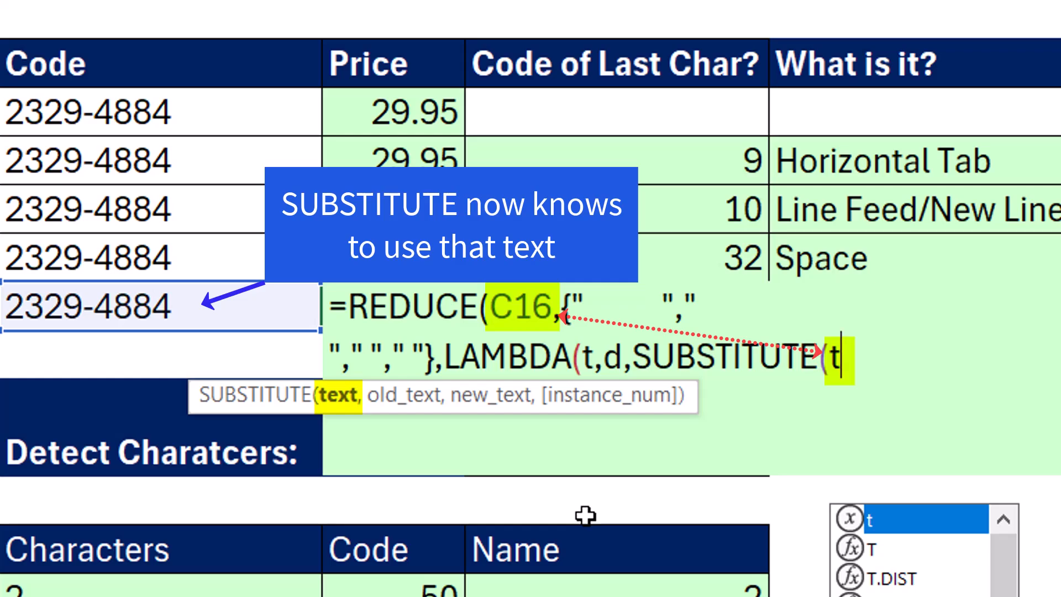
{"action": "type", "text": ","}
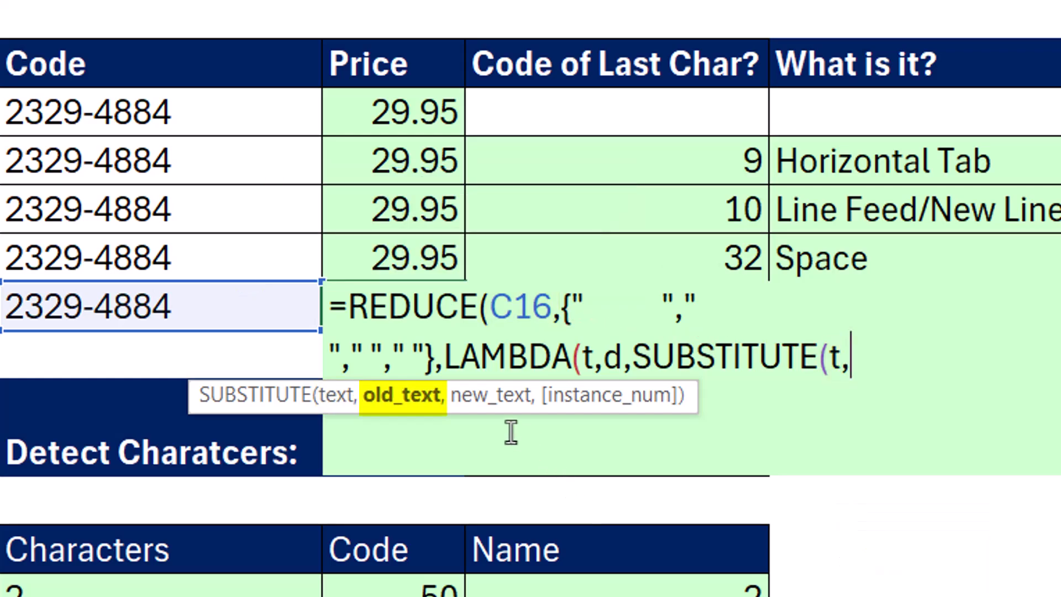
{"action": "mouse_move", "coordinate": [409, 412]}
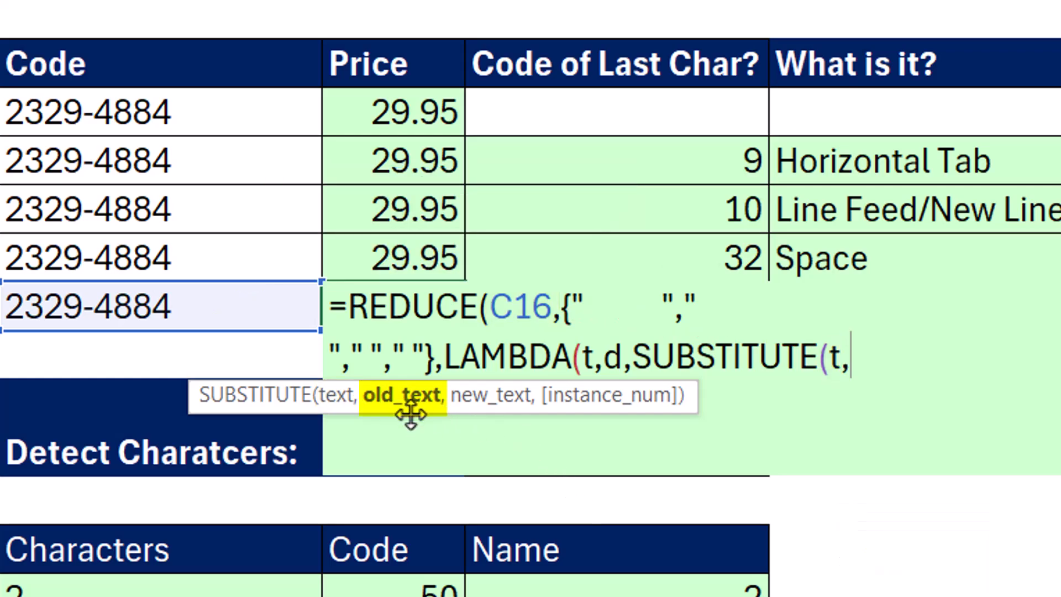
{"action": "mouse_move", "coordinate": [493, 424]}
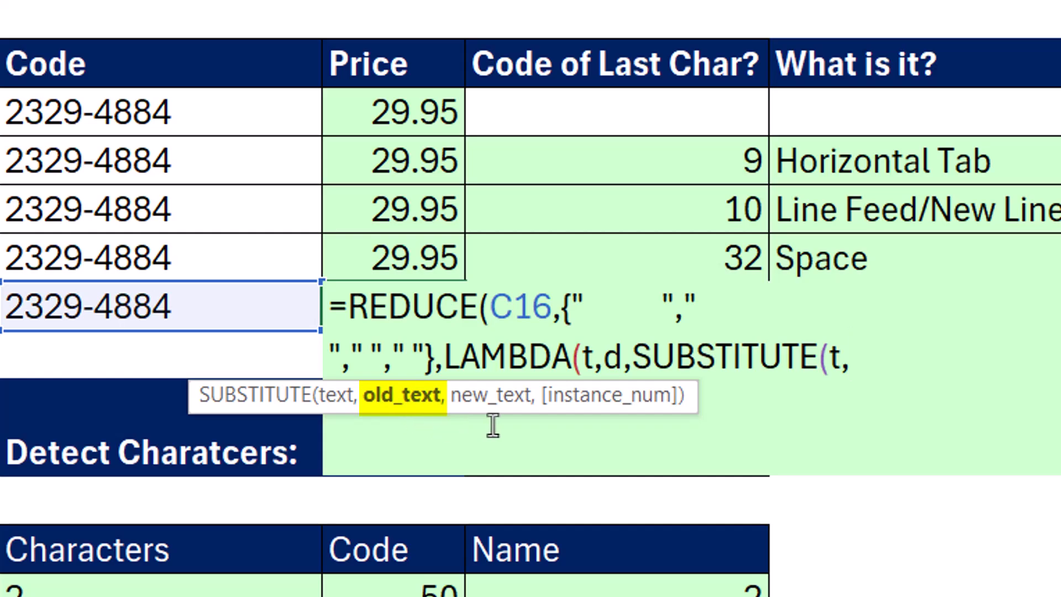
{"action": "type", "text": "d"}
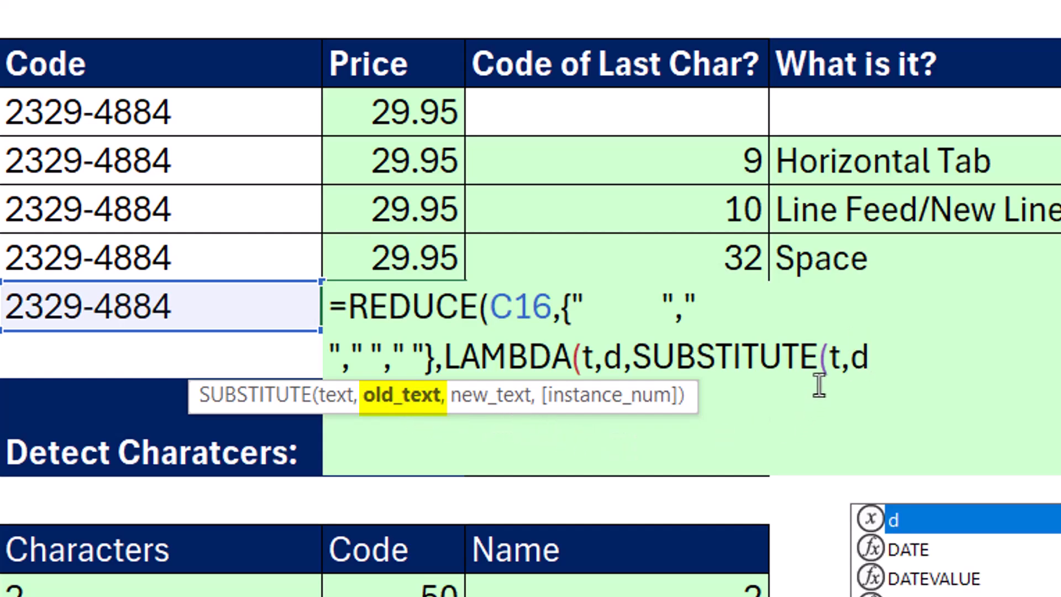
{"action": "mouse_move", "coordinate": [852, 385]}
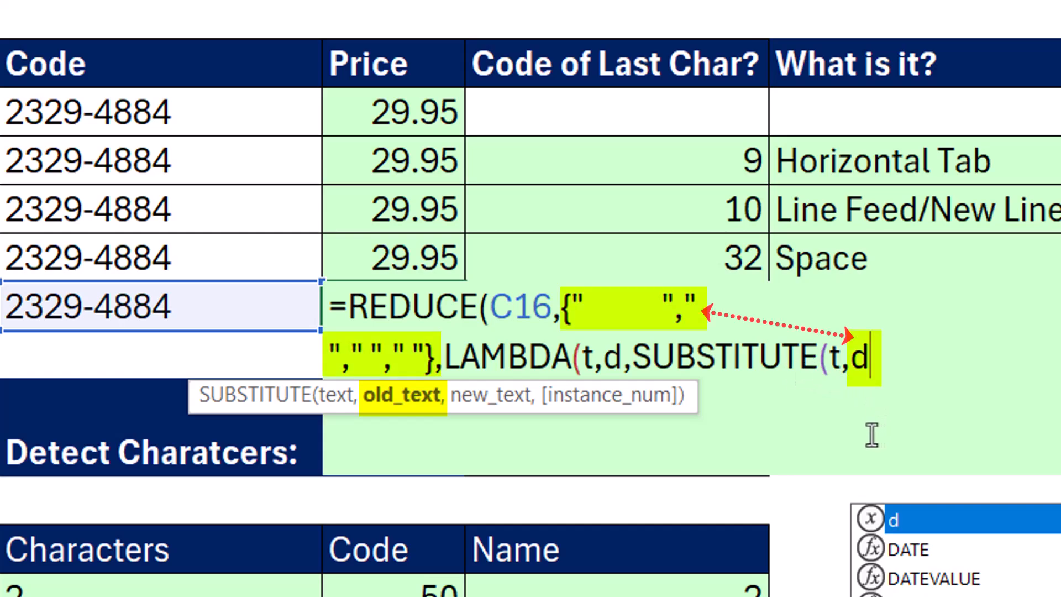
{"action": "mouse_move", "coordinate": [546, 227]}
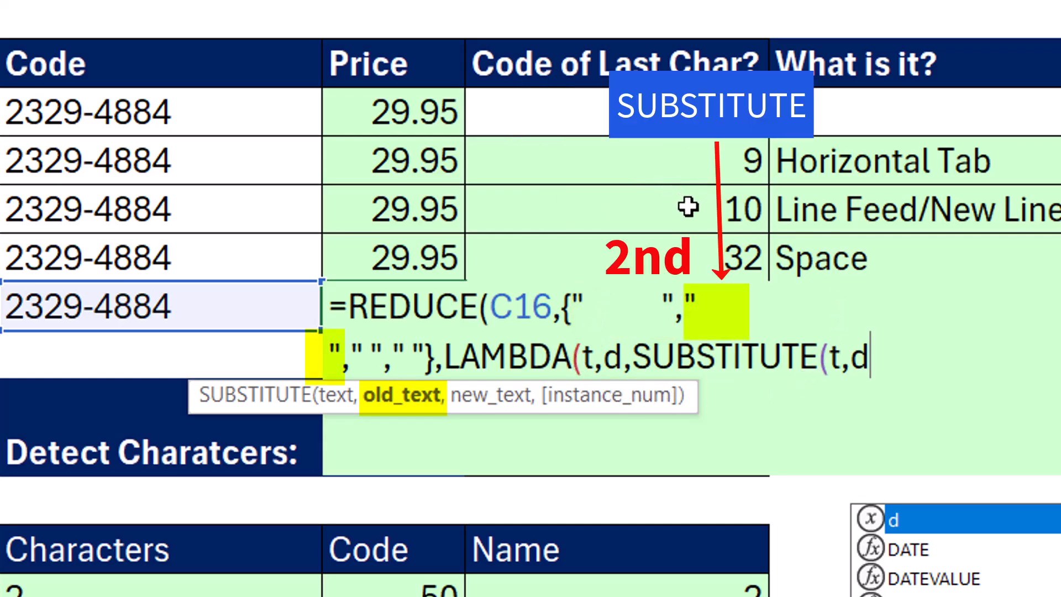
{"action": "mouse_move", "coordinate": [700, 305]}
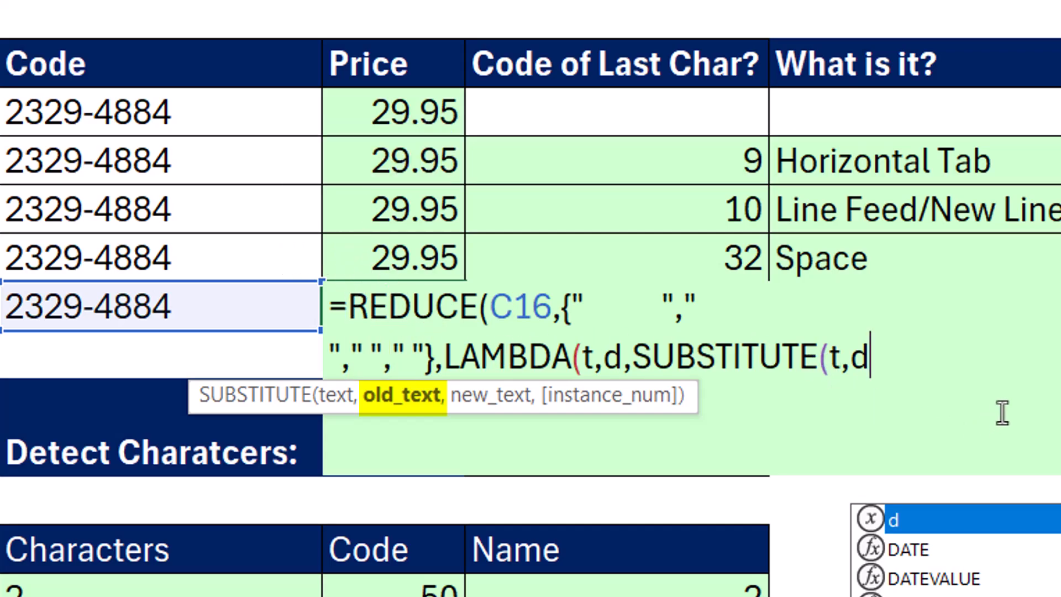
{"action": "type", "text": ",\"\""}
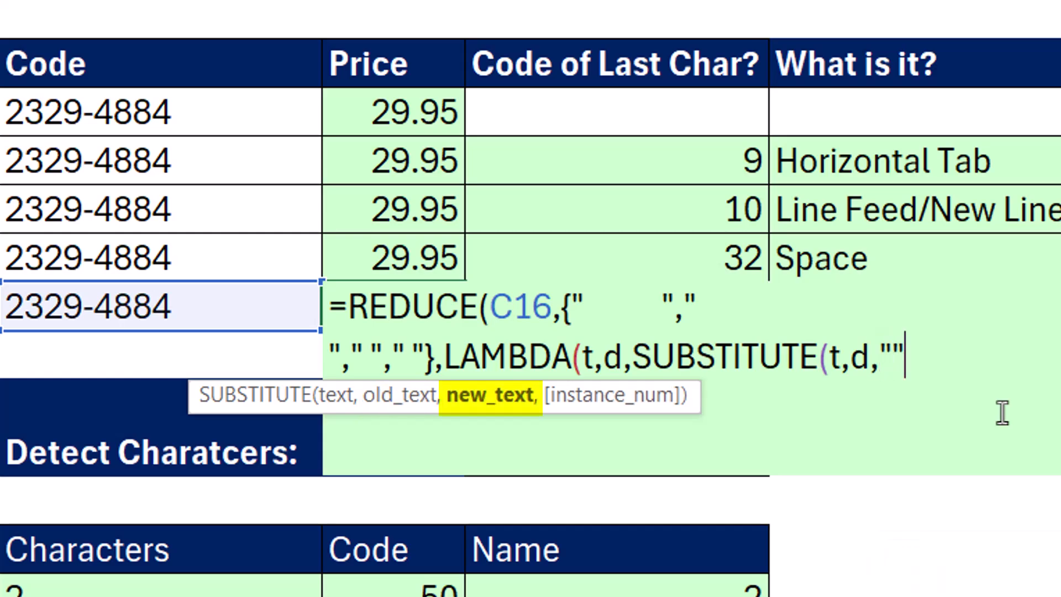
{"action": "type", "text": ")"}
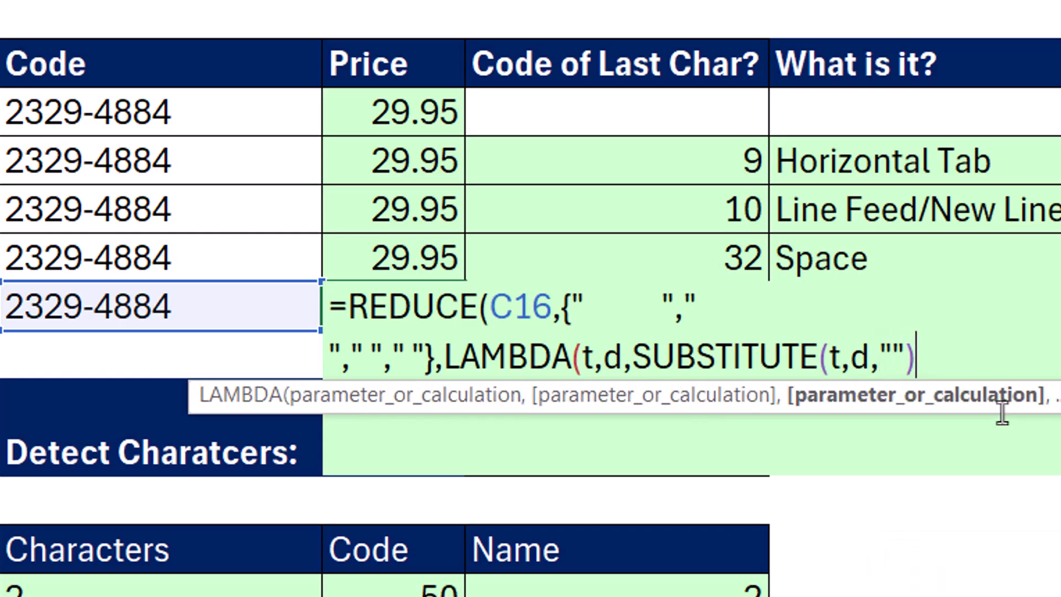
{"action": "type", "text": ")"}
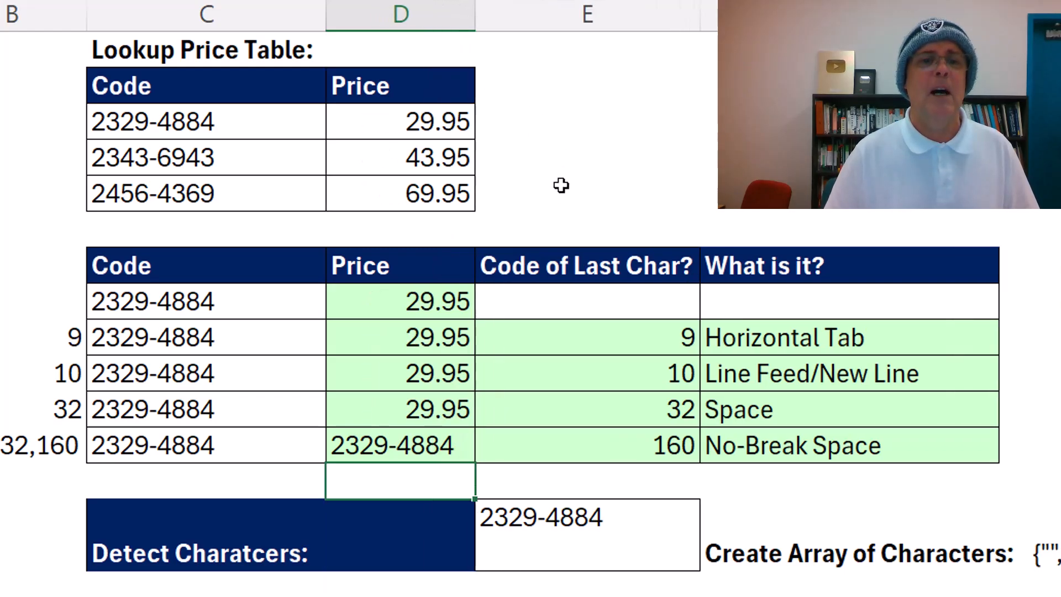
Start a =LEN( formula in D17 referencing D16 to verify the cleaned code is 9 characters.
{"action": "type", "text": "="}
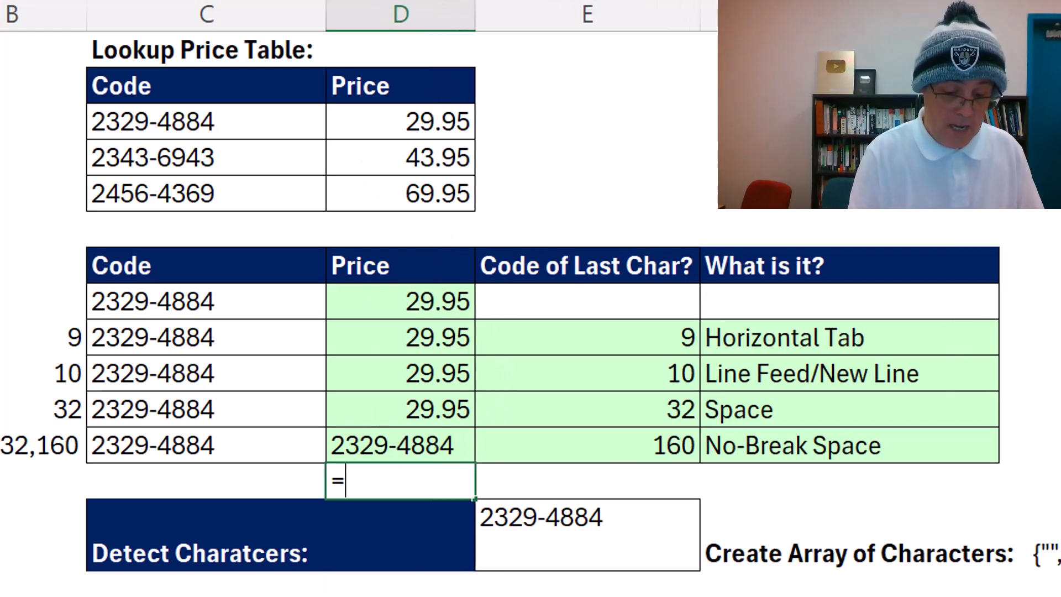
{"action": "type", "text": "LEN("}
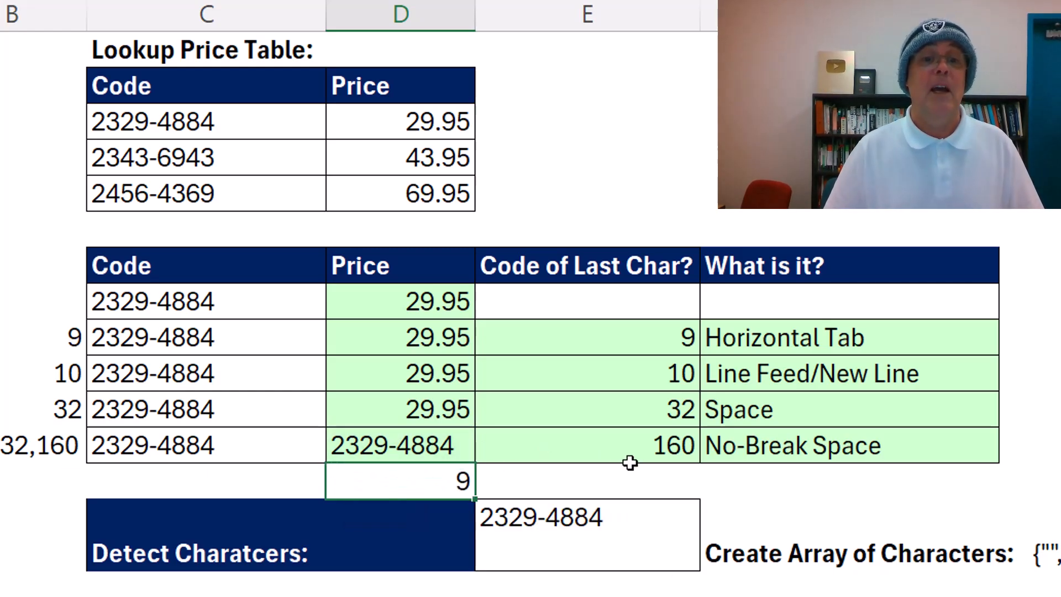
{"action": "mouse_move", "coordinate": [439, 471]}
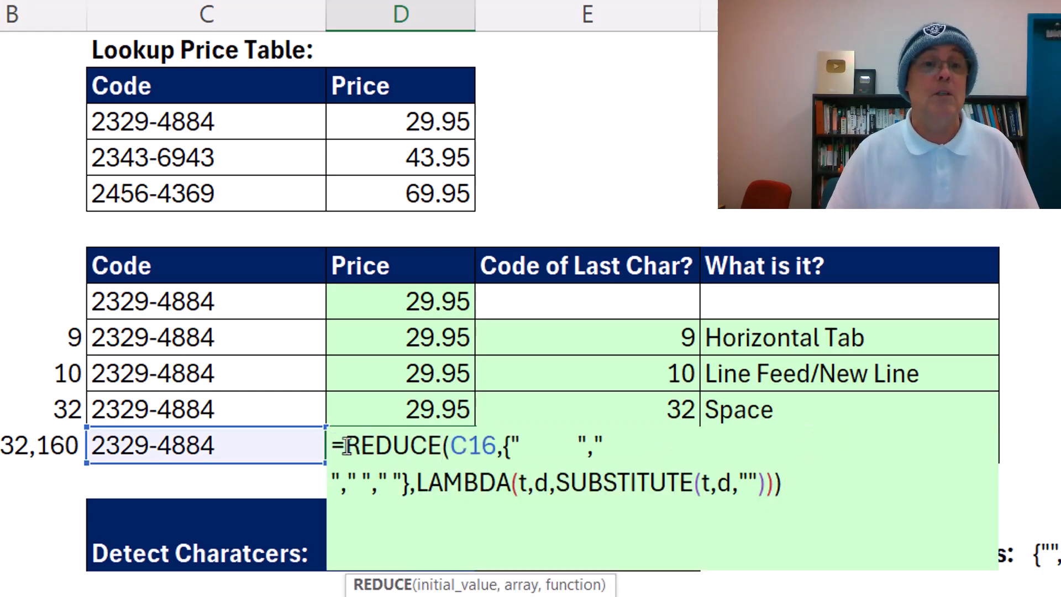
Wrap D16's REDUCE in XLOOKUP with lookup range C7:C9 so the code returns its price 29.95.
{"action": "type", "text": "XLOOKUP("}
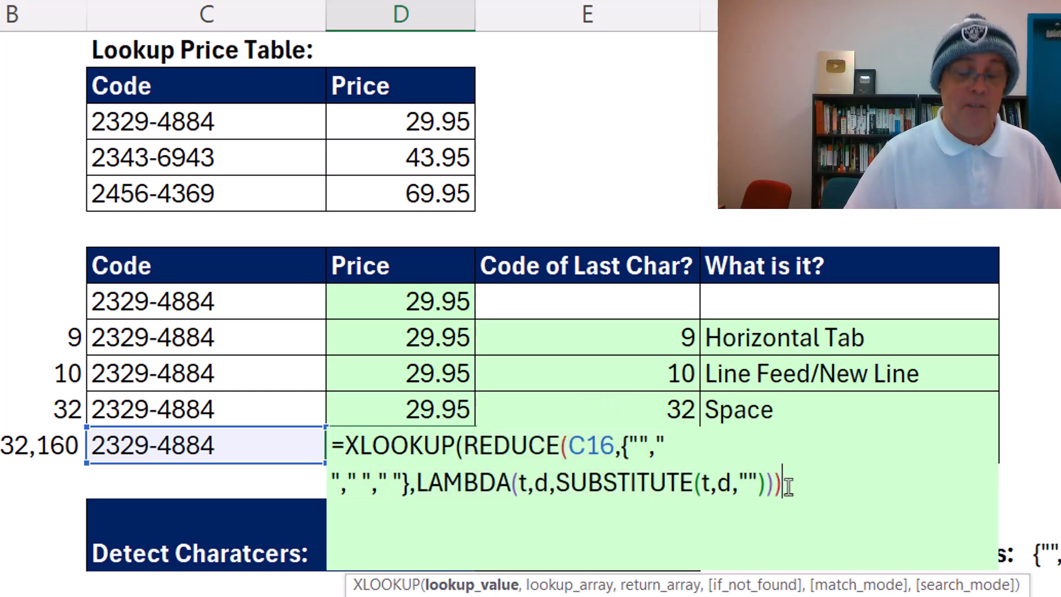
{"action": "type", "text": ","}
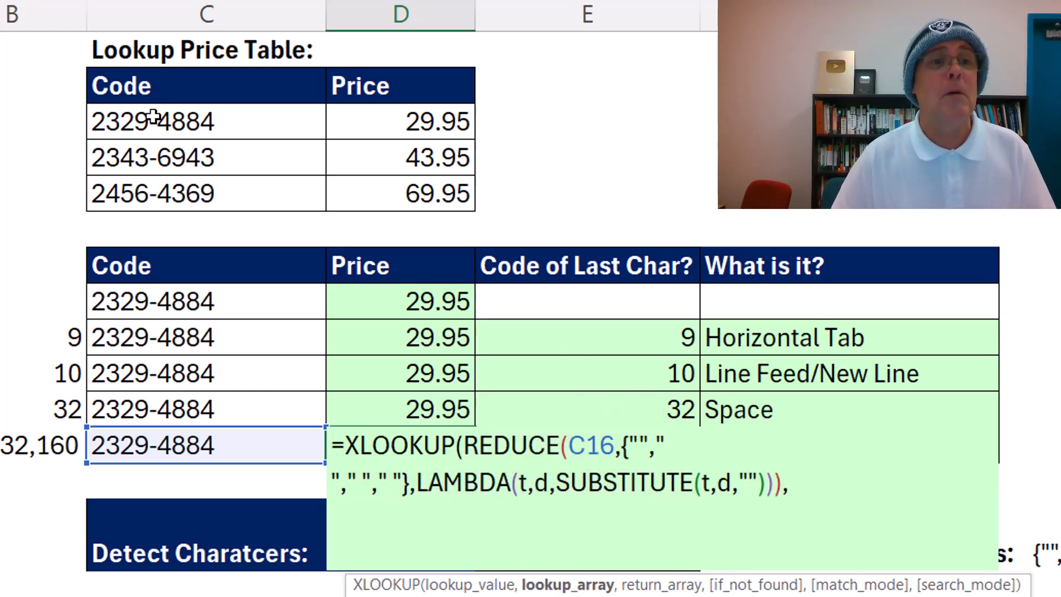
{"action": "left_click_drag", "start_coordinate": [399, 122], "coordinate": [399, 192]}
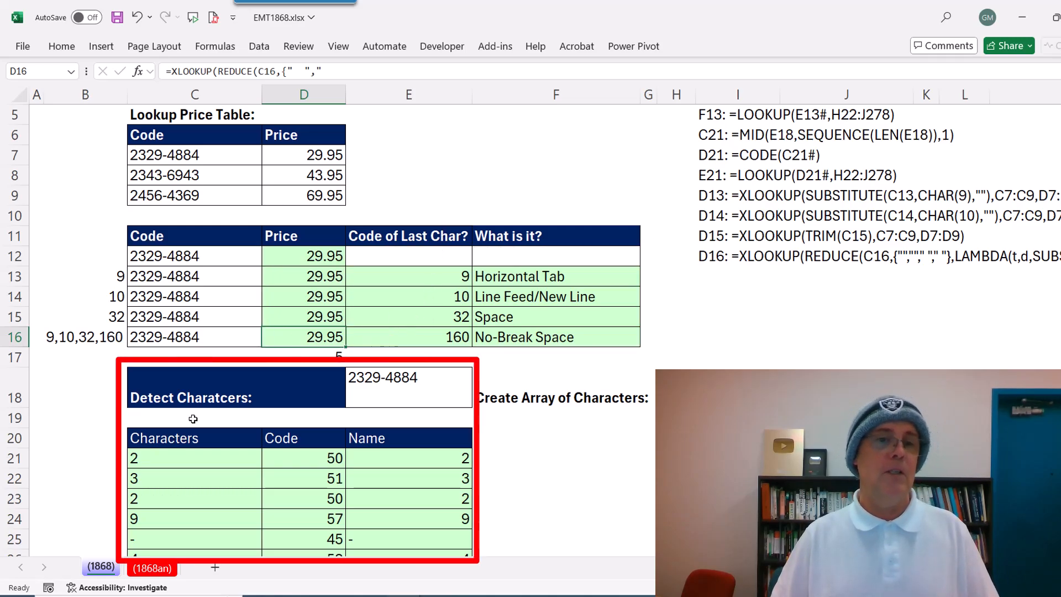
{"action": "mouse_move", "coordinate": [294, 404]}
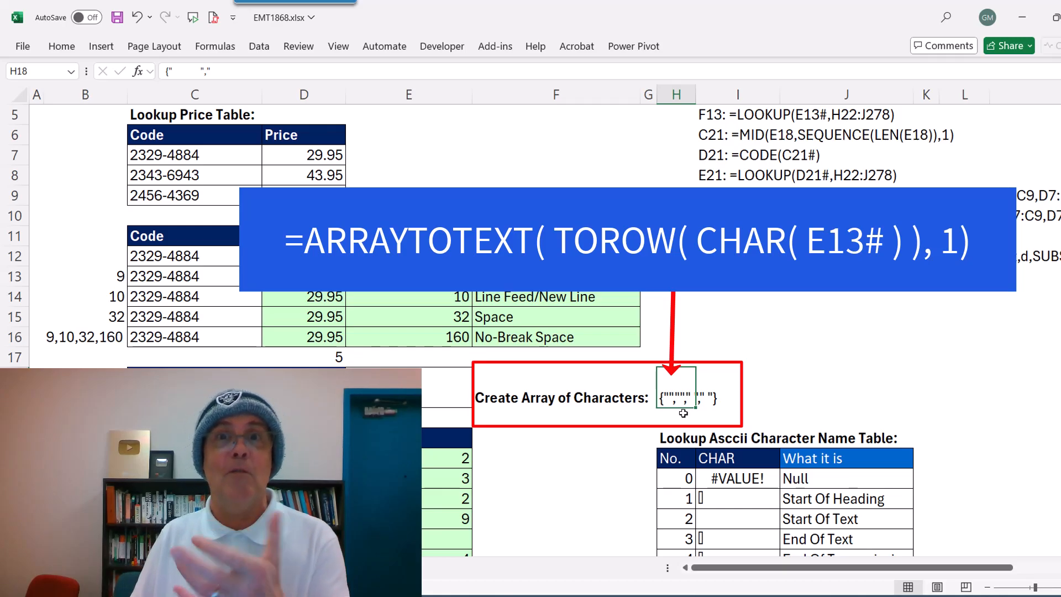
{"action": "left_click", "coordinate": [302, 336]}
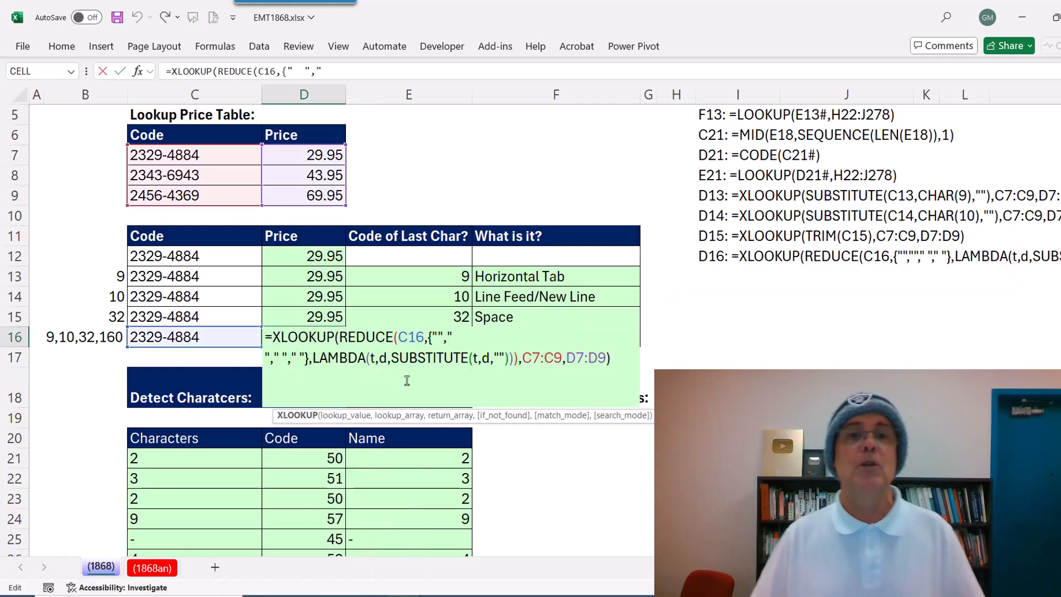
{"action": "key", "text": "Return"}
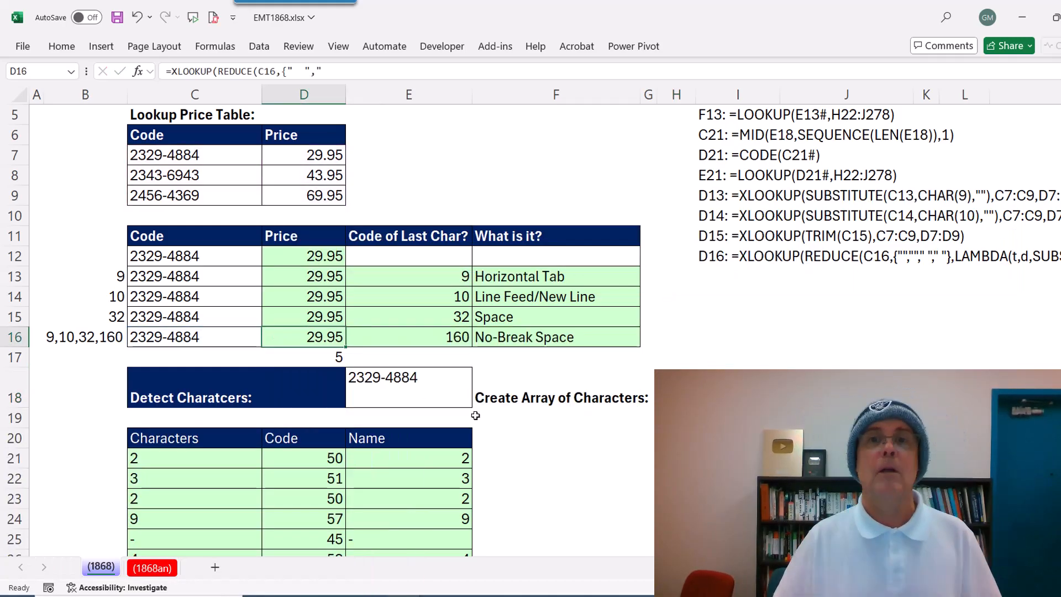